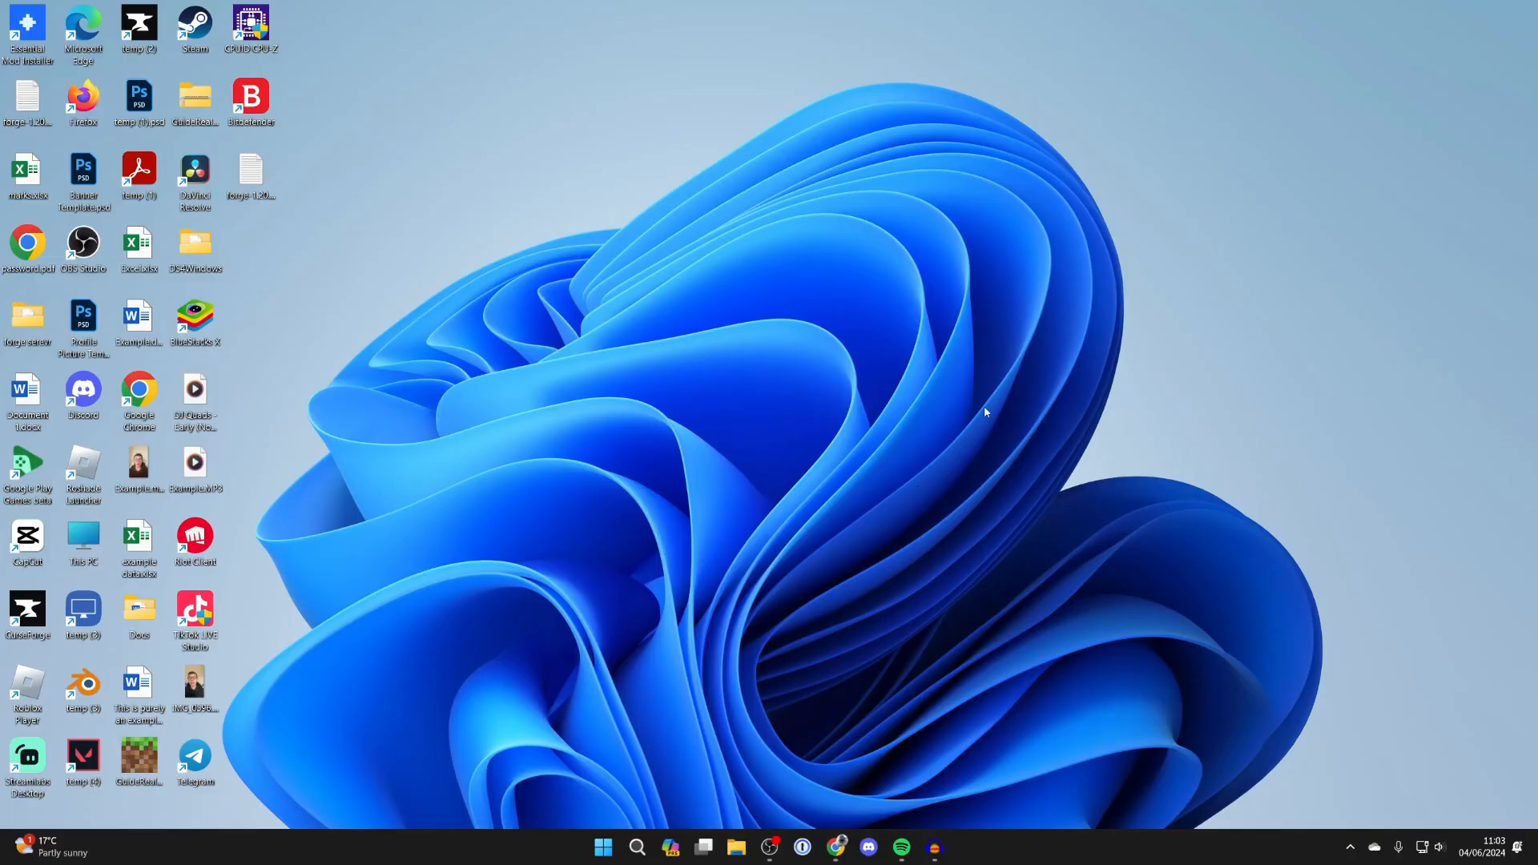
{"action": "mouse_move", "coordinate": [978, 420]}
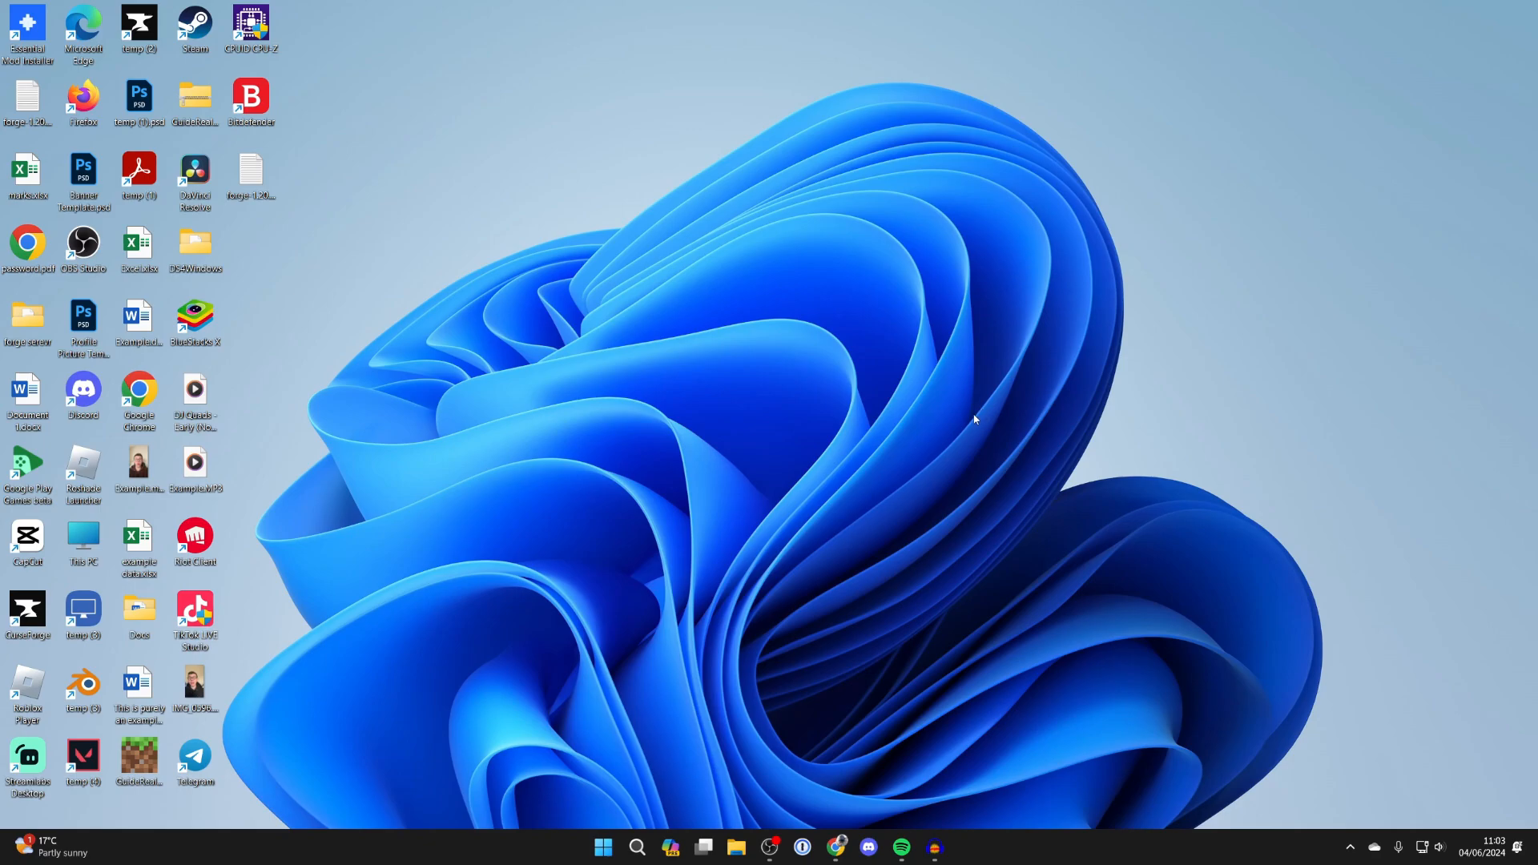
- Launch Chrome and review the Apex Hosting Minecraft server page in its second tab
{"action": "left_click", "coordinate": [843, 846]}
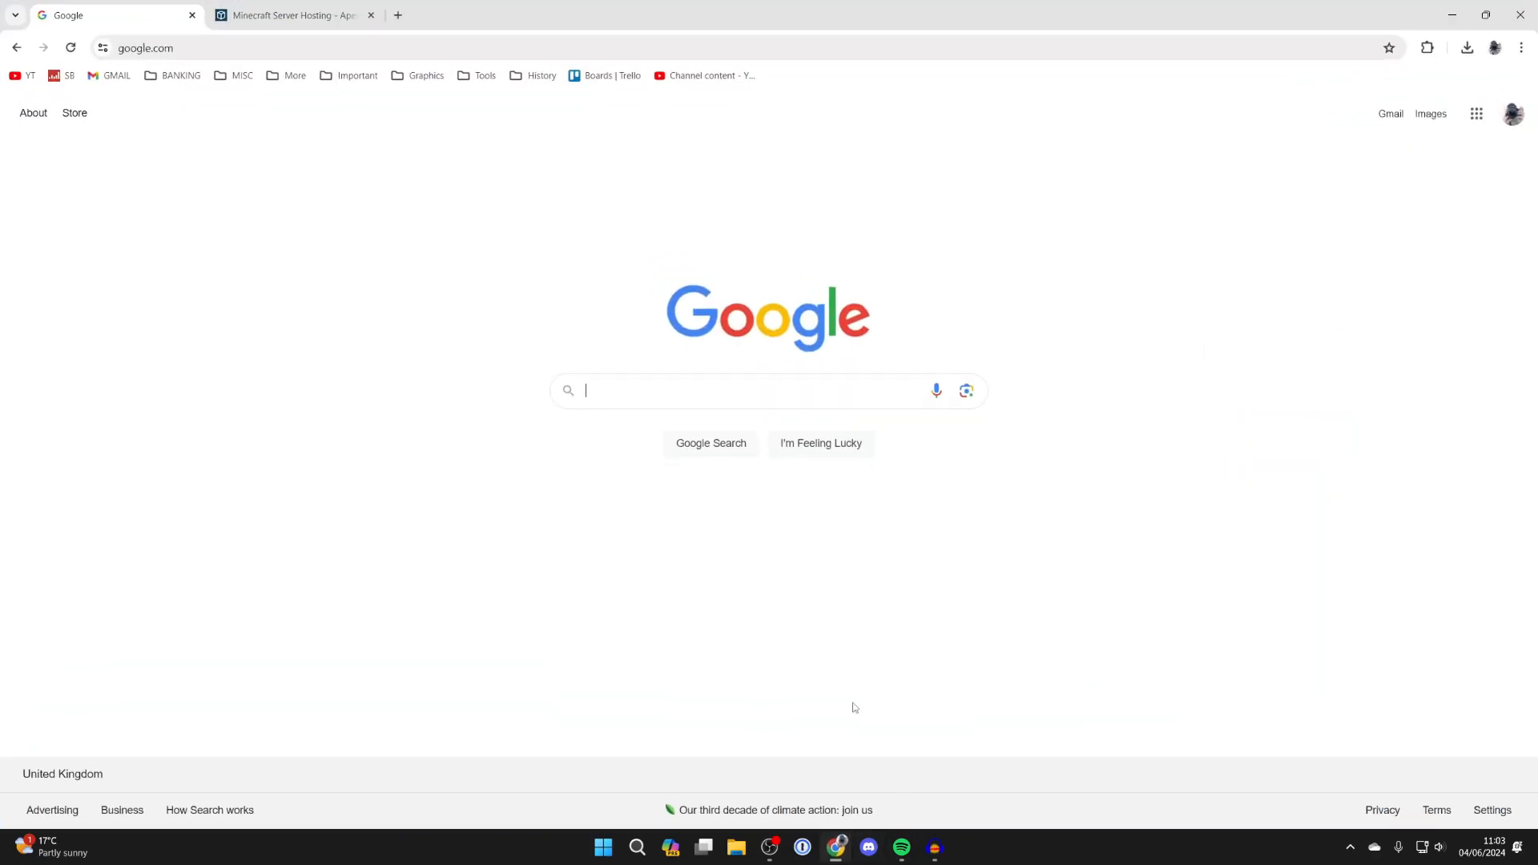
{"action": "mouse_move", "coordinate": [468, 434]}
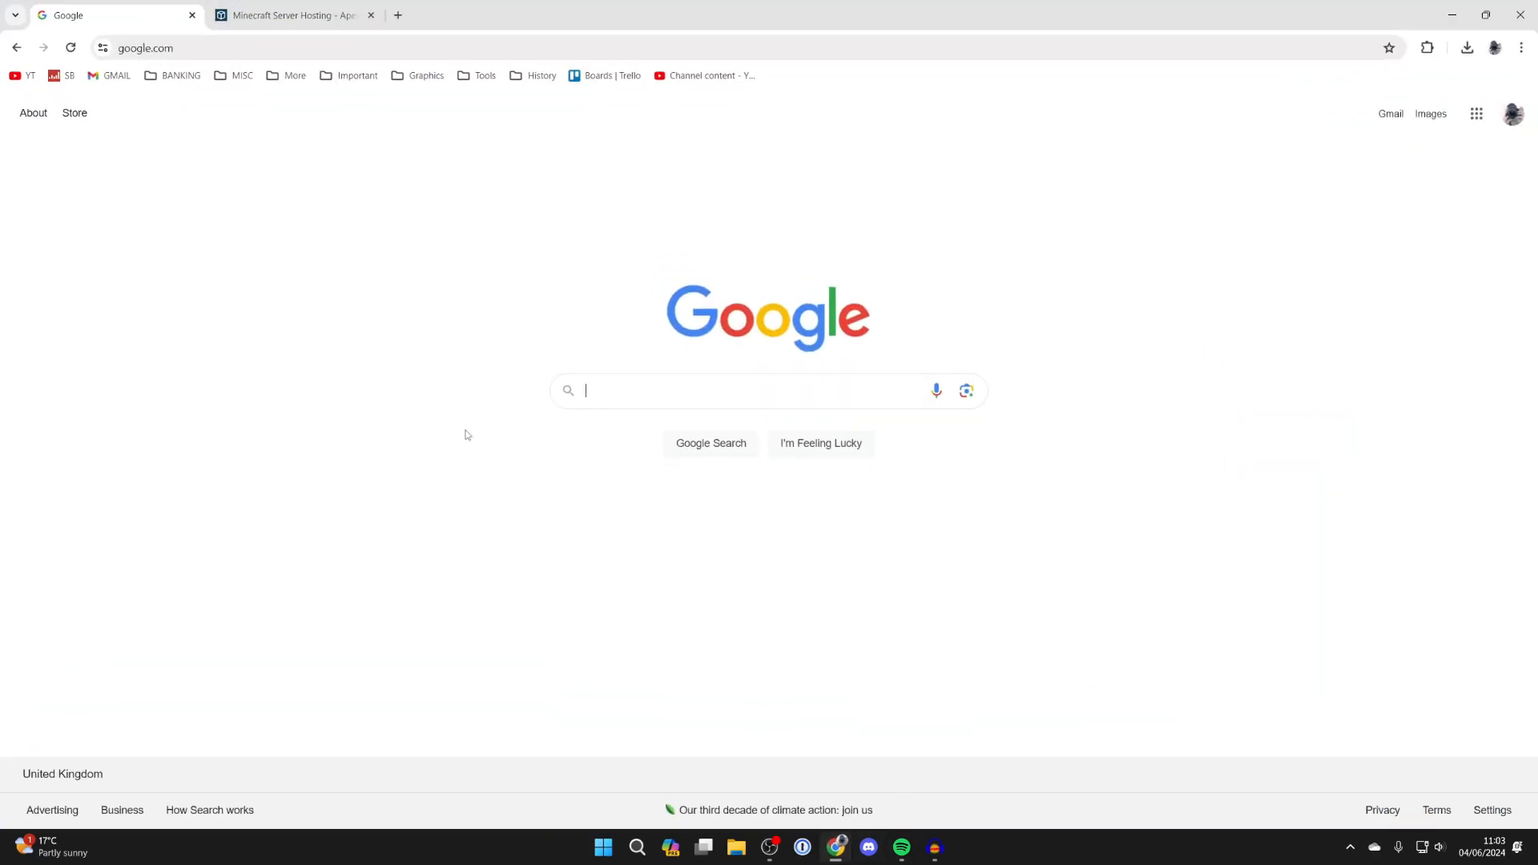
{"action": "left_click", "coordinate": [291, 14]}
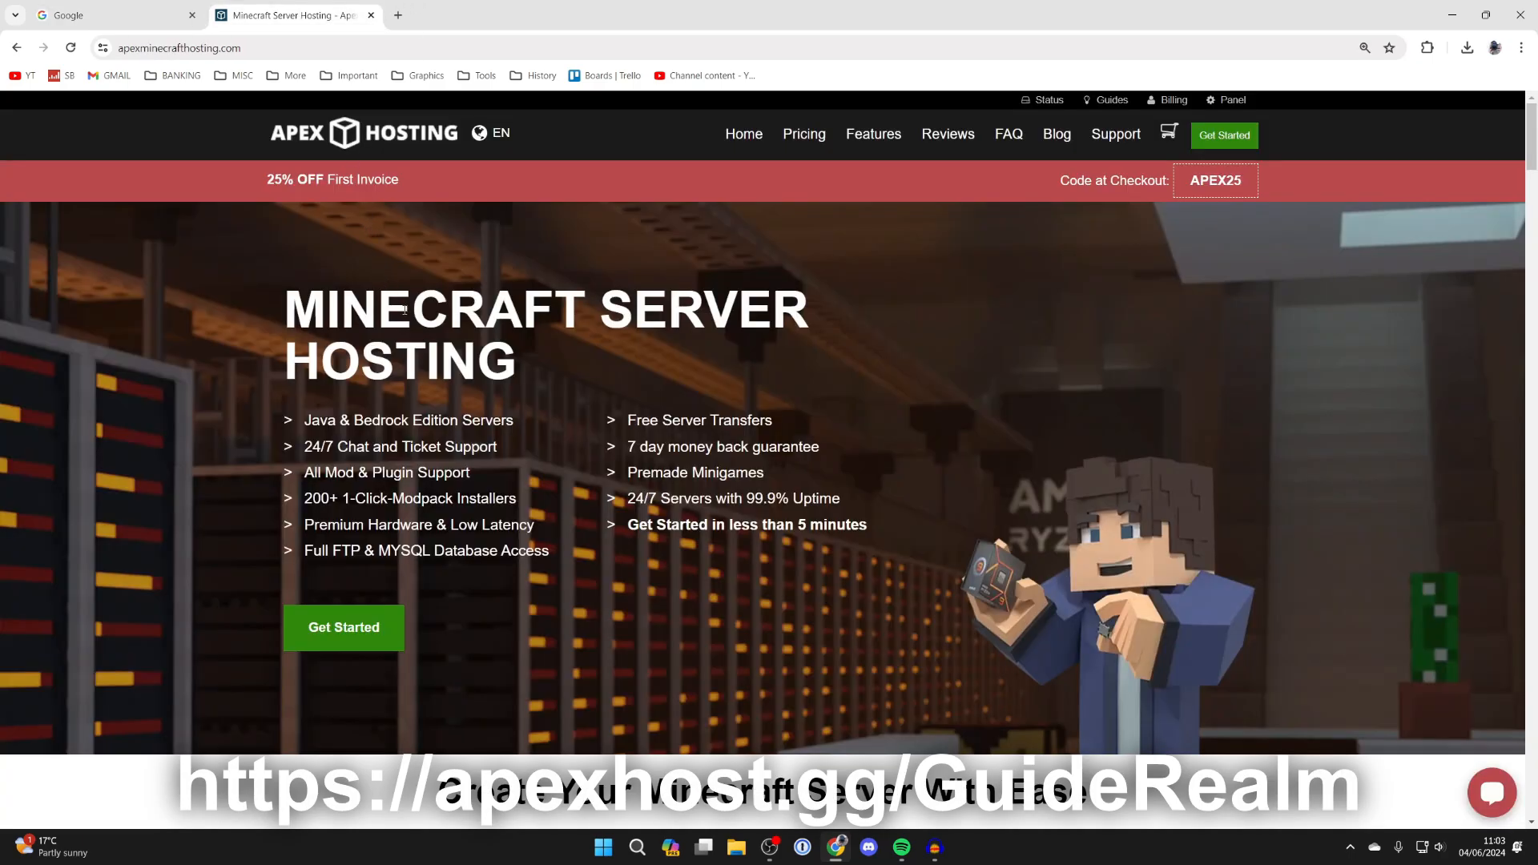
{"action": "scroll", "scroll_direction": "down", "scroll_amount": 3}
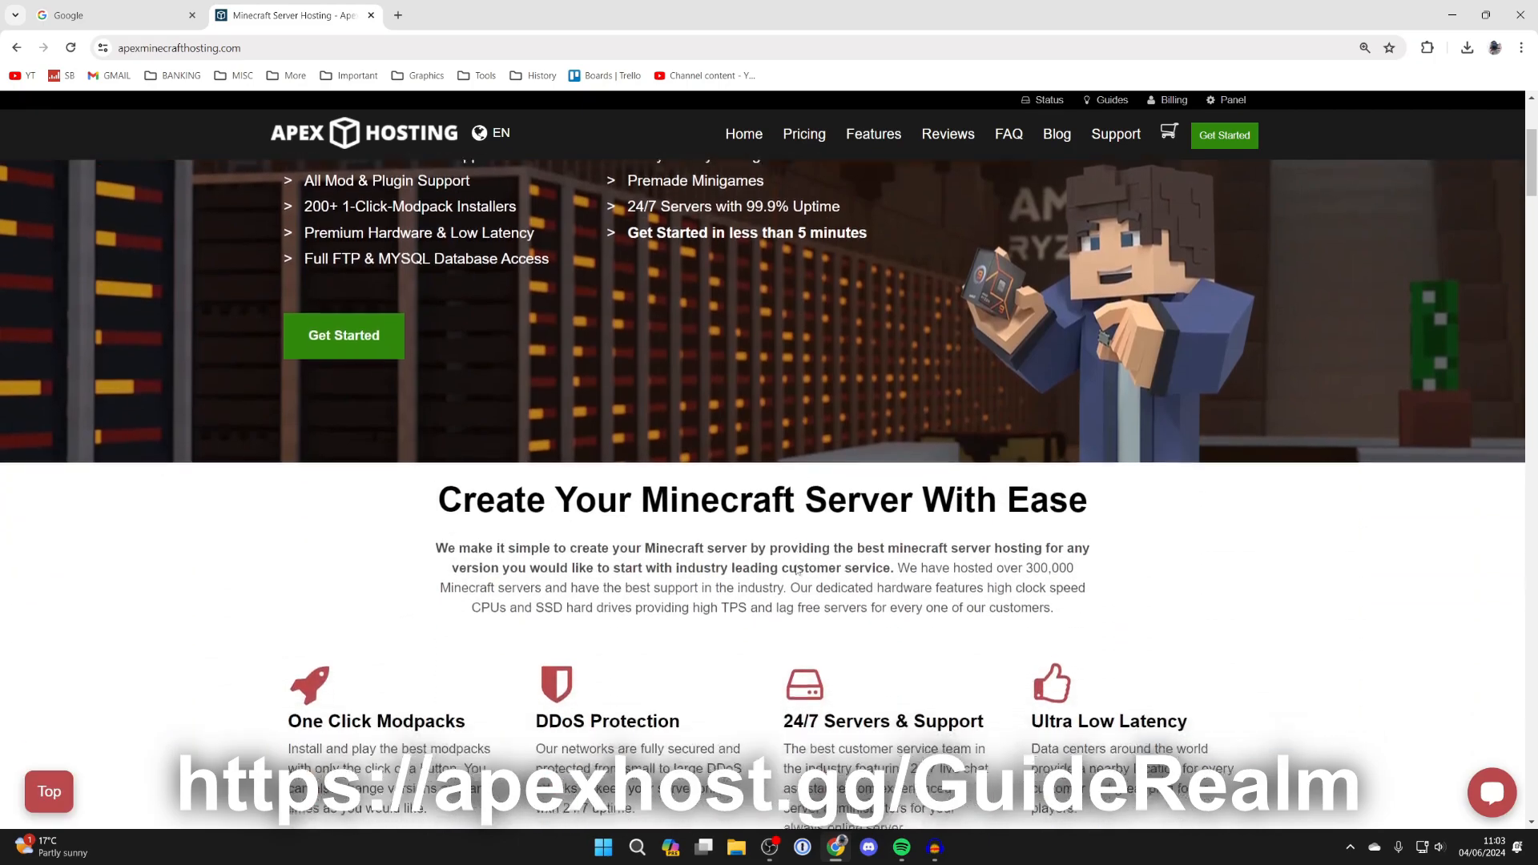
{"action": "scroll", "scroll_direction": "down", "scroll_amount": 3}
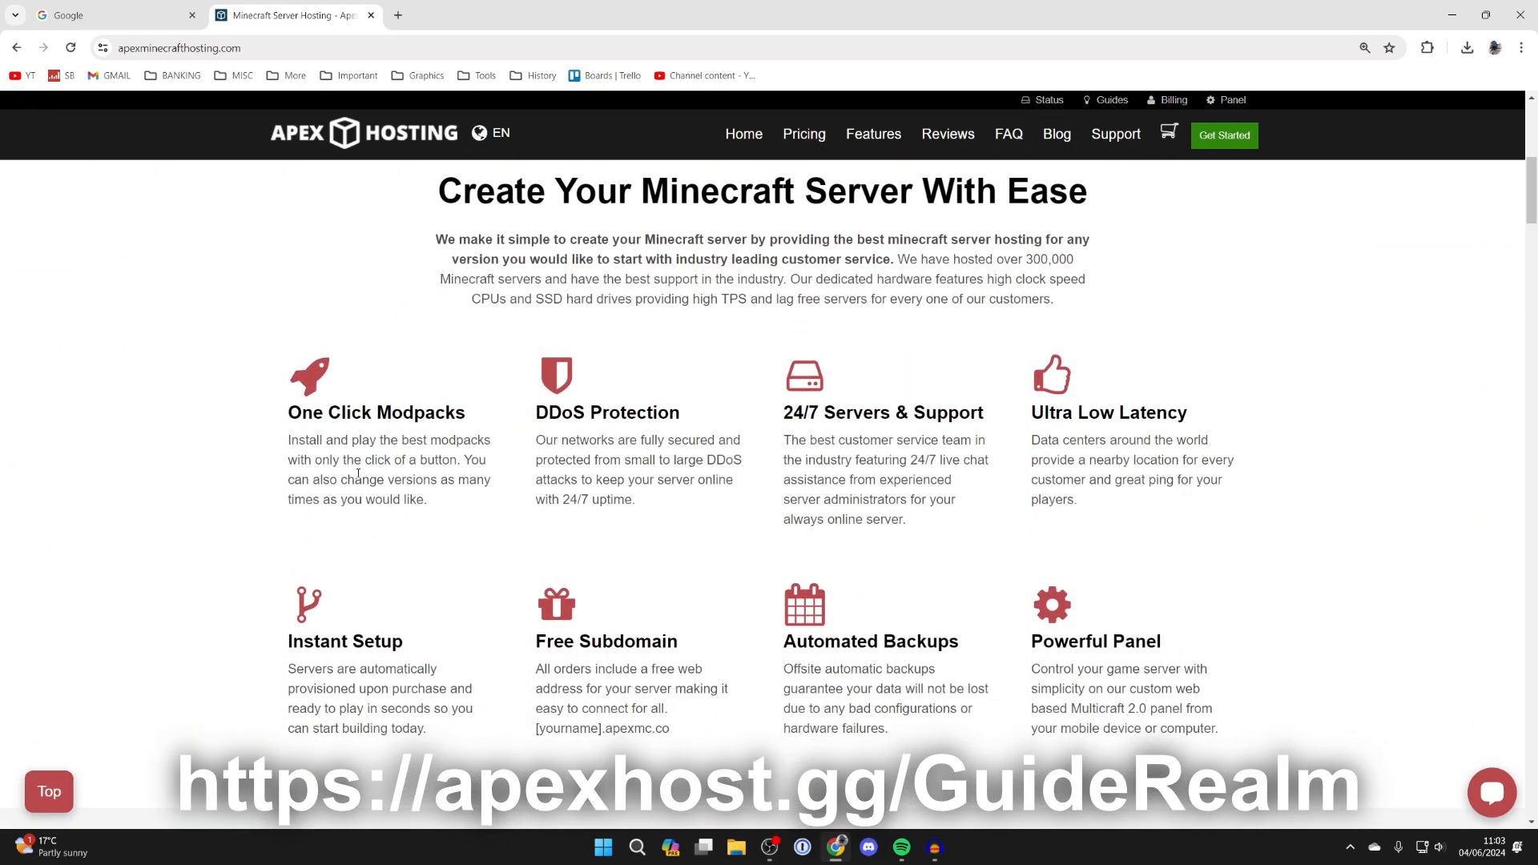
{"action": "mouse_move", "coordinate": [521, 420]}
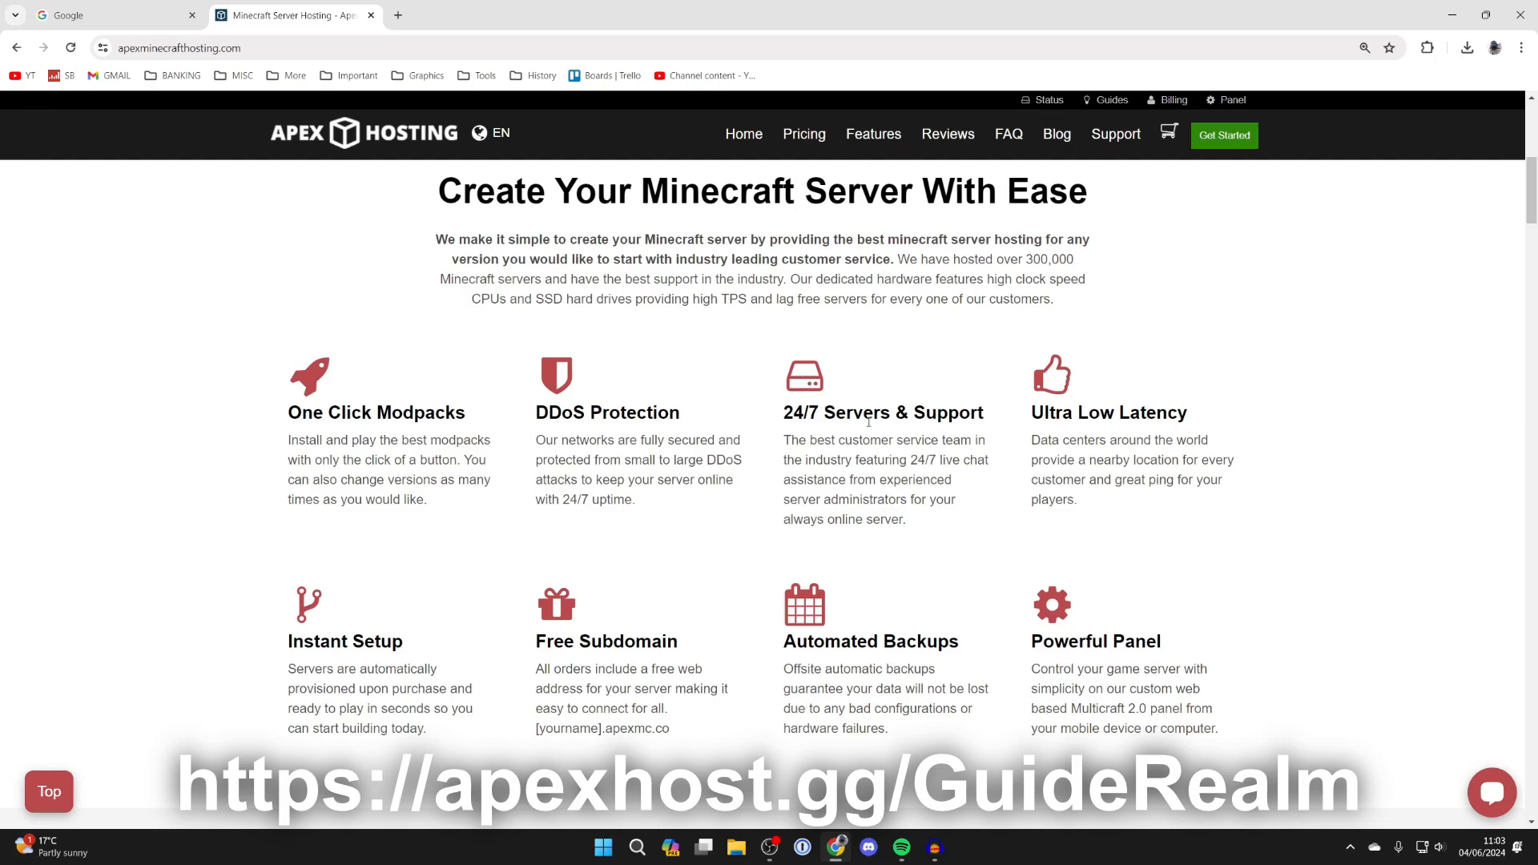
{"action": "mouse_move", "coordinate": [981, 521]}
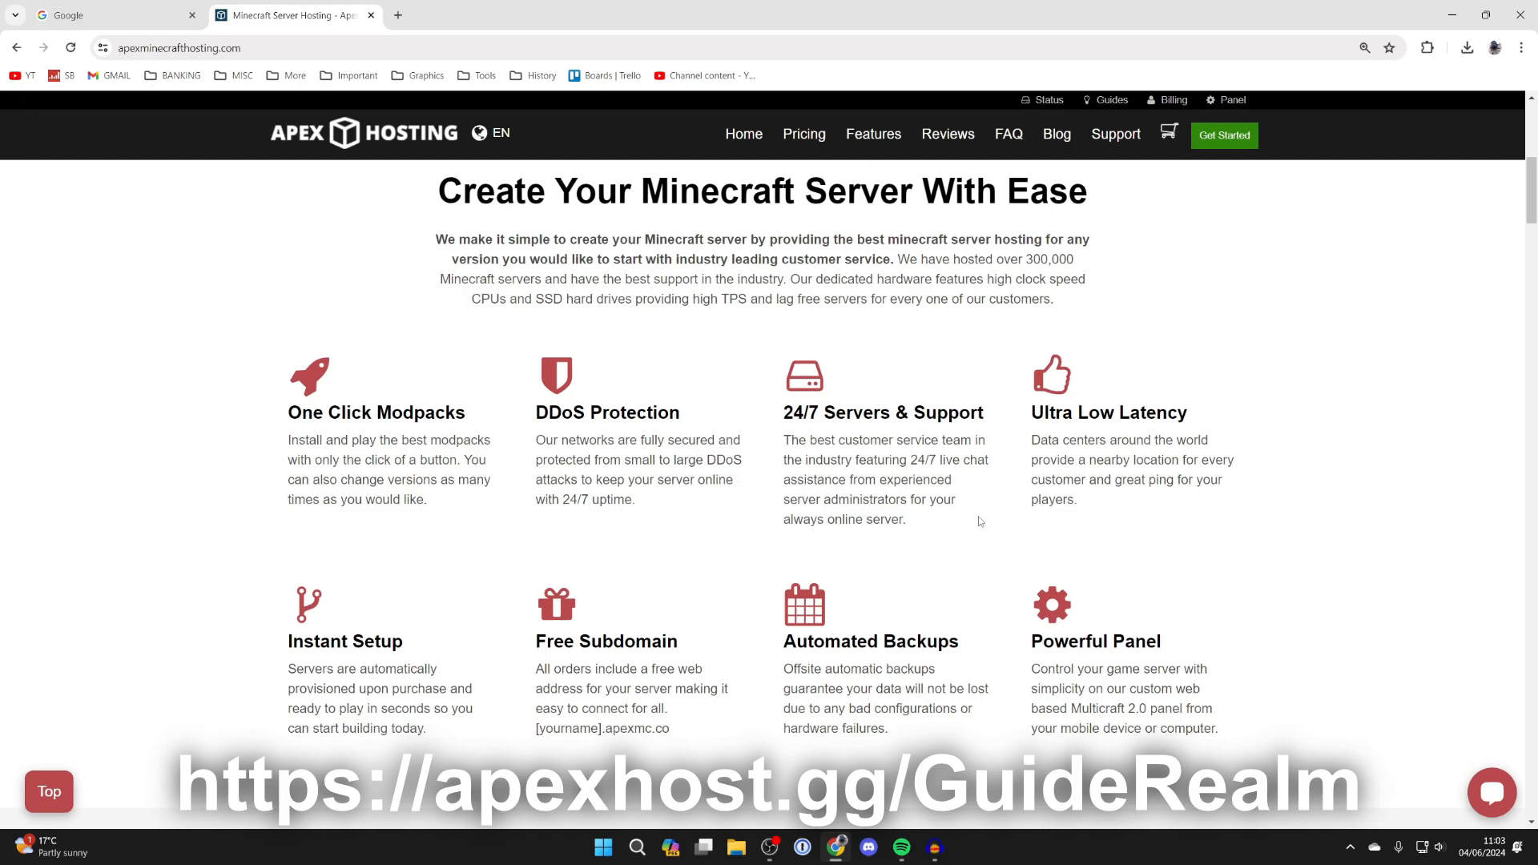
{"action": "mouse_move", "coordinate": [981, 503]}
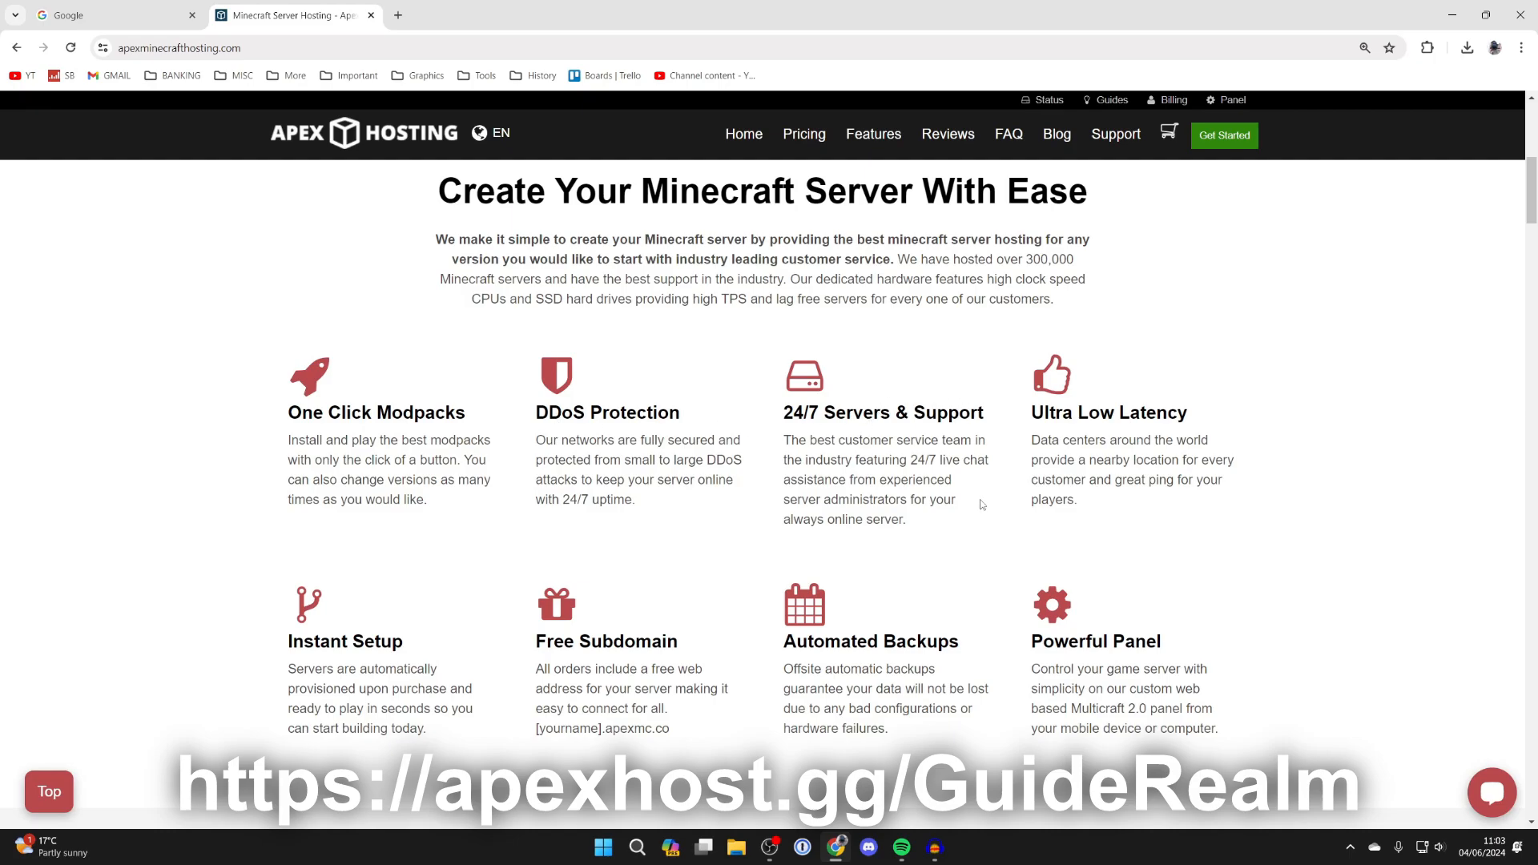
{"action": "scroll", "scroll_direction": "up", "scroll_amount": 3}
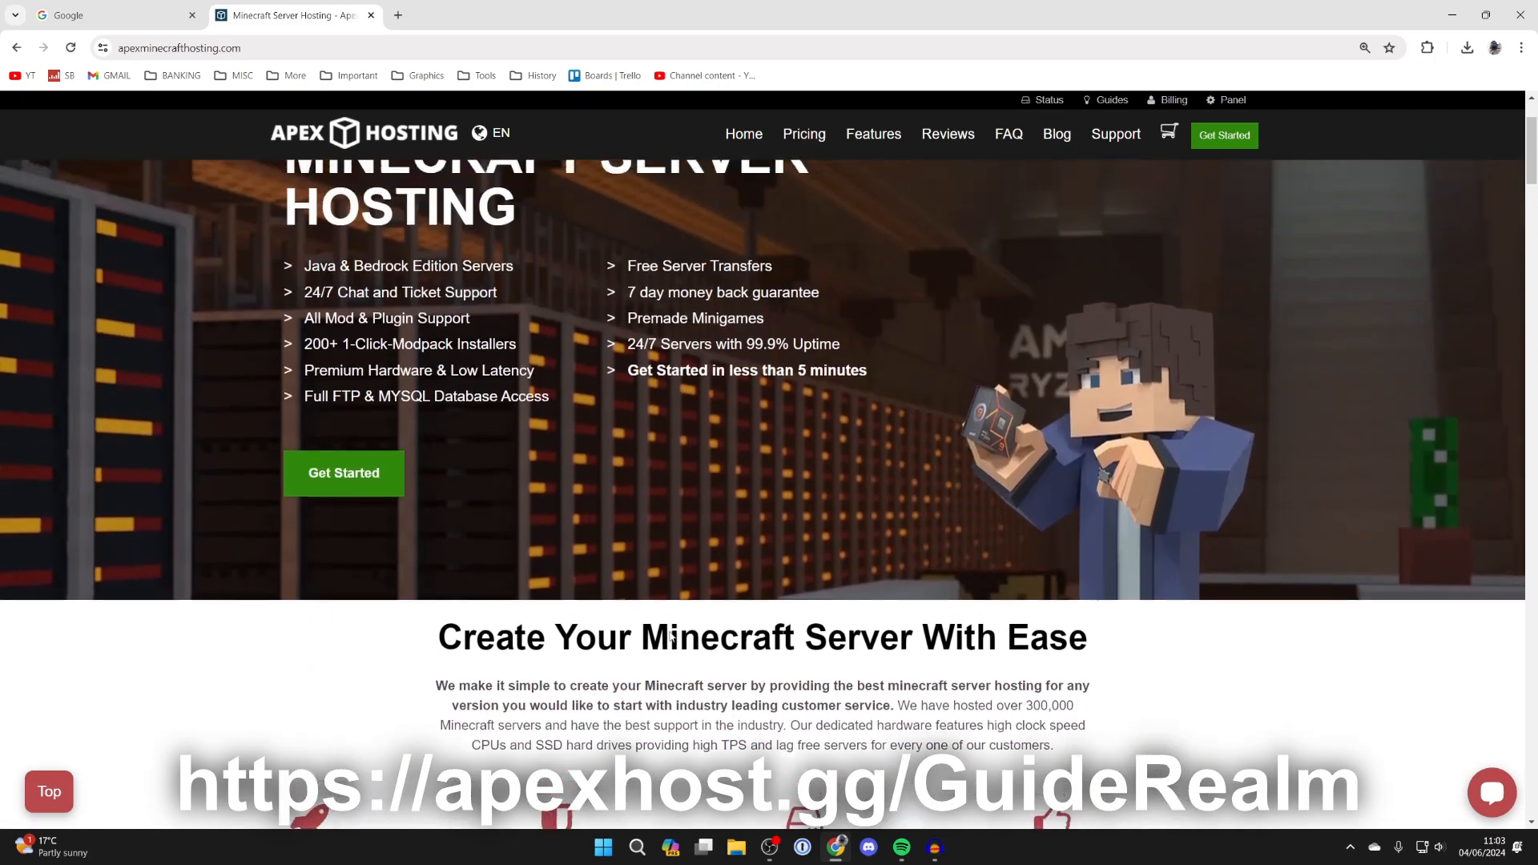
{"action": "scroll", "scroll_direction": "up", "scroll_amount": 3}
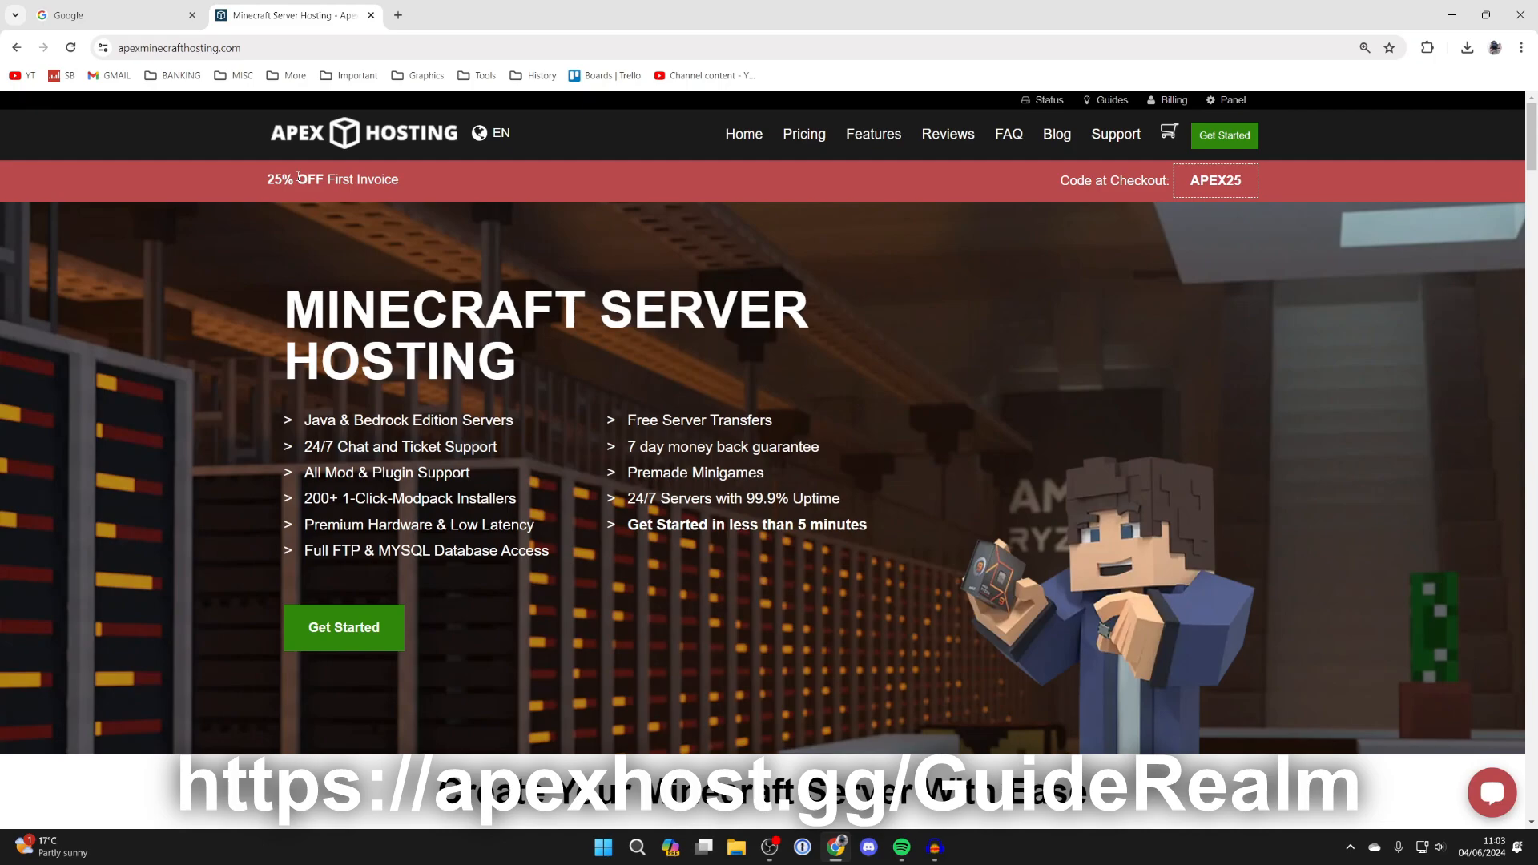
{"action": "mouse_move", "coordinate": [318, 240]}
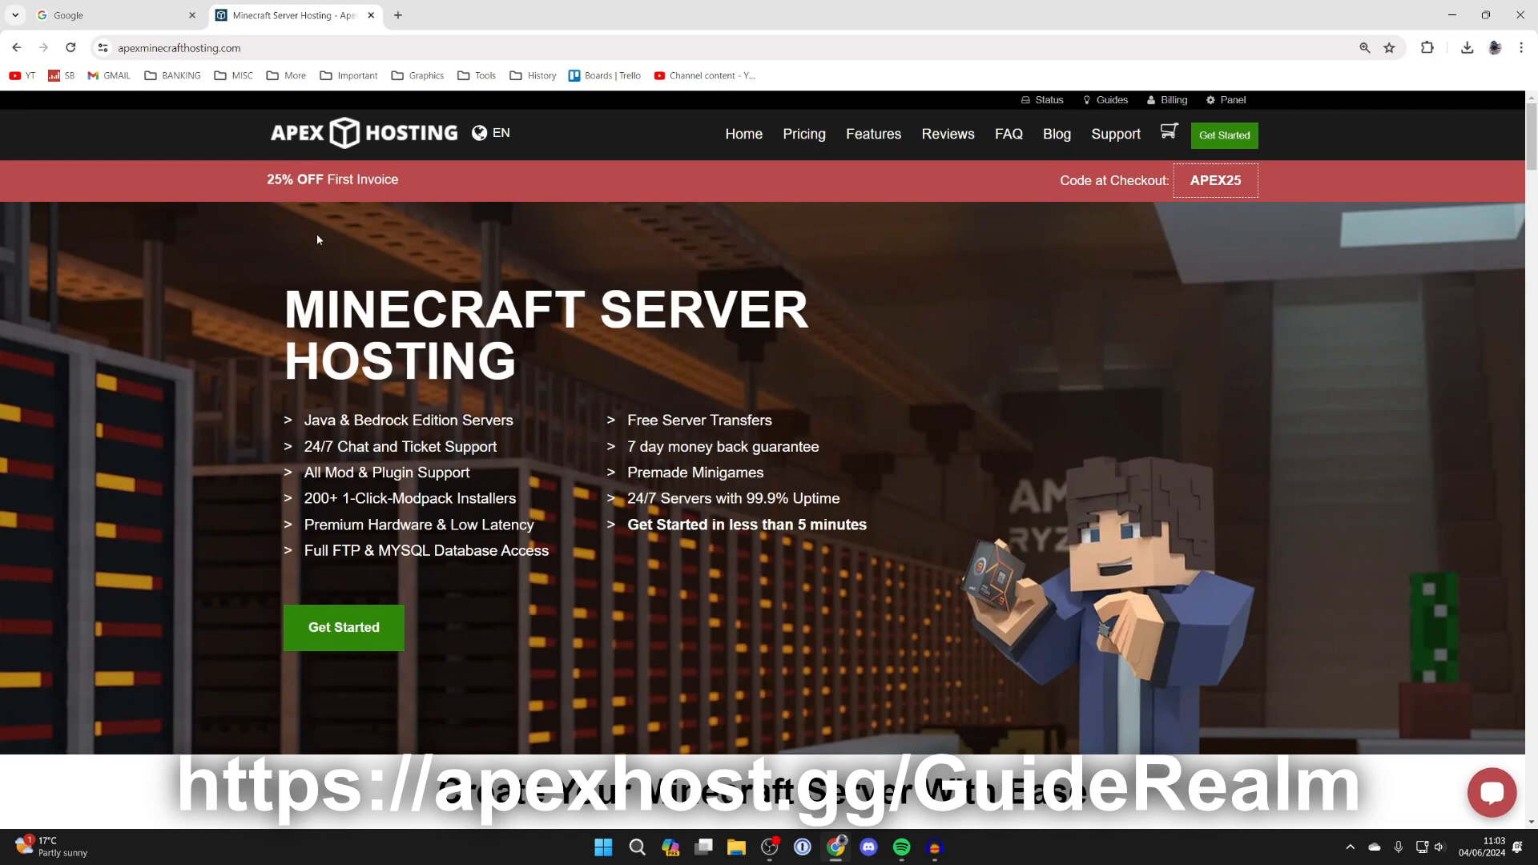
{"action": "mouse_move", "coordinate": [128, 12]}
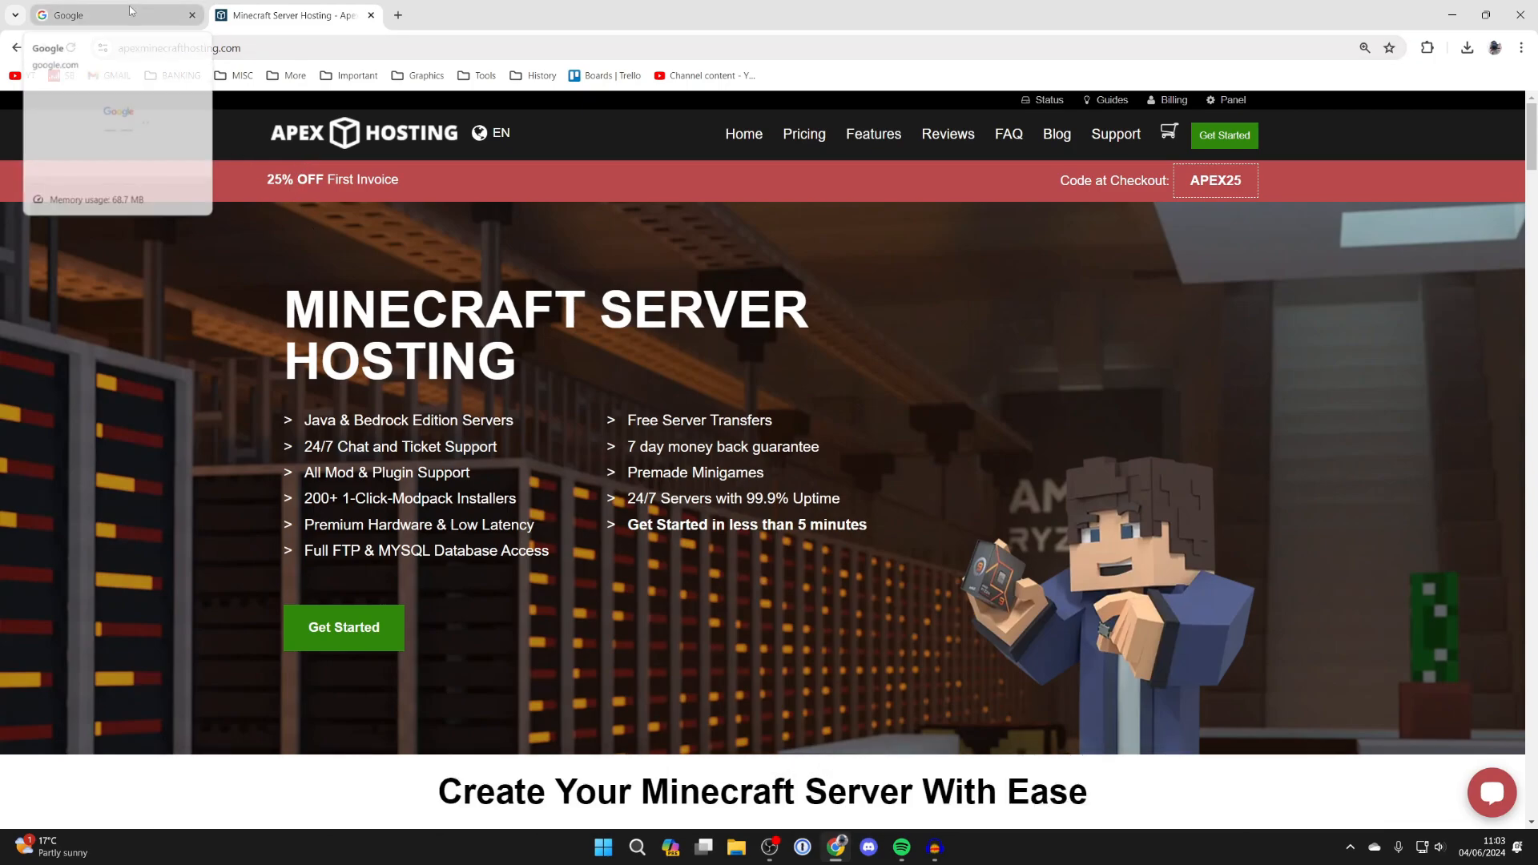
- Search Google for 'optifine minecraft' and go to the official OptiFine site from the results
{"action": "left_click", "coordinate": [97, 14]}
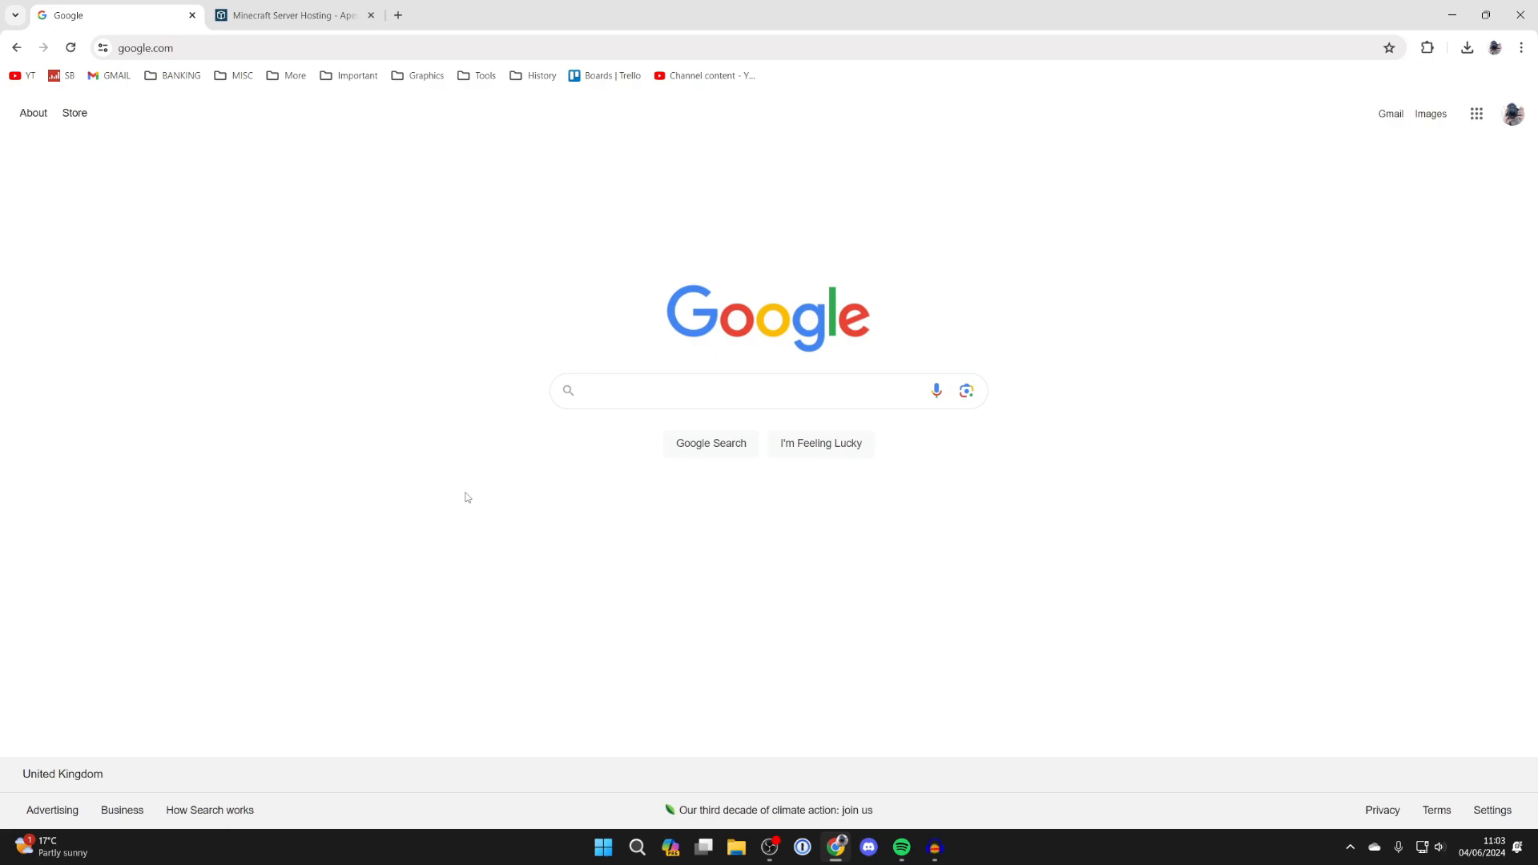
{"action": "type", "text": "optifien minecraft"}
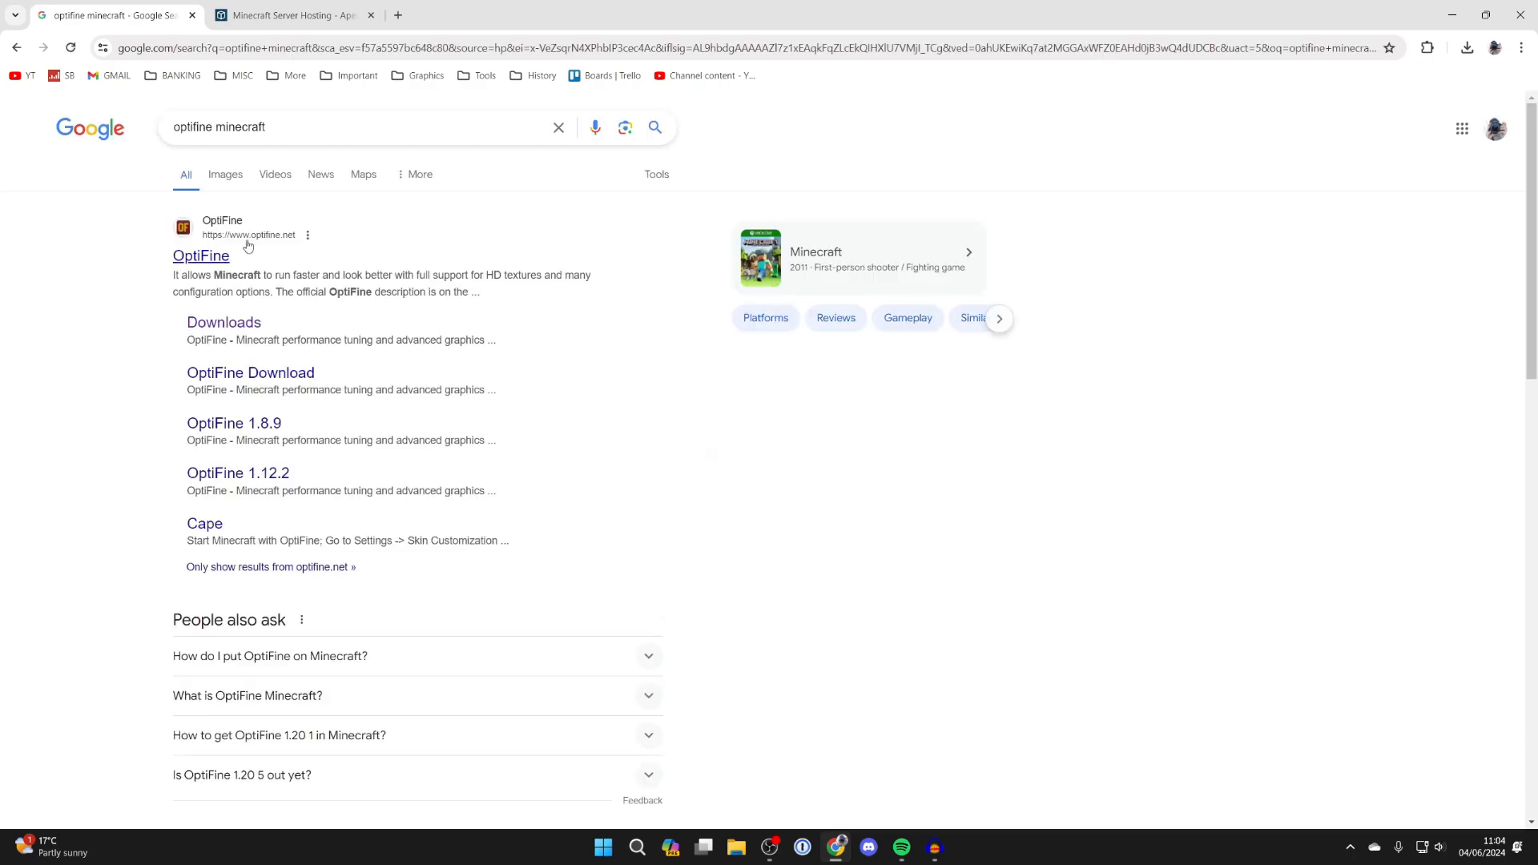
{"action": "left_click", "coordinate": [201, 255]}
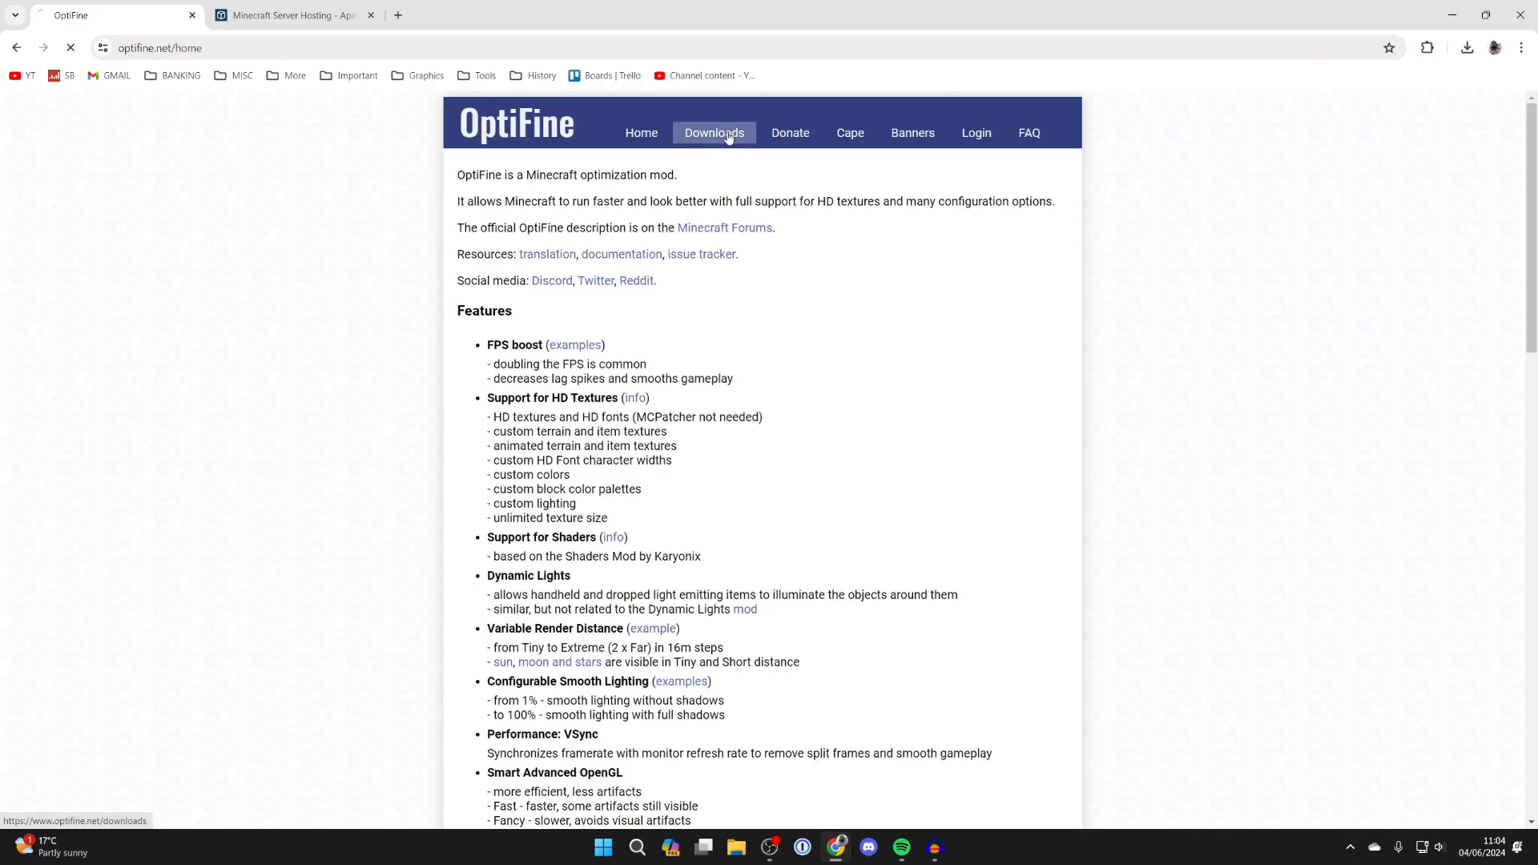
- Show all versions on the Downloads page and start the OptiFine HD U I7 download for 1.20.4
{"action": "left_click", "coordinate": [715, 131]}
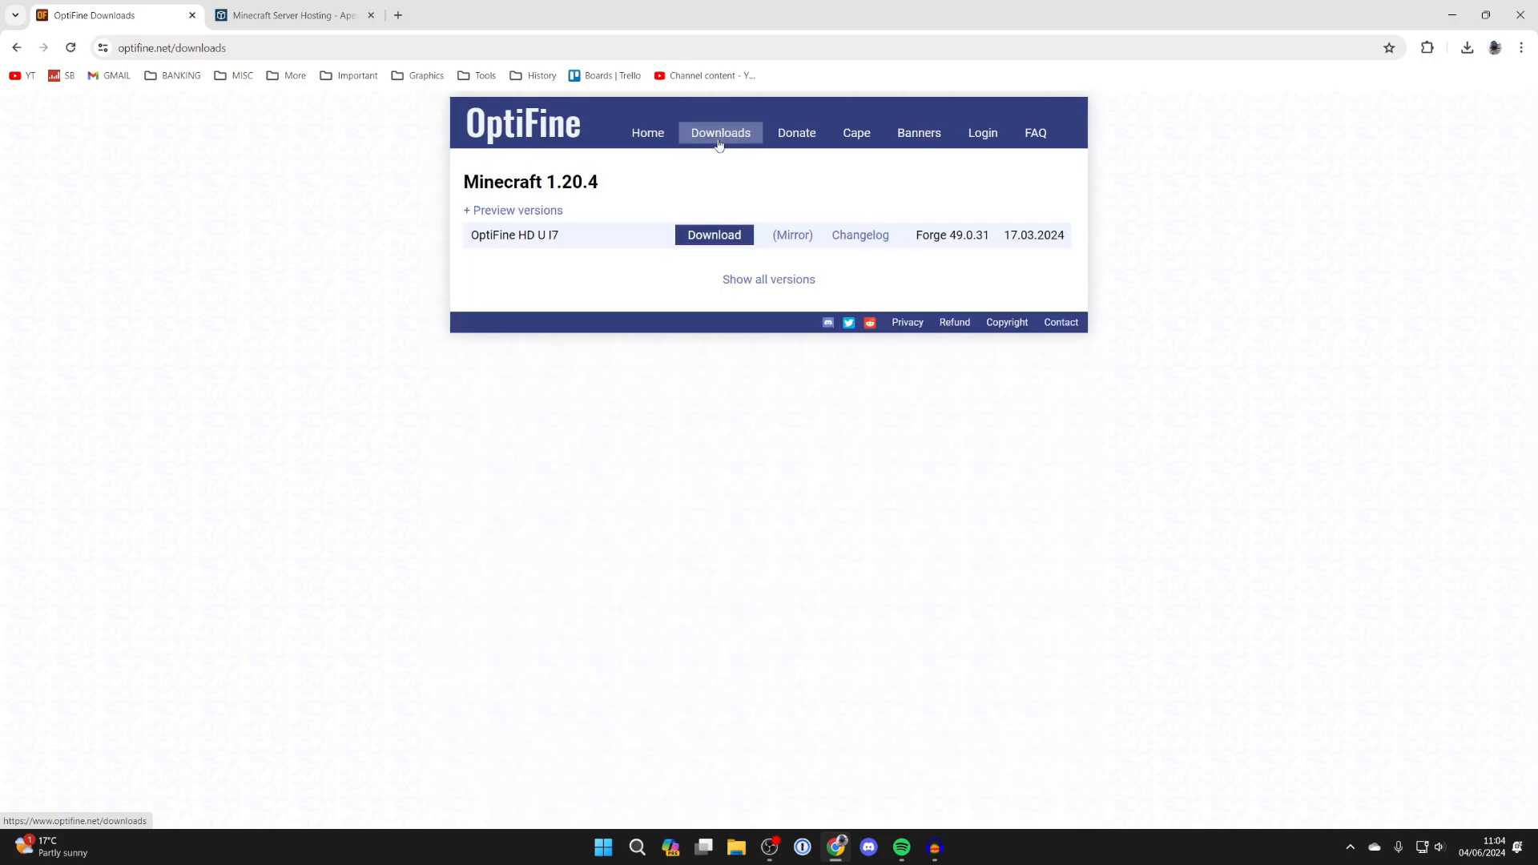
{"action": "mouse_move", "coordinate": [608, 215]}
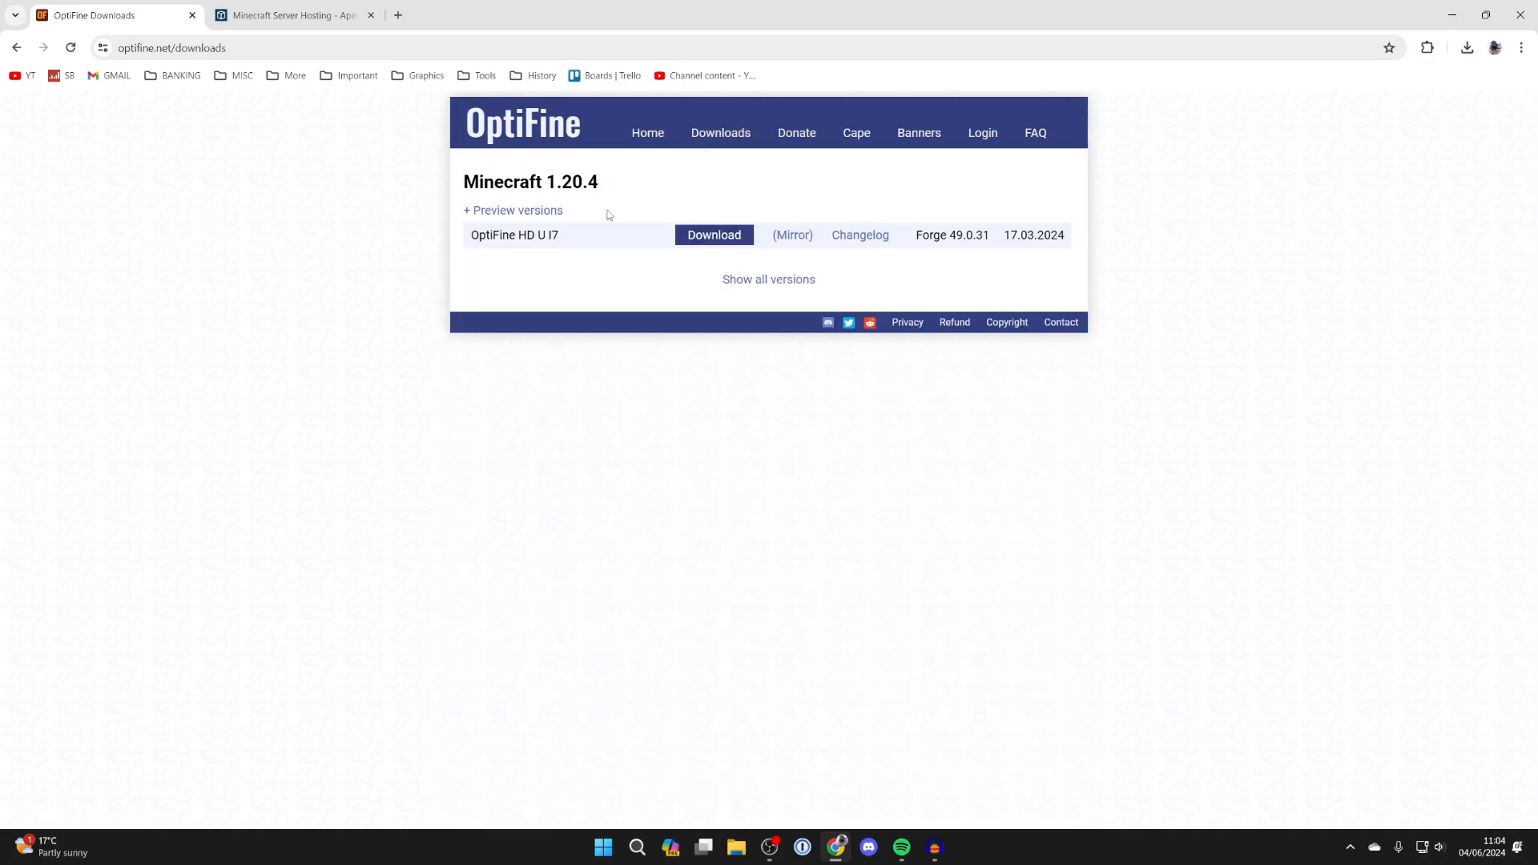
{"action": "left_click", "coordinate": [769, 279]}
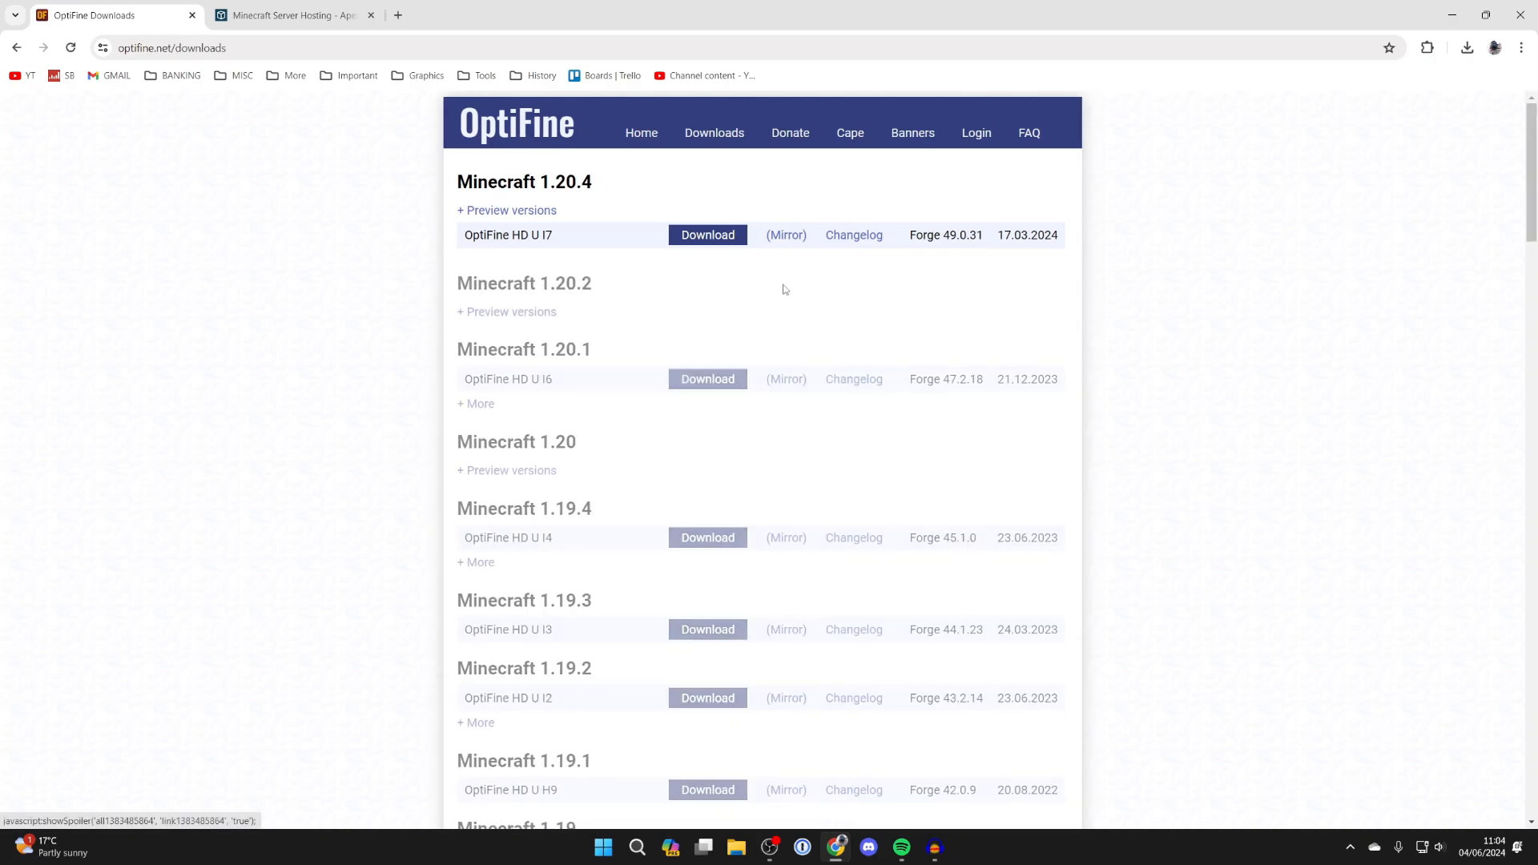
{"action": "left_click", "coordinate": [708, 234]}
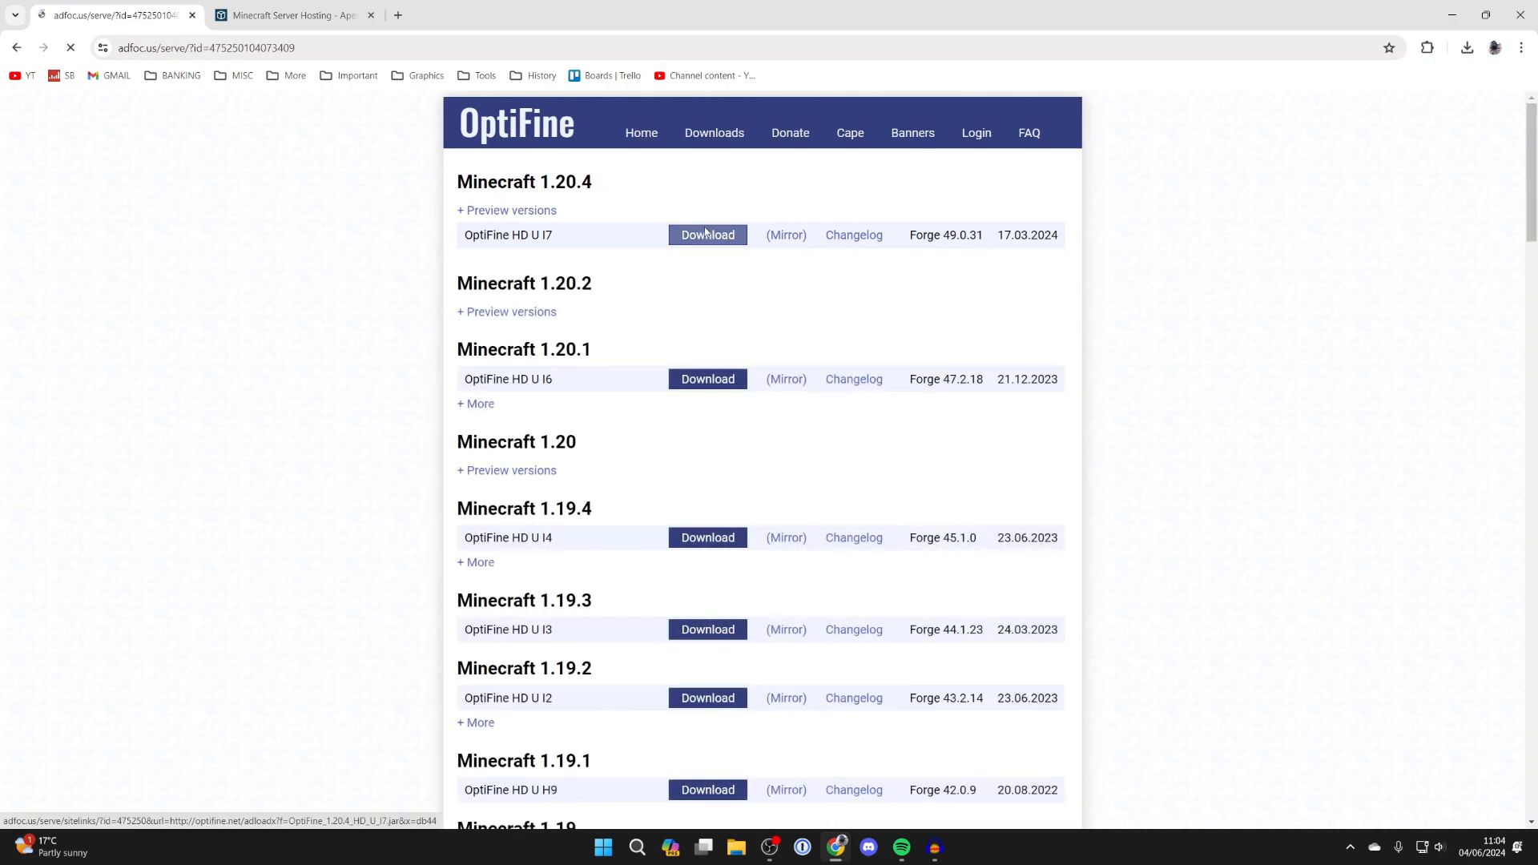
- Skip the adfoc.us ad, accept the consent notice and download the OptiFine 1.20.4 HD U I7 jar
{"action": "left_click", "coordinate": [708, 234]}
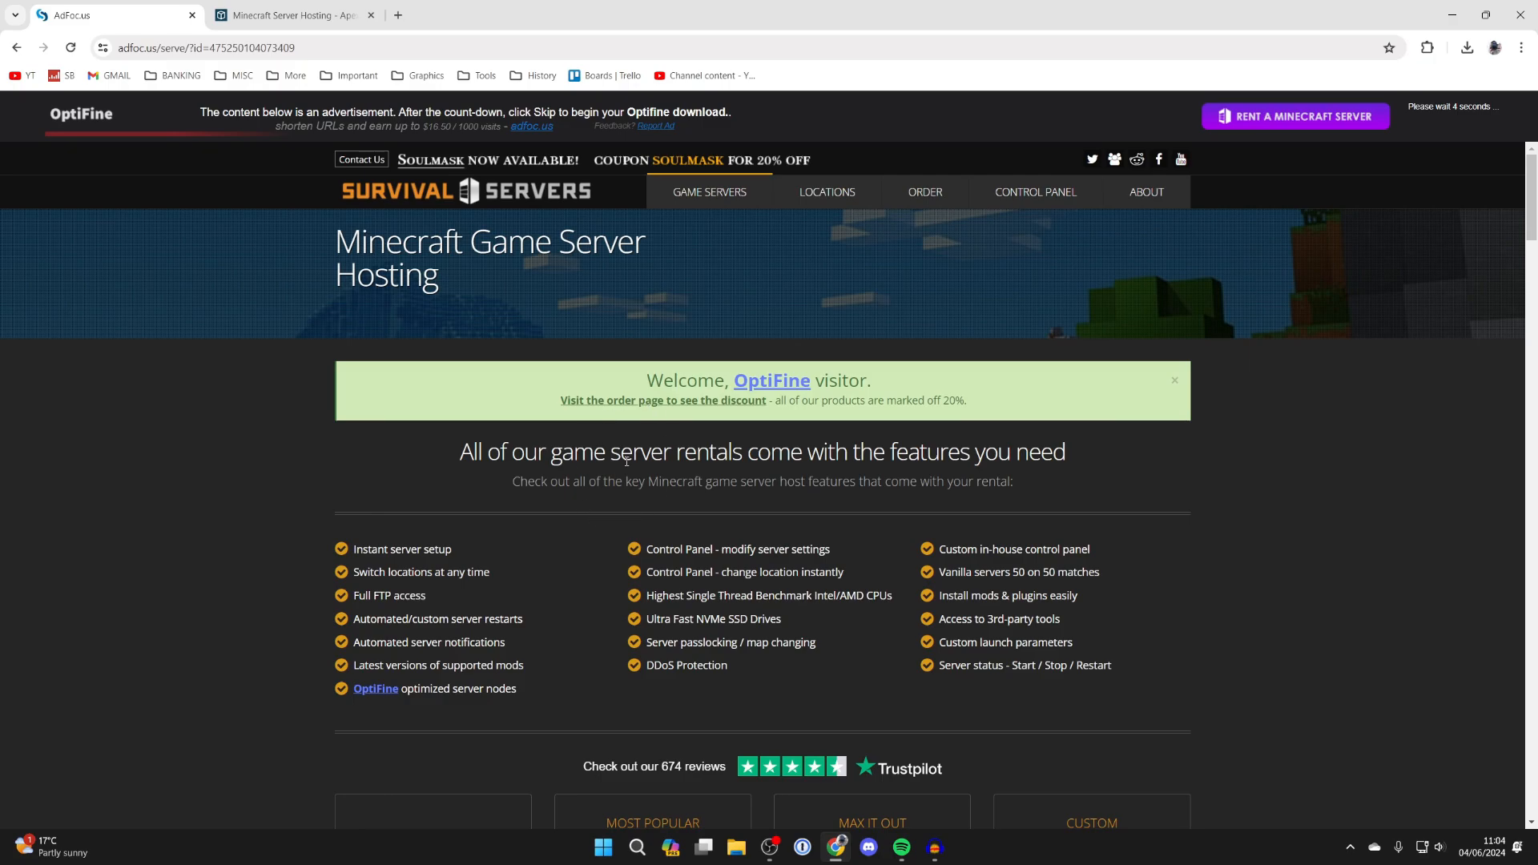
{"action": "mouse_move", "coordinate": [645, 548]}
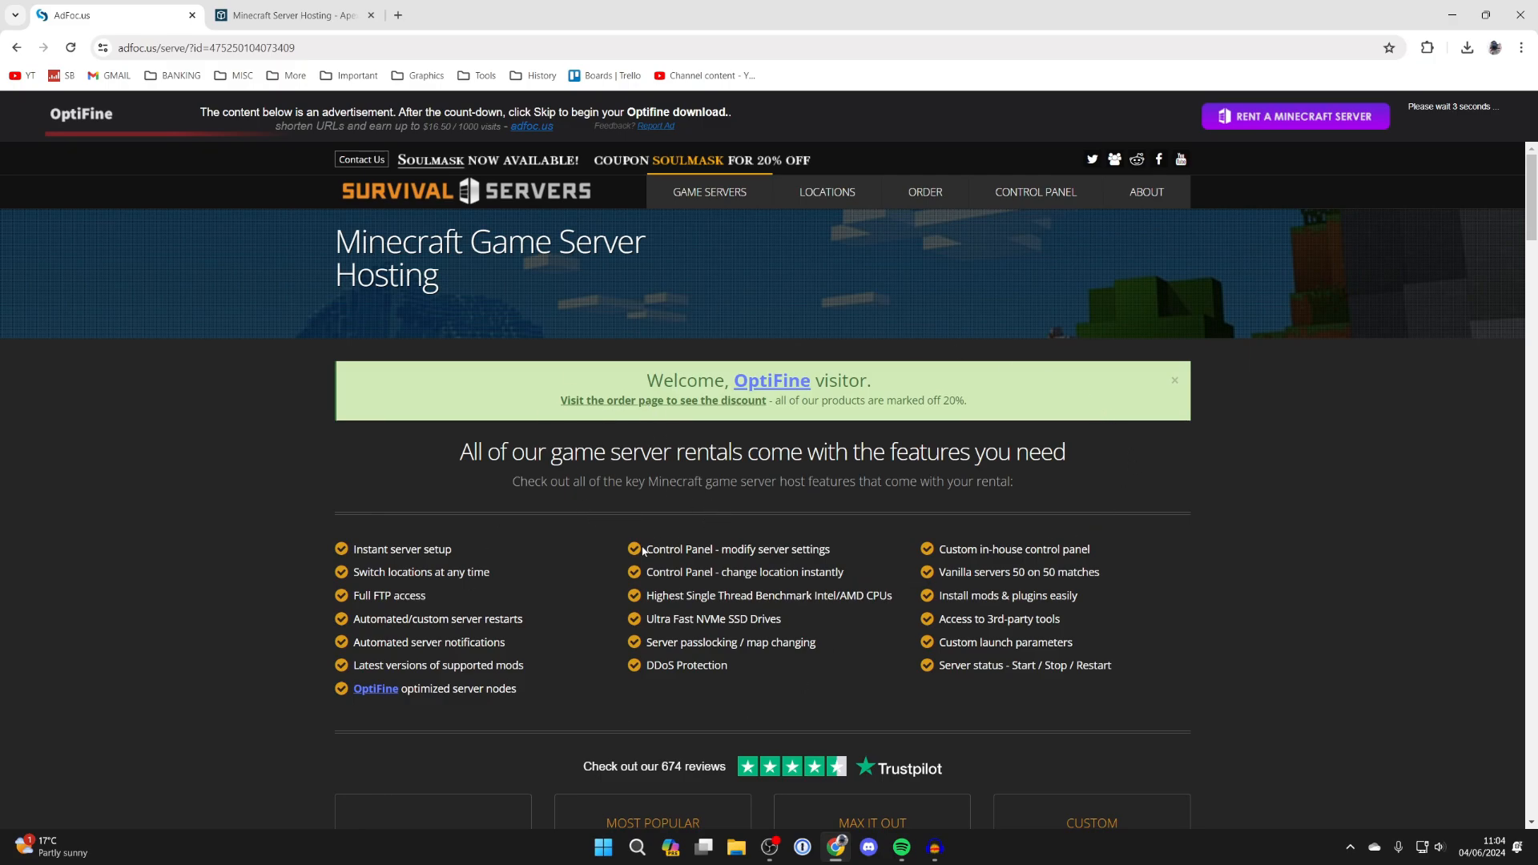
{"action": "mouse_move", "coordinate": [901, 513]}
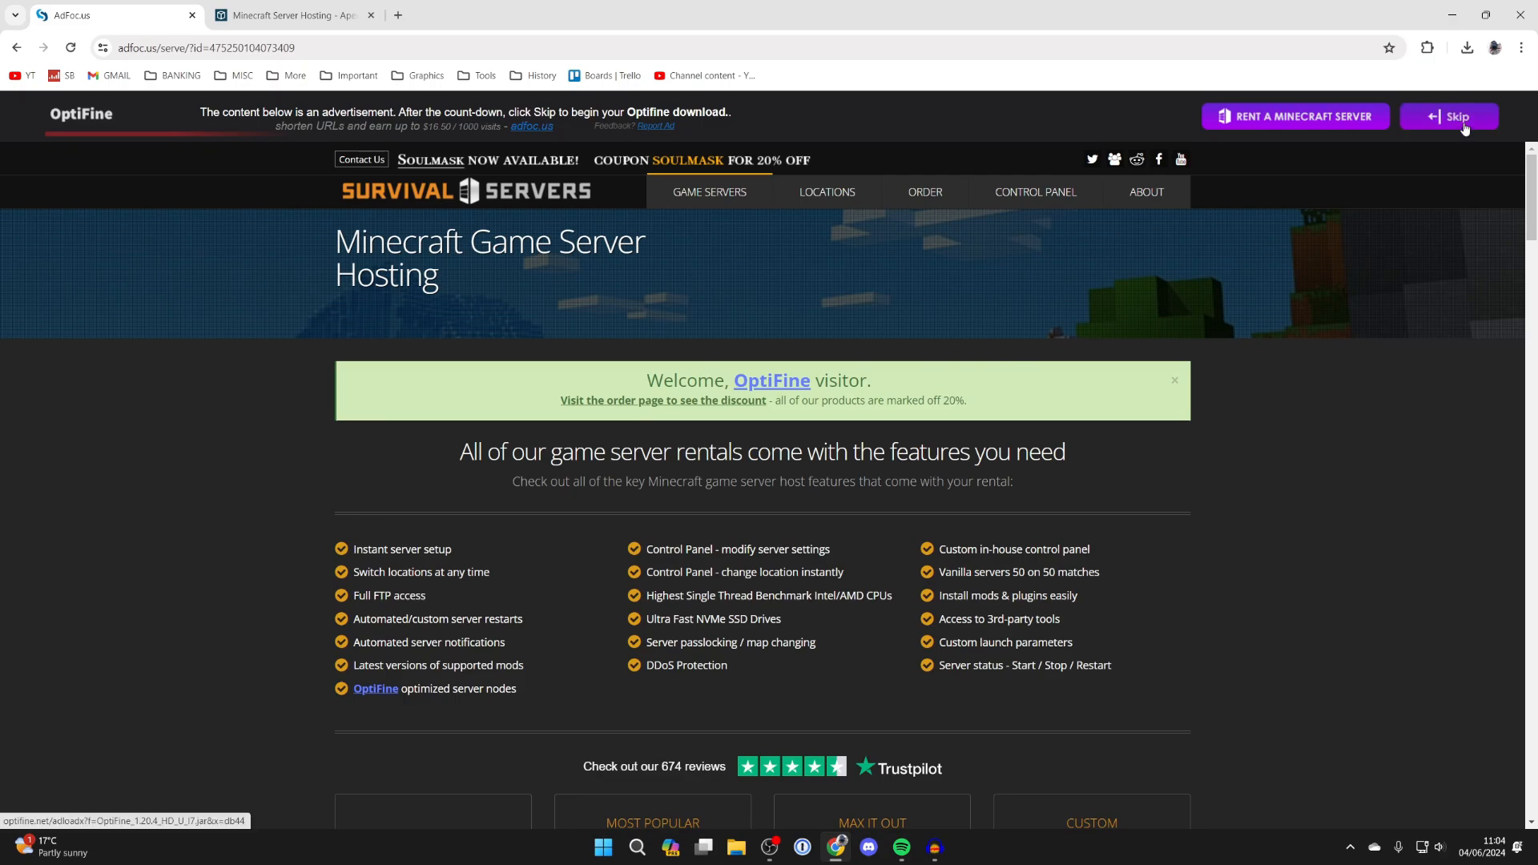
{"action": "left_click", "coordinate": [1458, 116]}
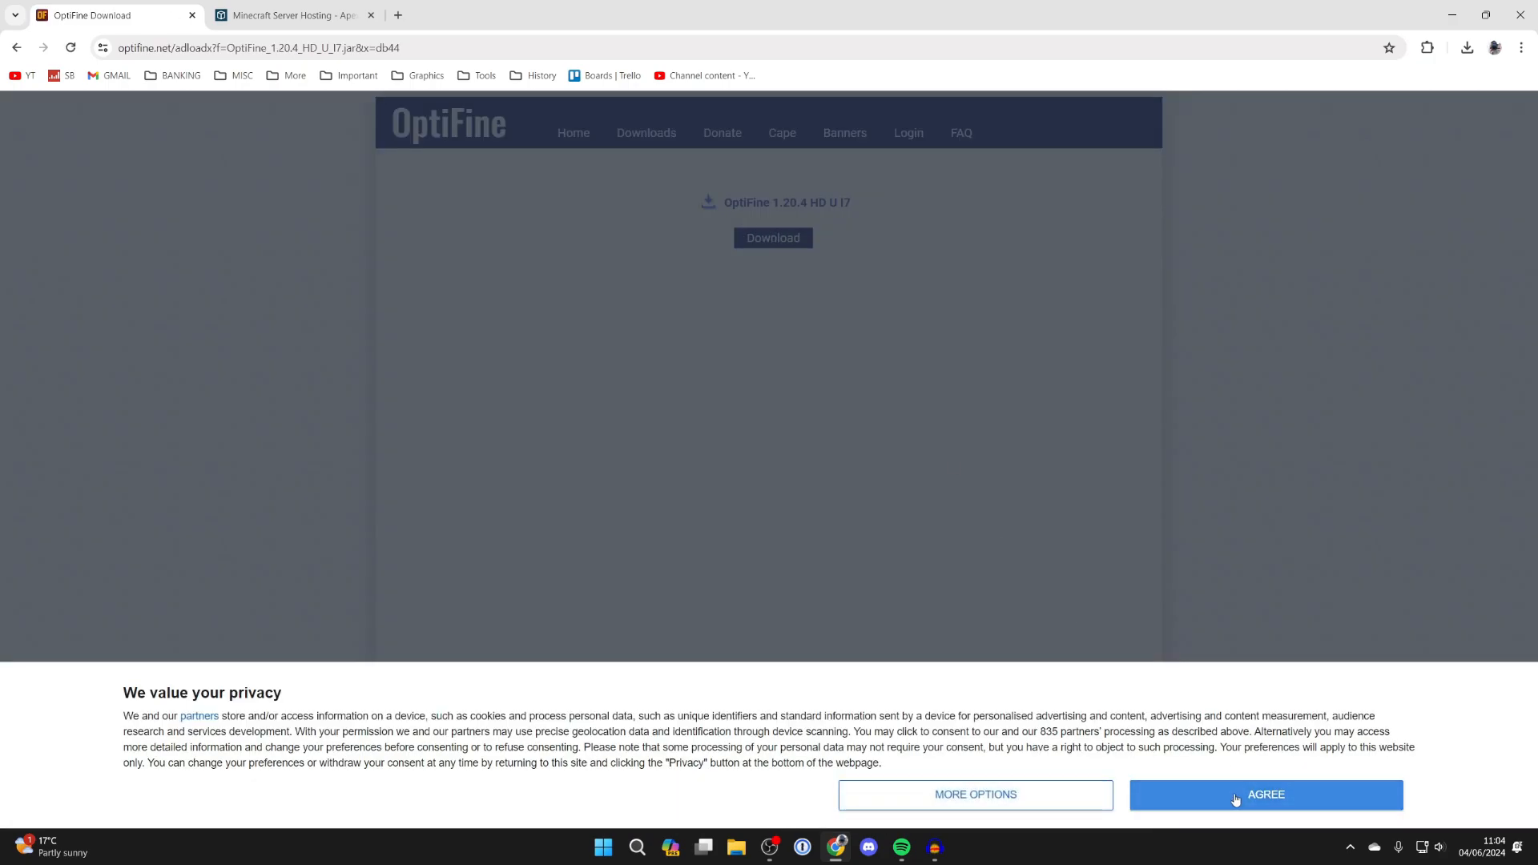
{"action": "left_click", "coordinate": [1266, 794]}
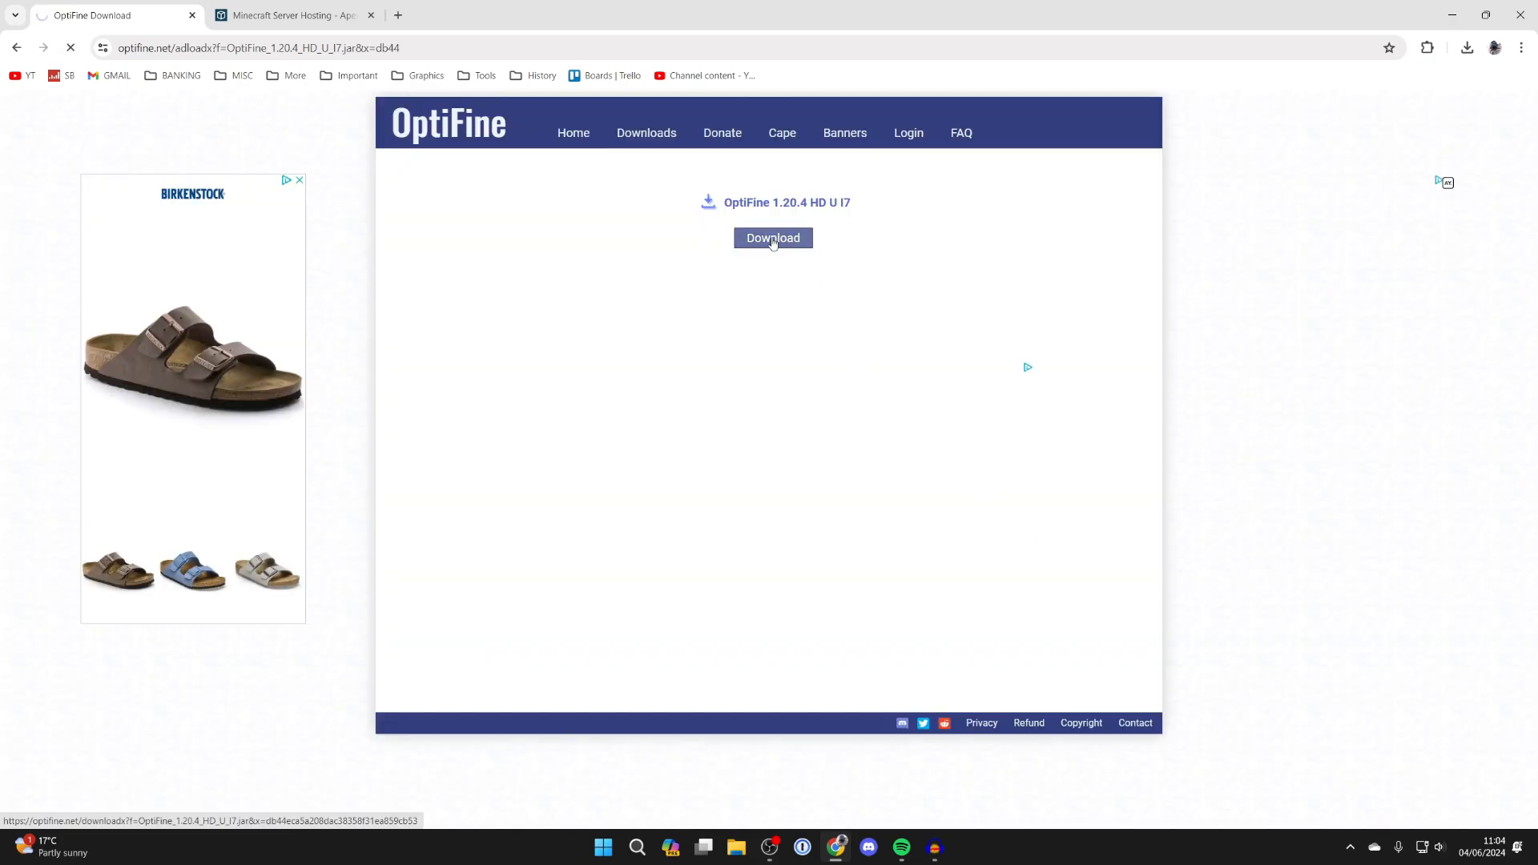
{"action": "left_click", "coordinate": [774, 237]}
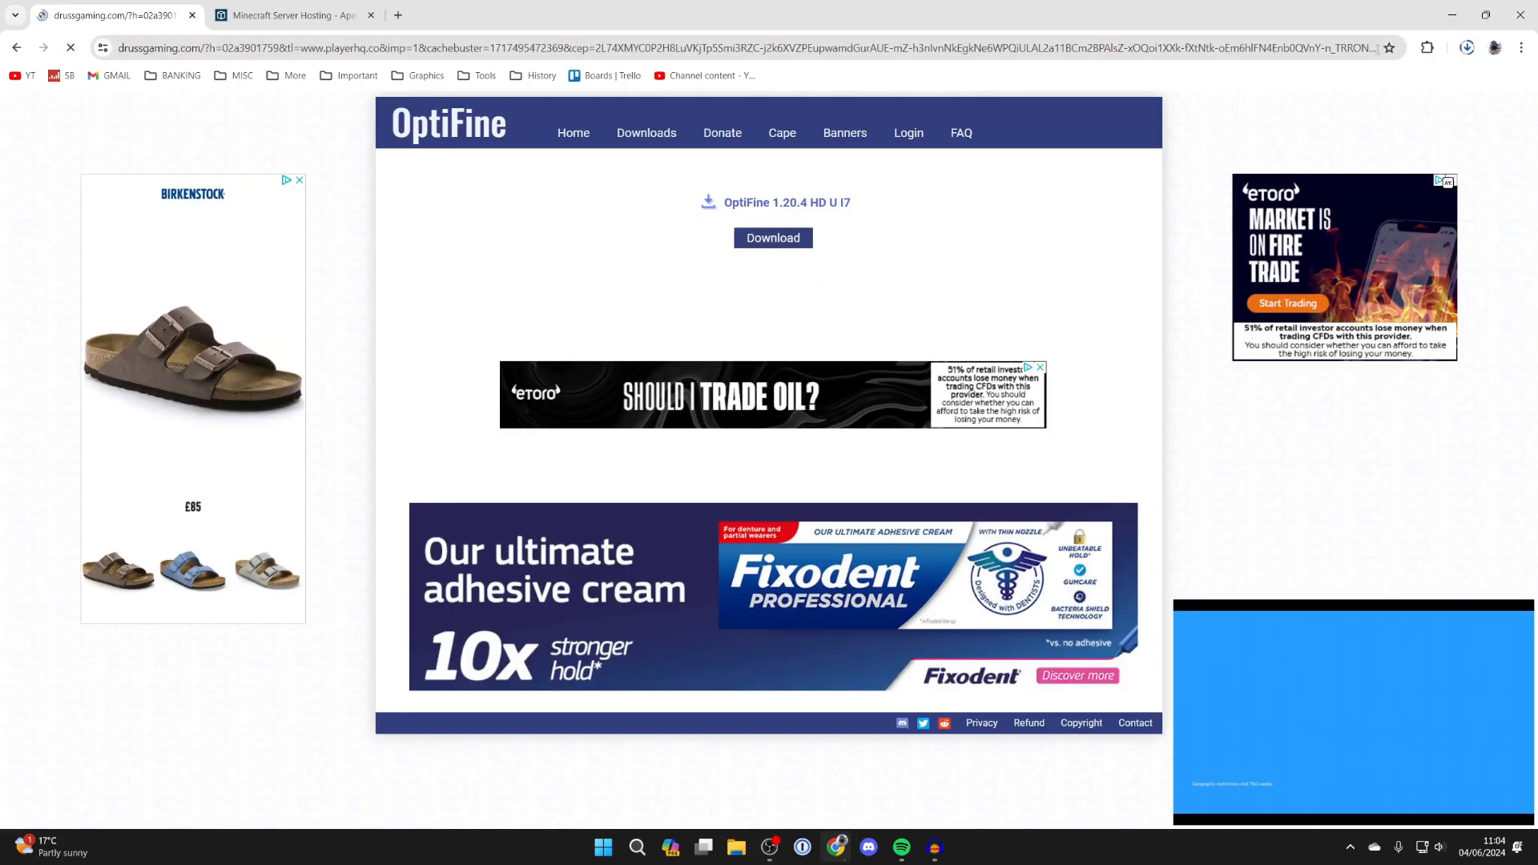
- Minimise Chrome and bring up File Explorer to locate the downloaded jar
{"action": "left_click", "coordinate": [774, 238]}
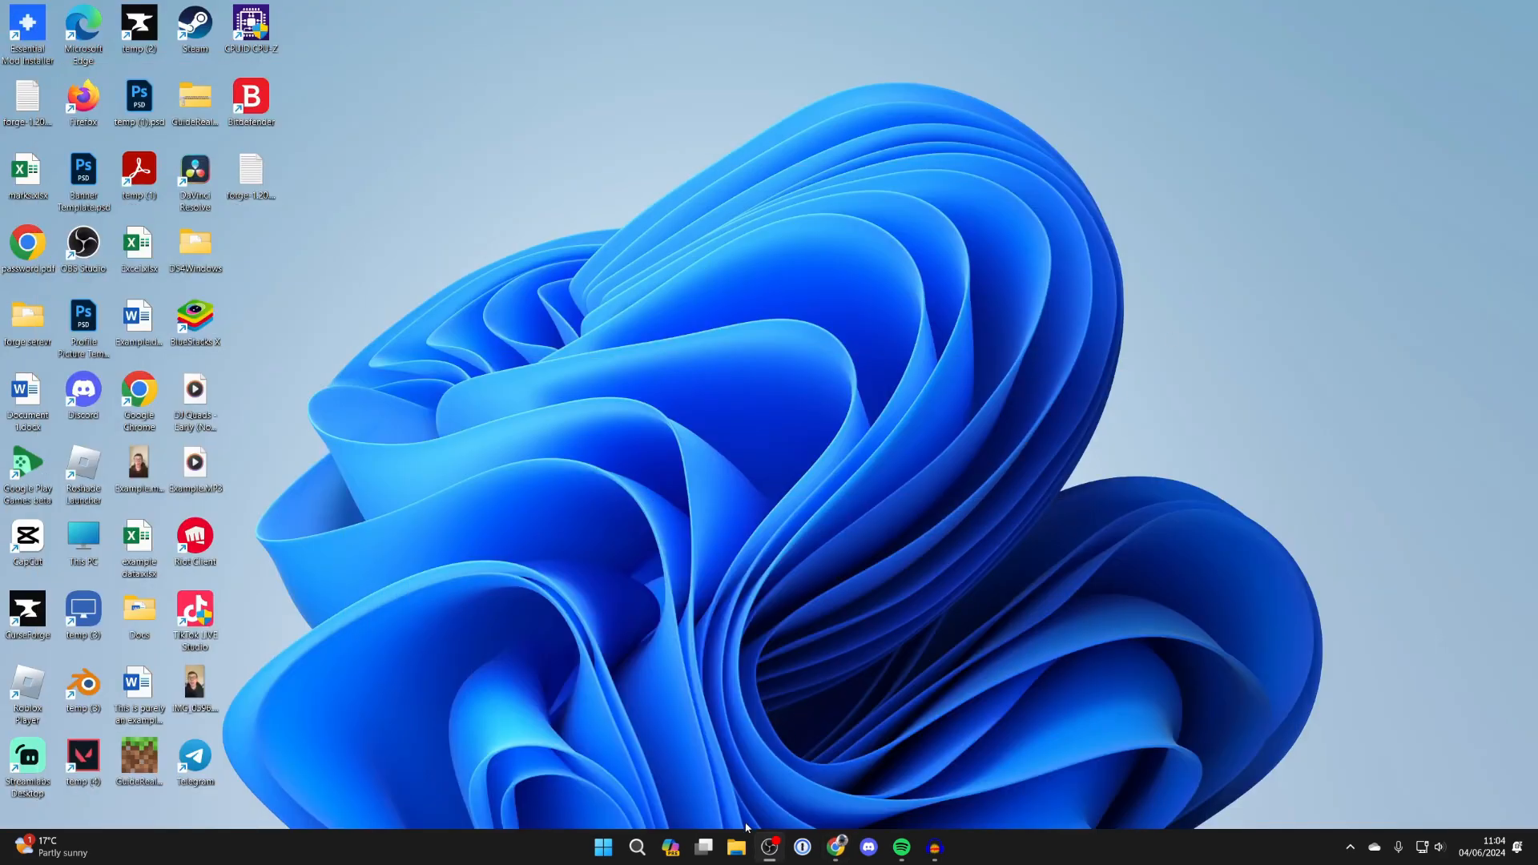
{"action": "mouse_move", "coordinate": [735, 846]}
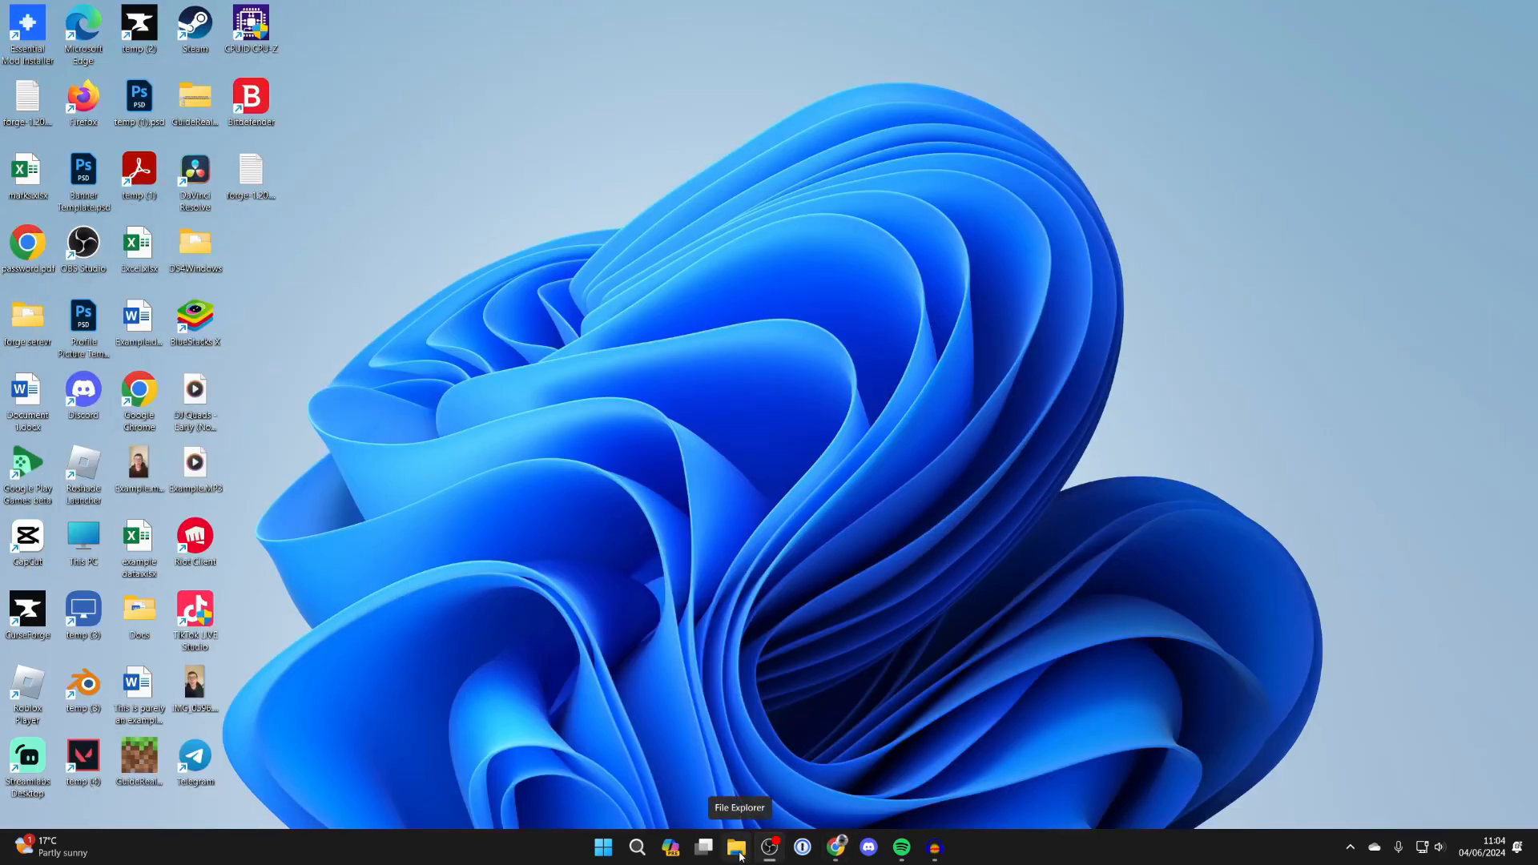
{"action": "left_click", "coordinate": [737, 846]}
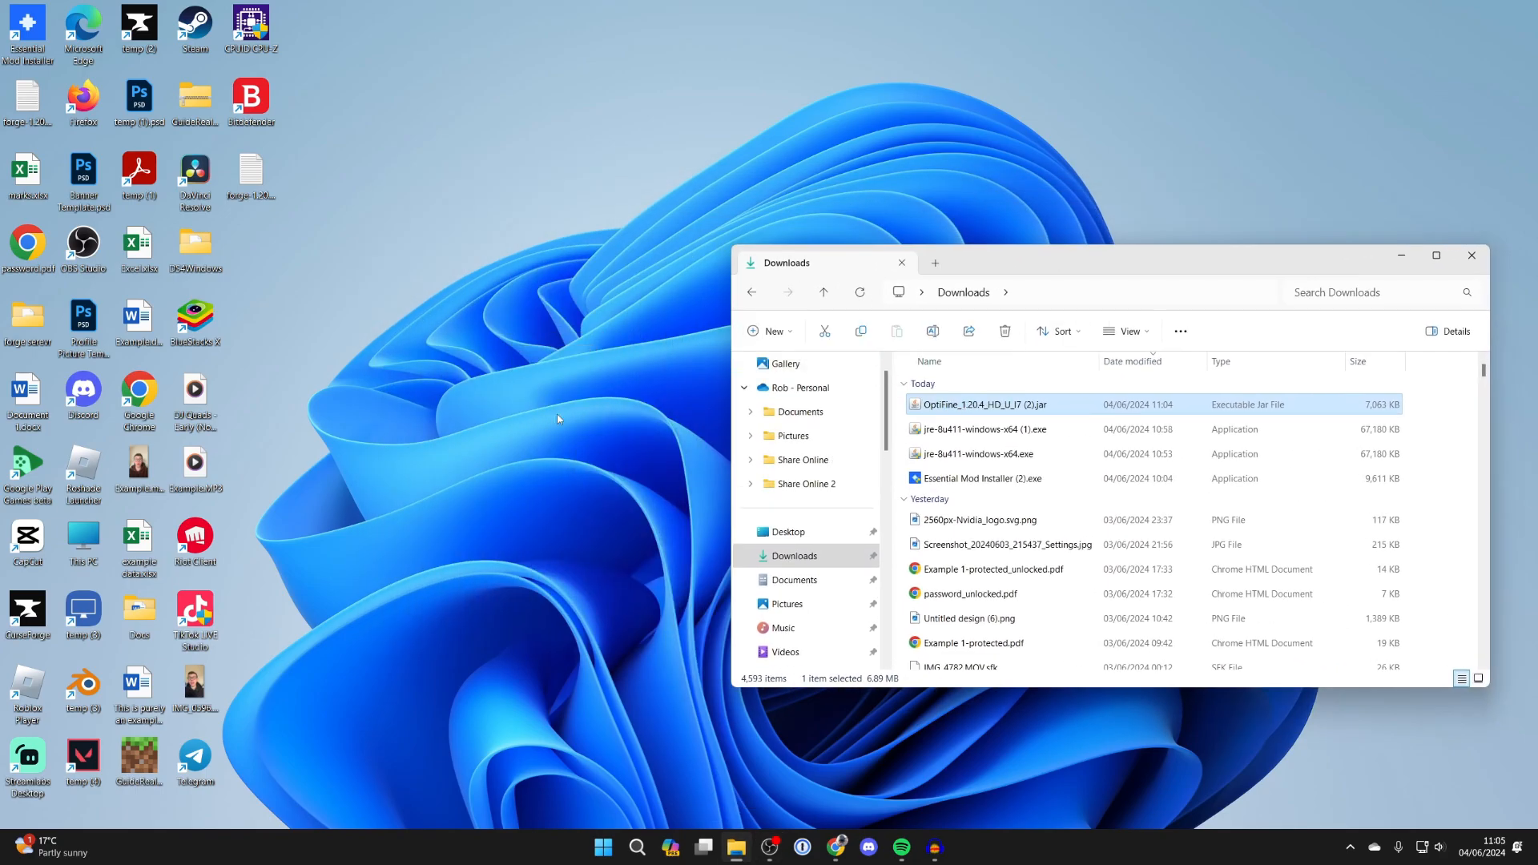
- Drag the OptiFine 1.20.4 HD U I7 jar from Downloads onto the desktop and close the folder
{"action": "left_click_drag", "start_coordinate": [986, 404], "coordinate": [586, 386]}
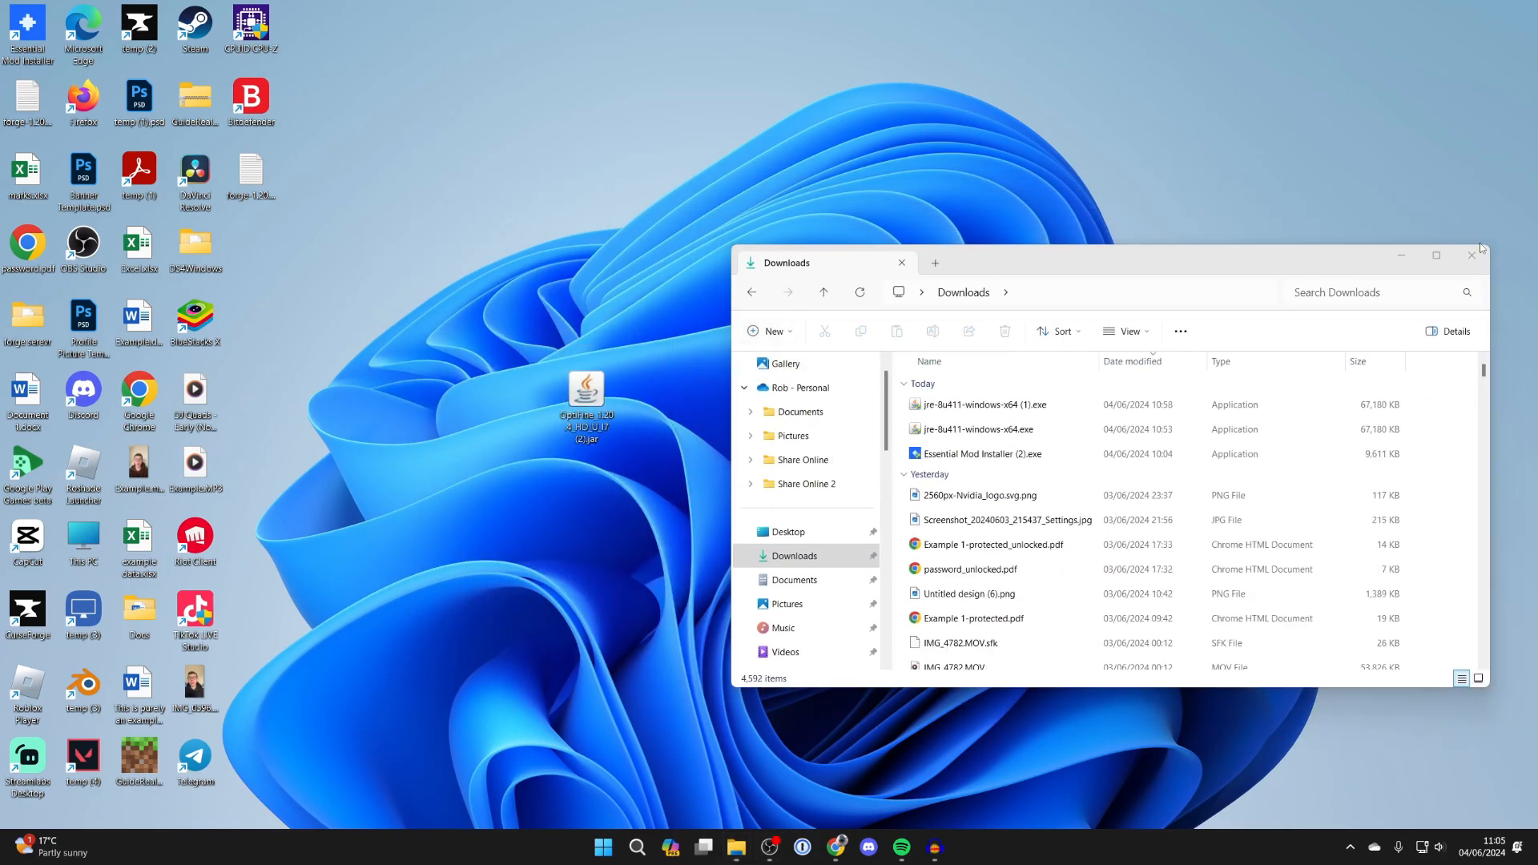
{"action": "left_click", "coordinate": [1471, 255]}
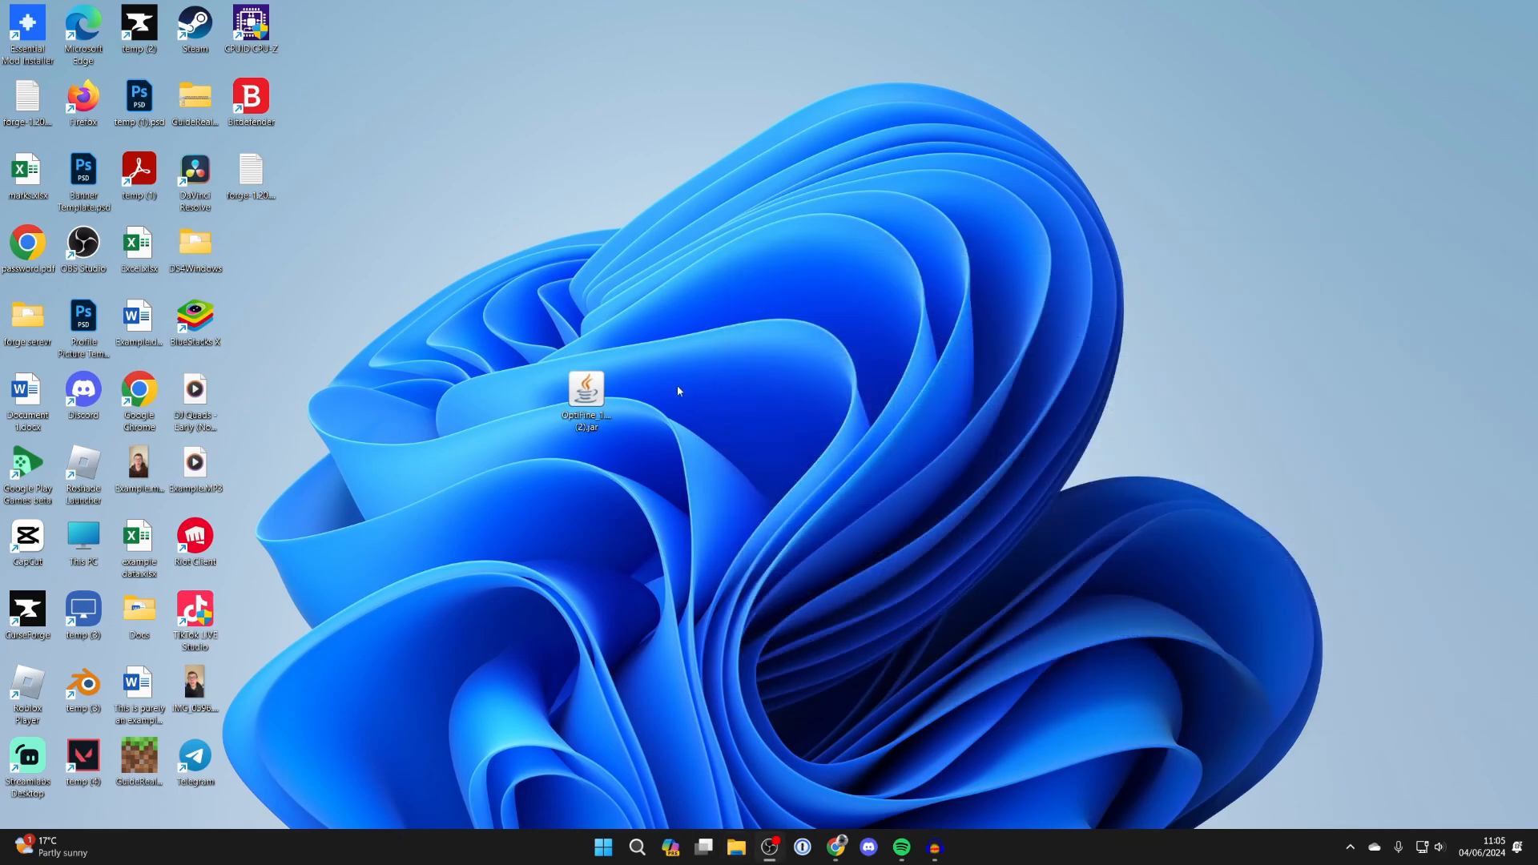
{"action": "left_click_drag", "start_coordinate": [585, 391], "coordinate": [753, 401]}
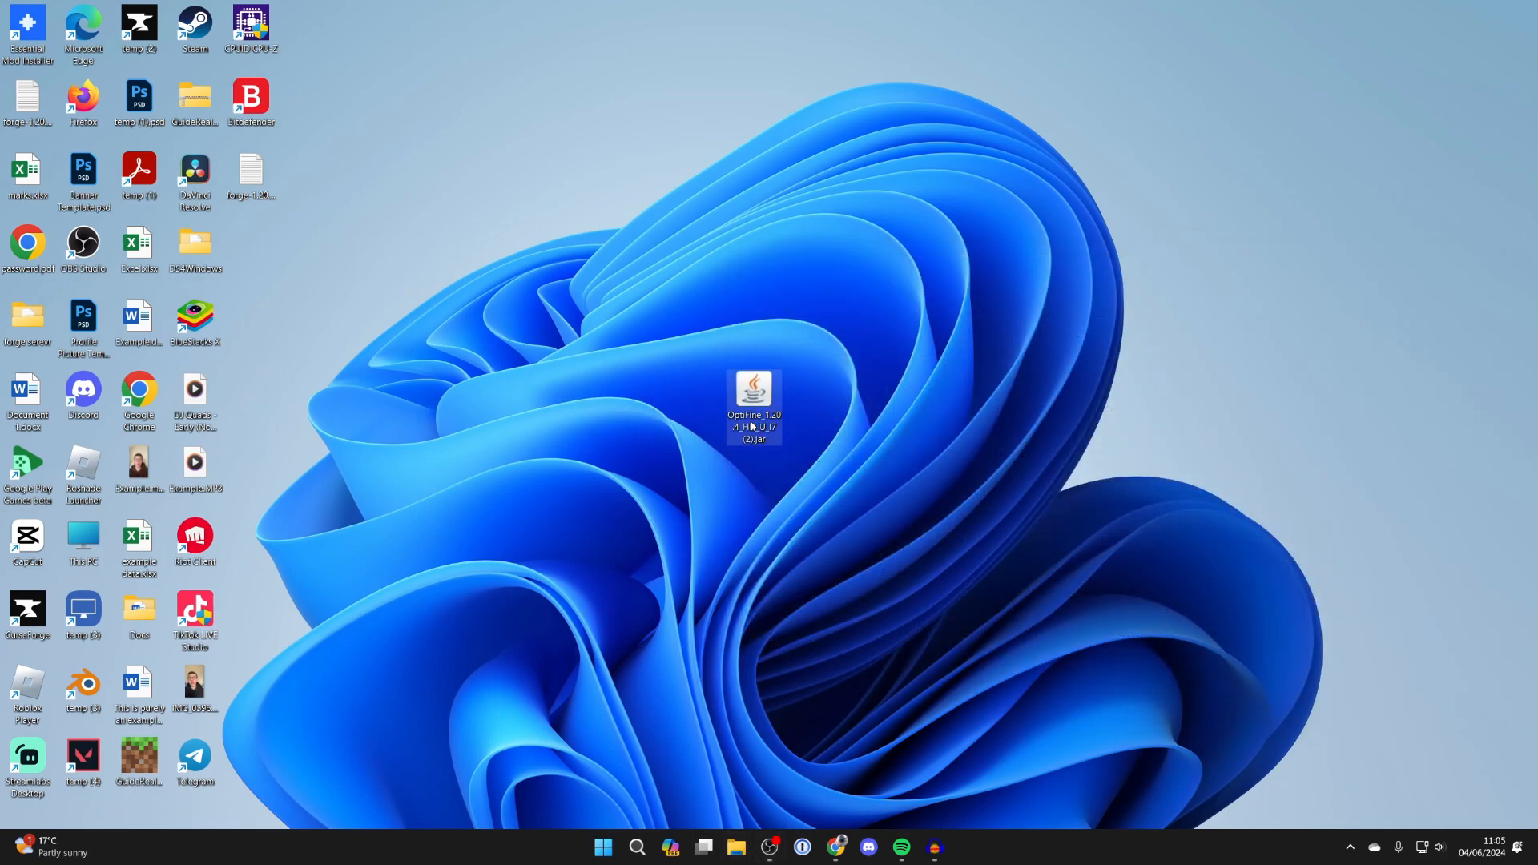
- Run the jar to bring up the OptiFine Installer for Minecraft 1.20.4, then close it
{"action": "double_click", "coordinate": [753, 395]}
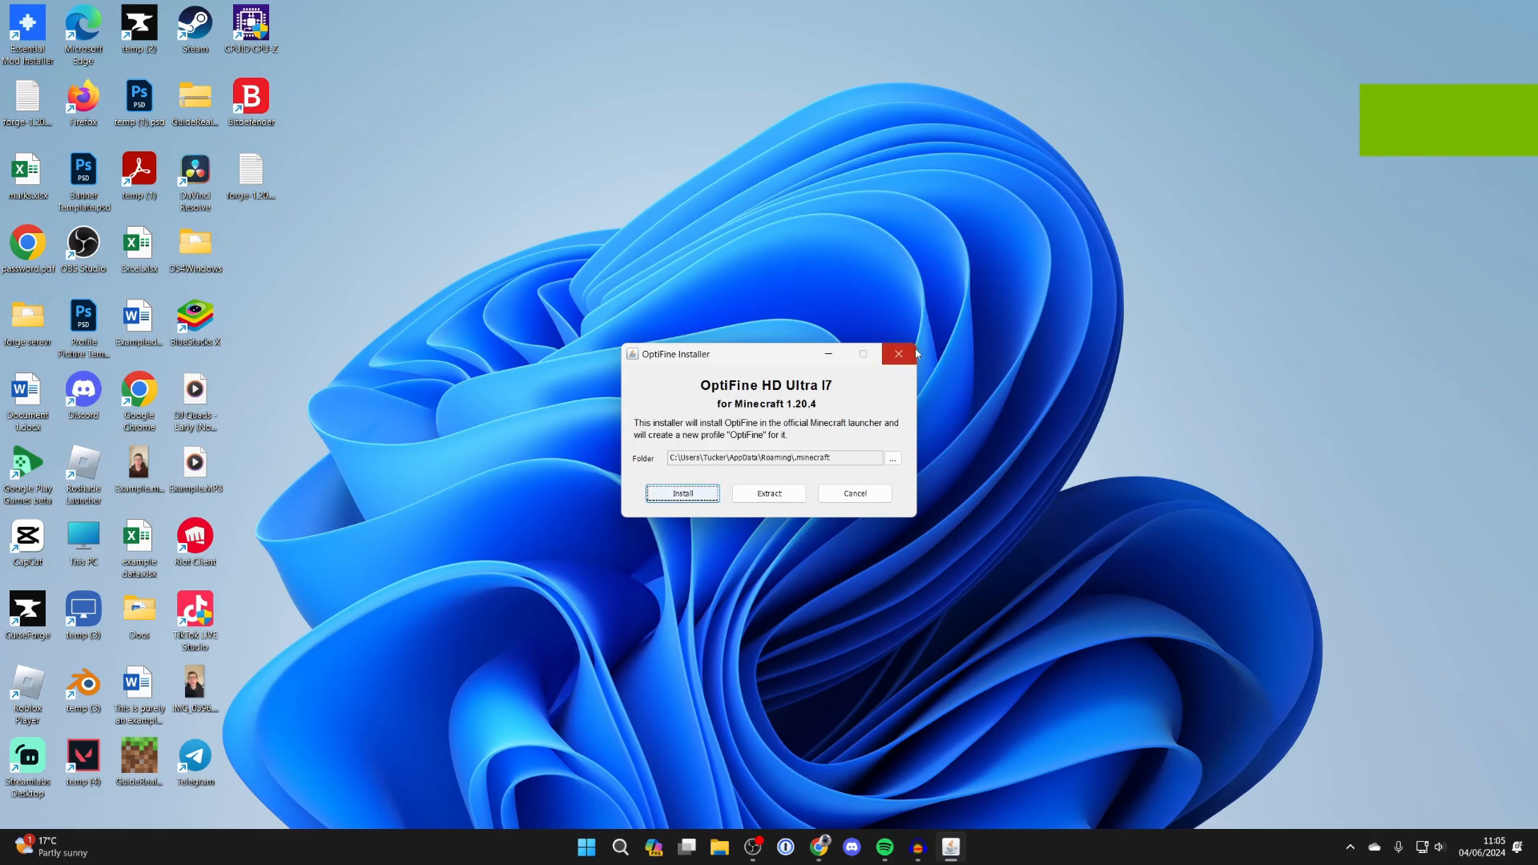
{"action": "left_click", "coordinate": [897, 353]}
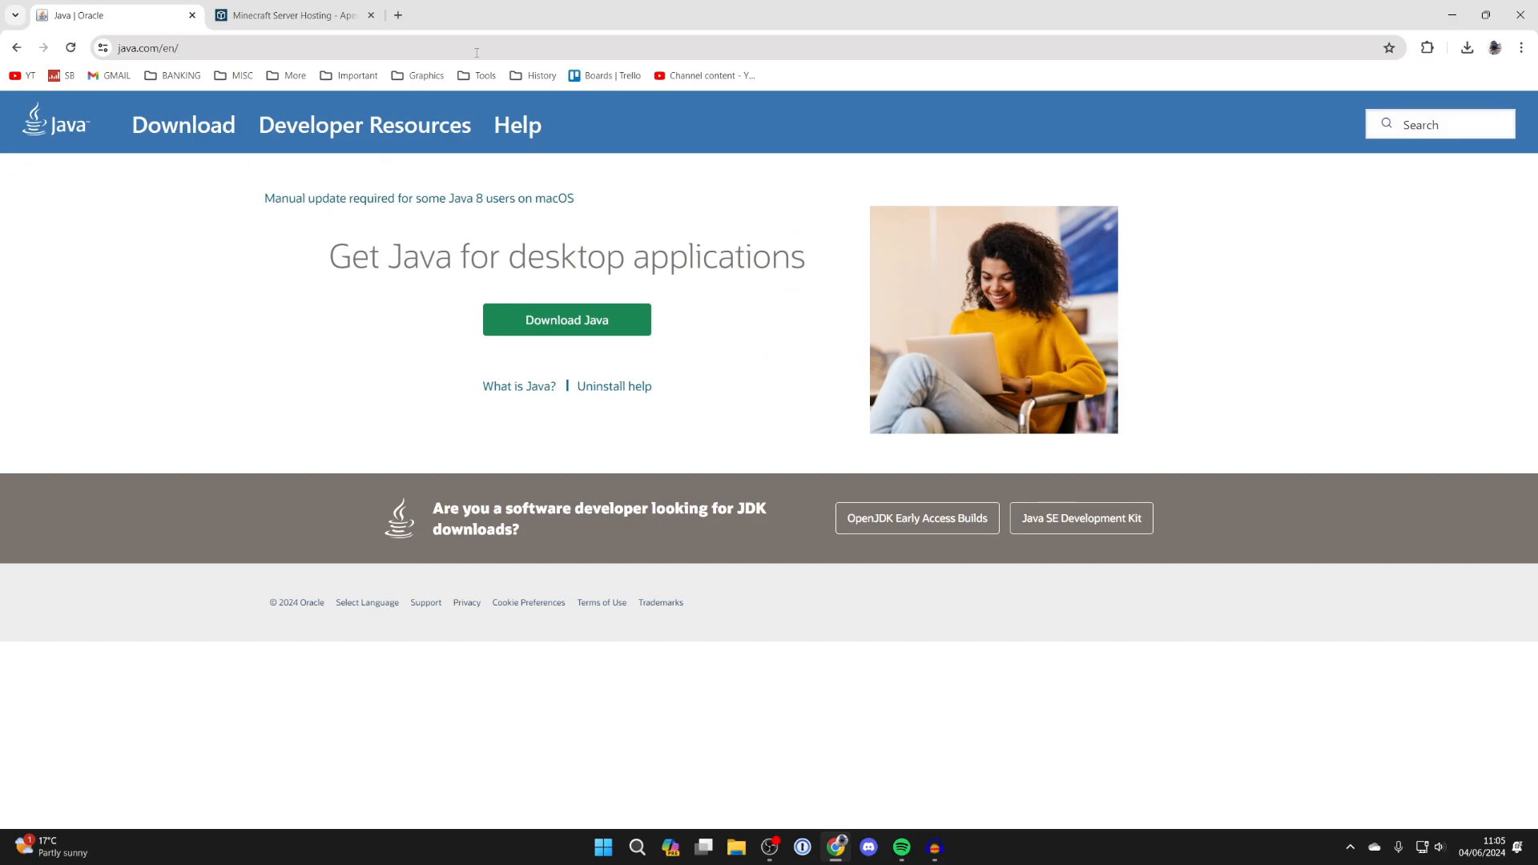
- Dismiss the java.com Download Java page, leaving the desktop with the OptiFine jar
{"action": "left_click", "coordinate": [567, 319]}
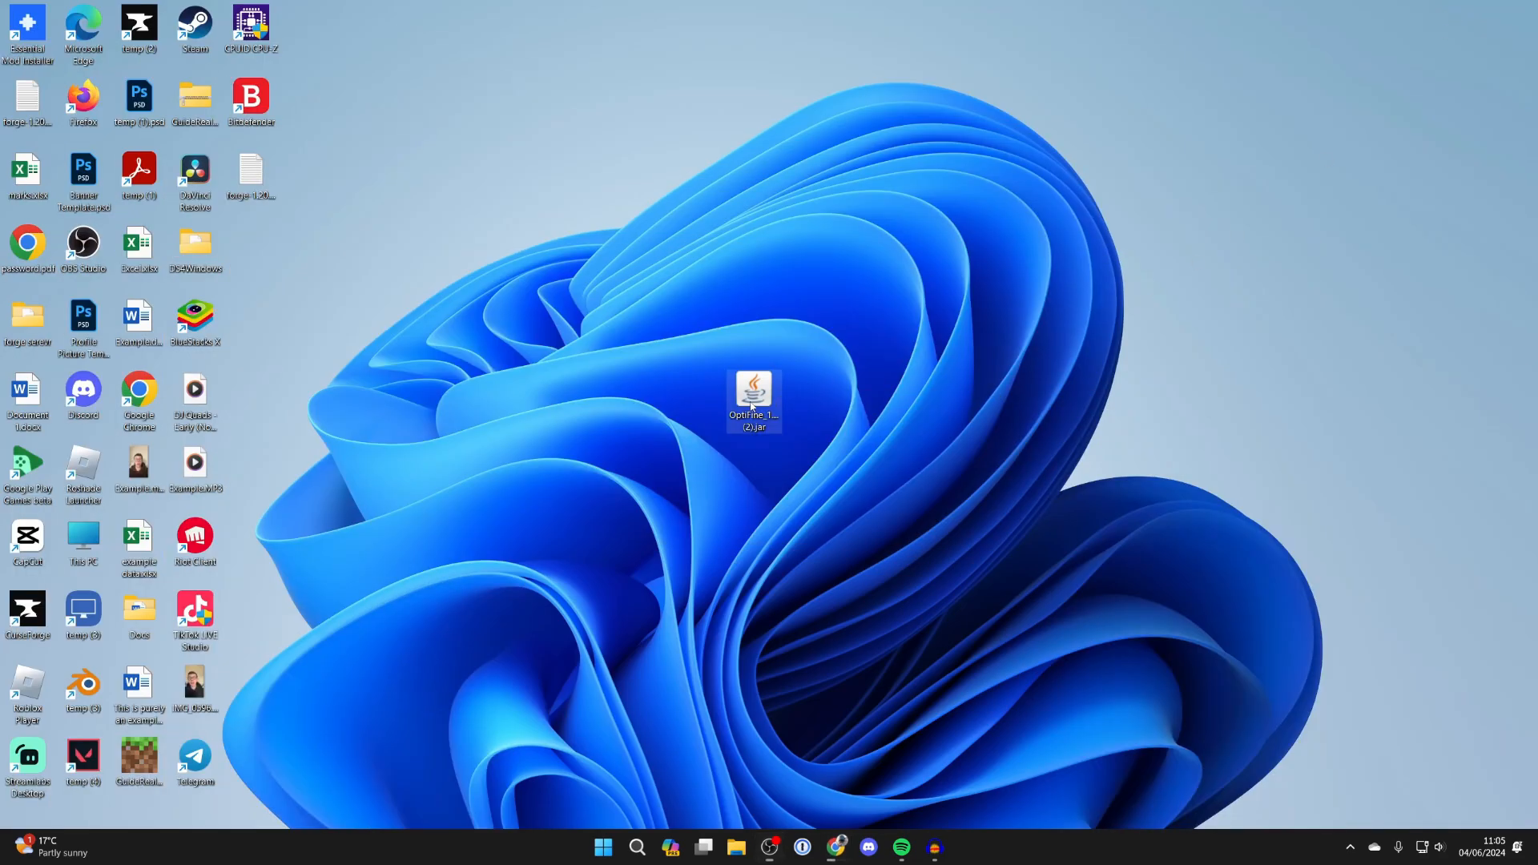
- Run the OptiFine jar from the desktop and bring up the Minecraft Launcher
{"action": "right_click", "coordinate": [756, 388]}
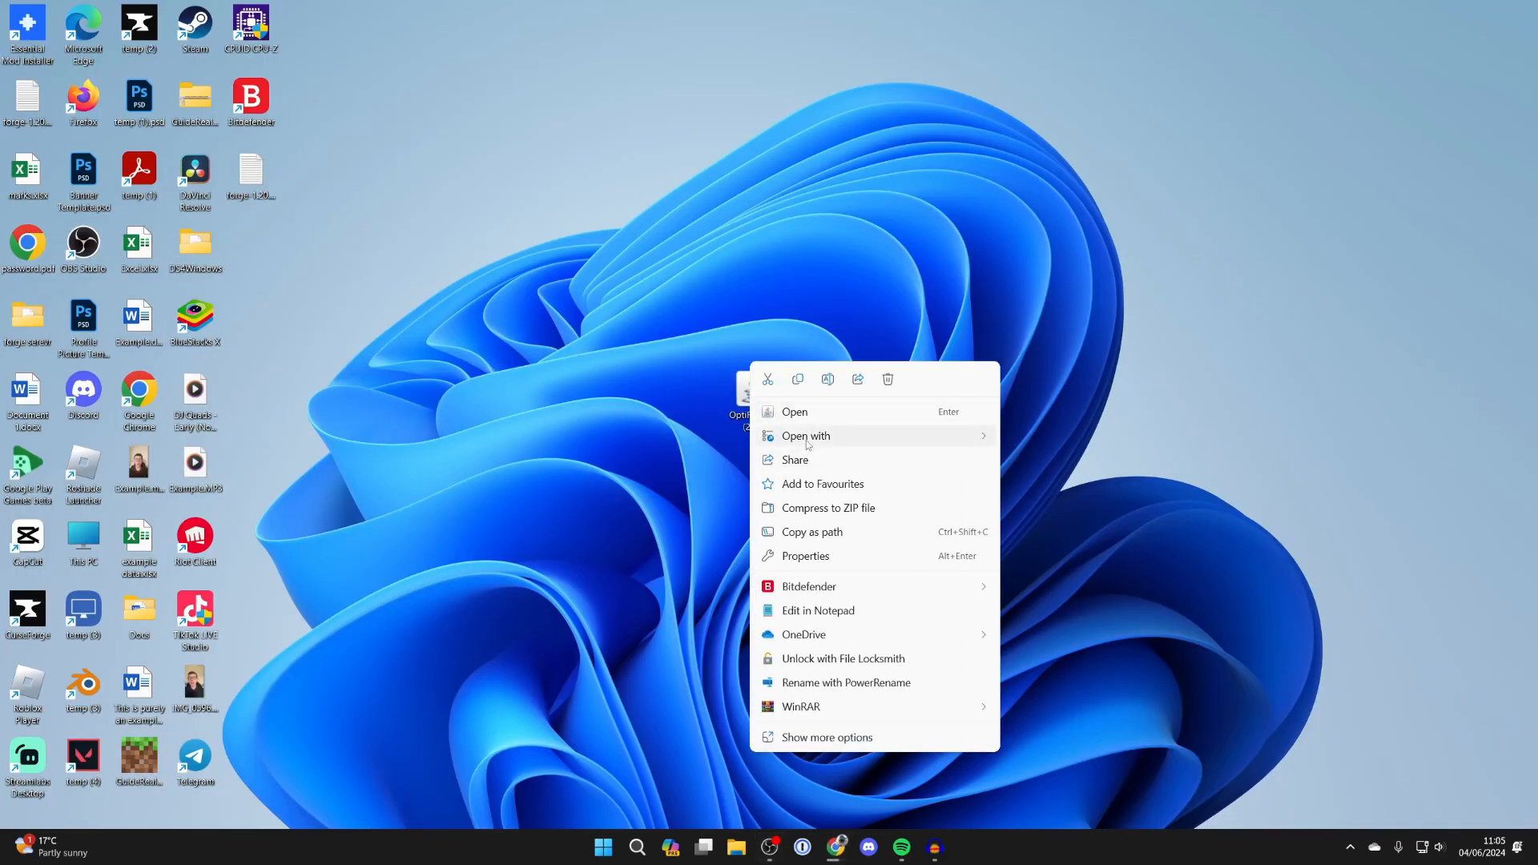
{"action": "left_click", "coordinate": [1078, 441]}
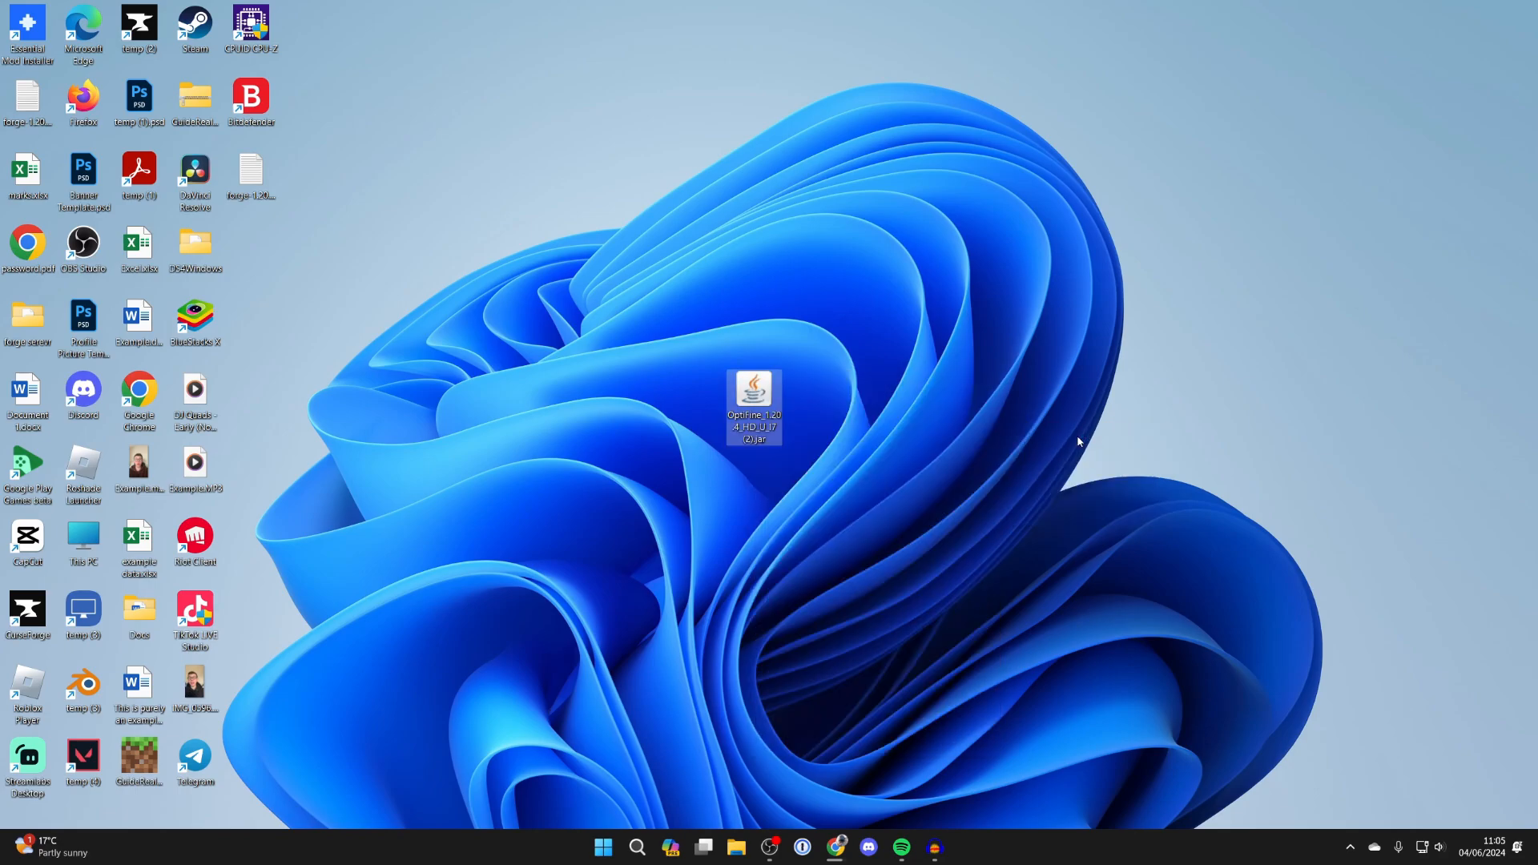
{"action": "double_click", "coordinate": [753, 391]}
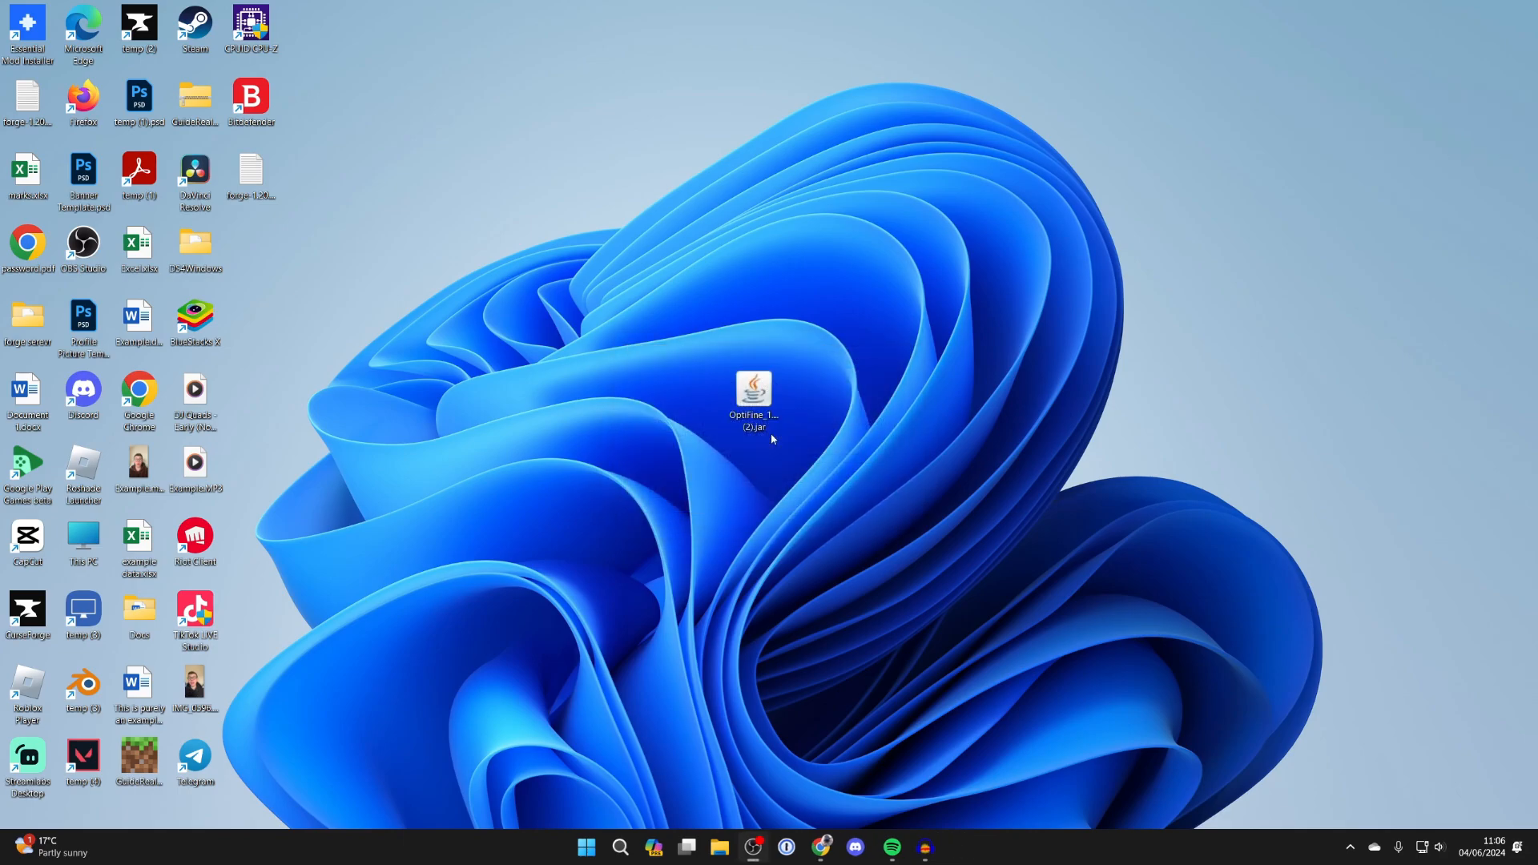
{"action": "left_click", "coordinate": [619, 846]}
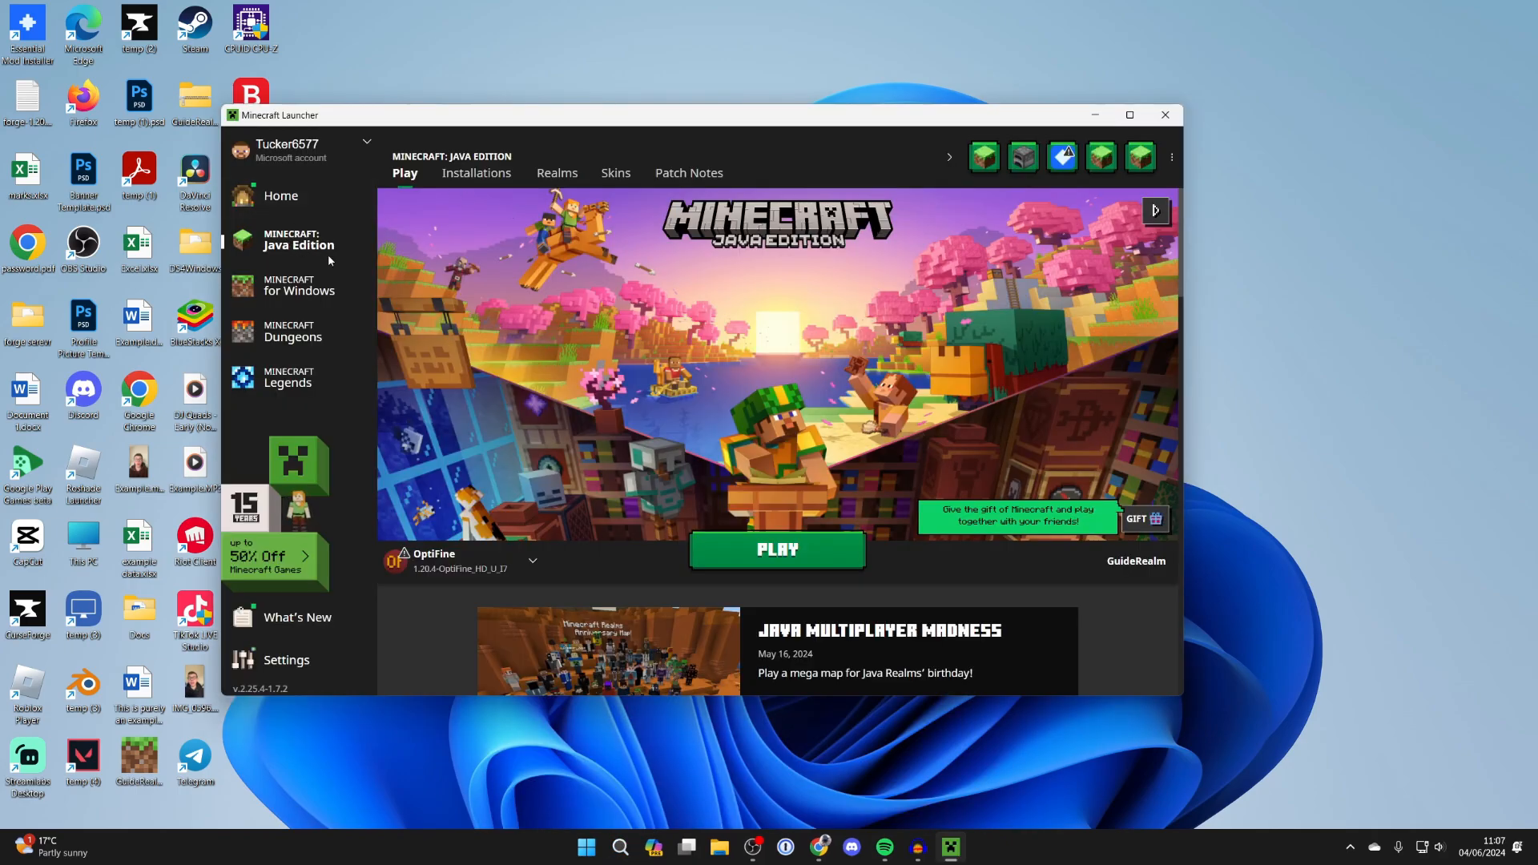
- Select the OptiFine 1.20.4 installation in the launcher and play into a survival world
{"action": "left_click", "coordinate": [532, 561]}
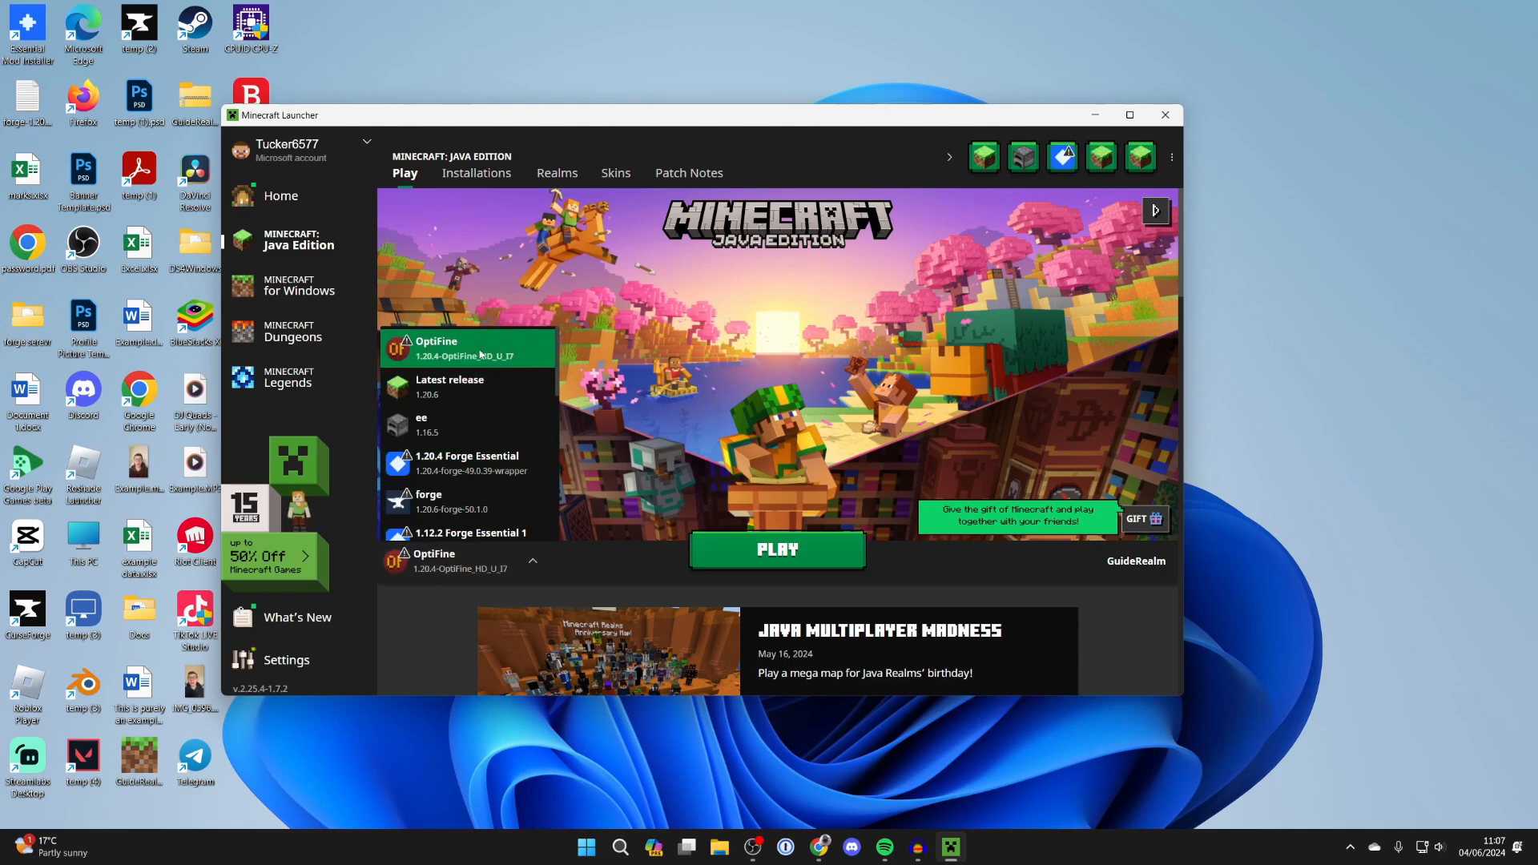
{"action": "left_click", "coordinate": [466, 348]}
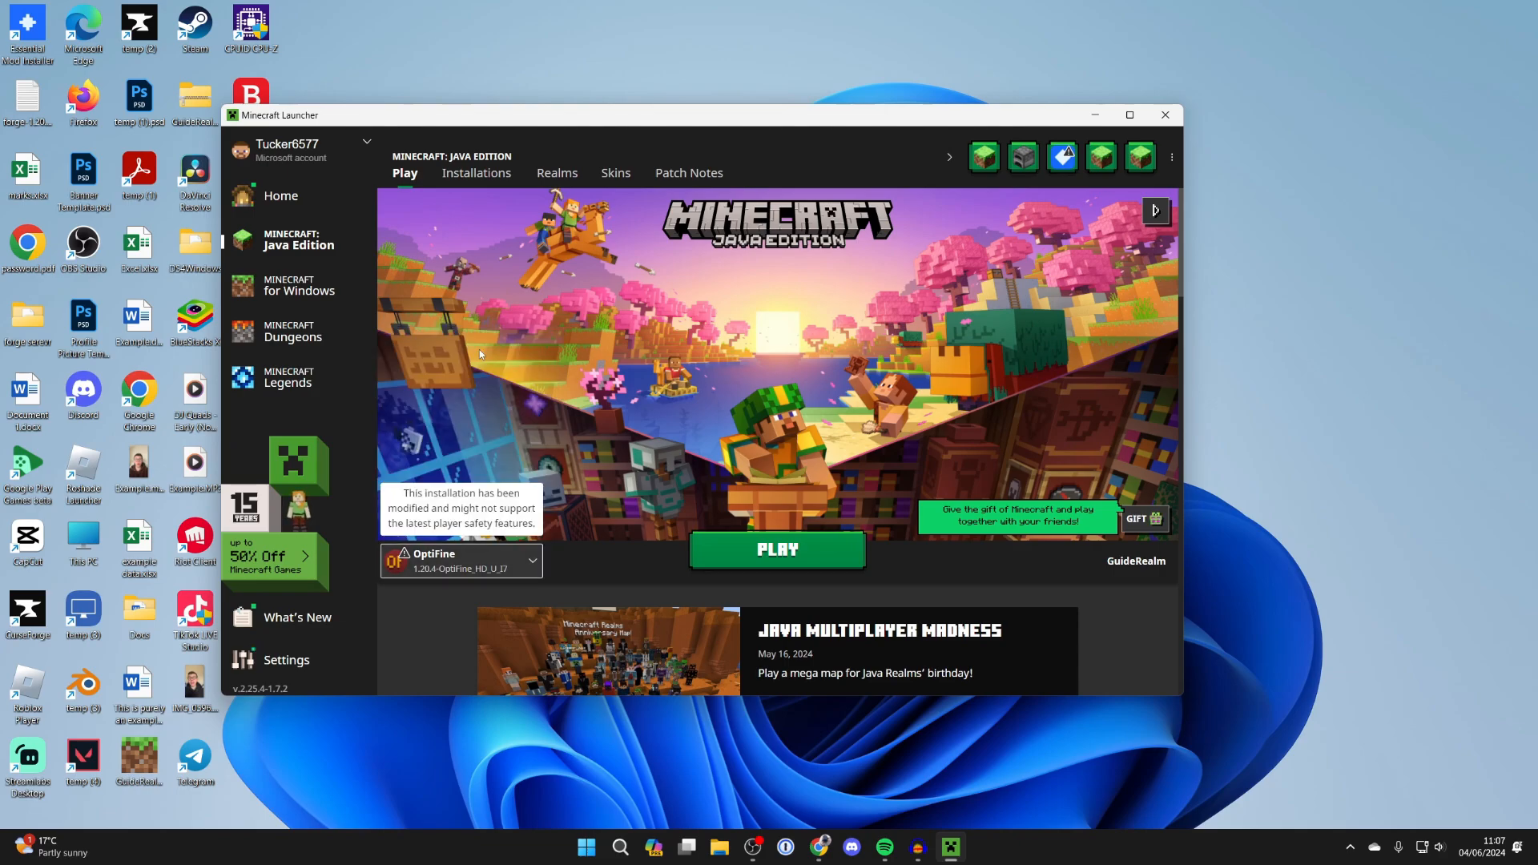
{"action": "left_click", "coordinate": [777, 549]}
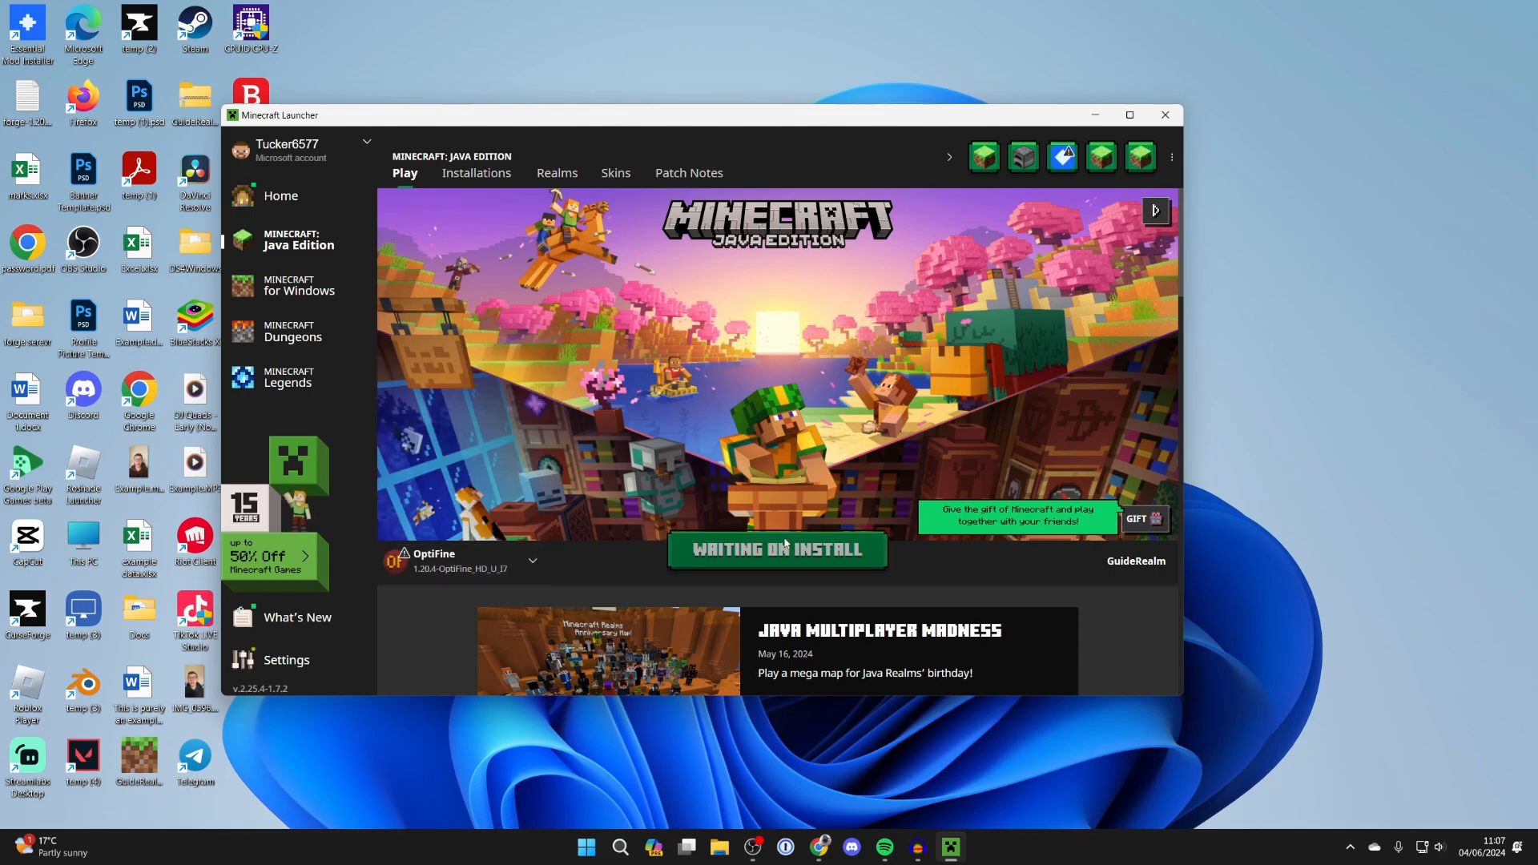
{"action": "left_click", "coordinate": [1165, 115]}
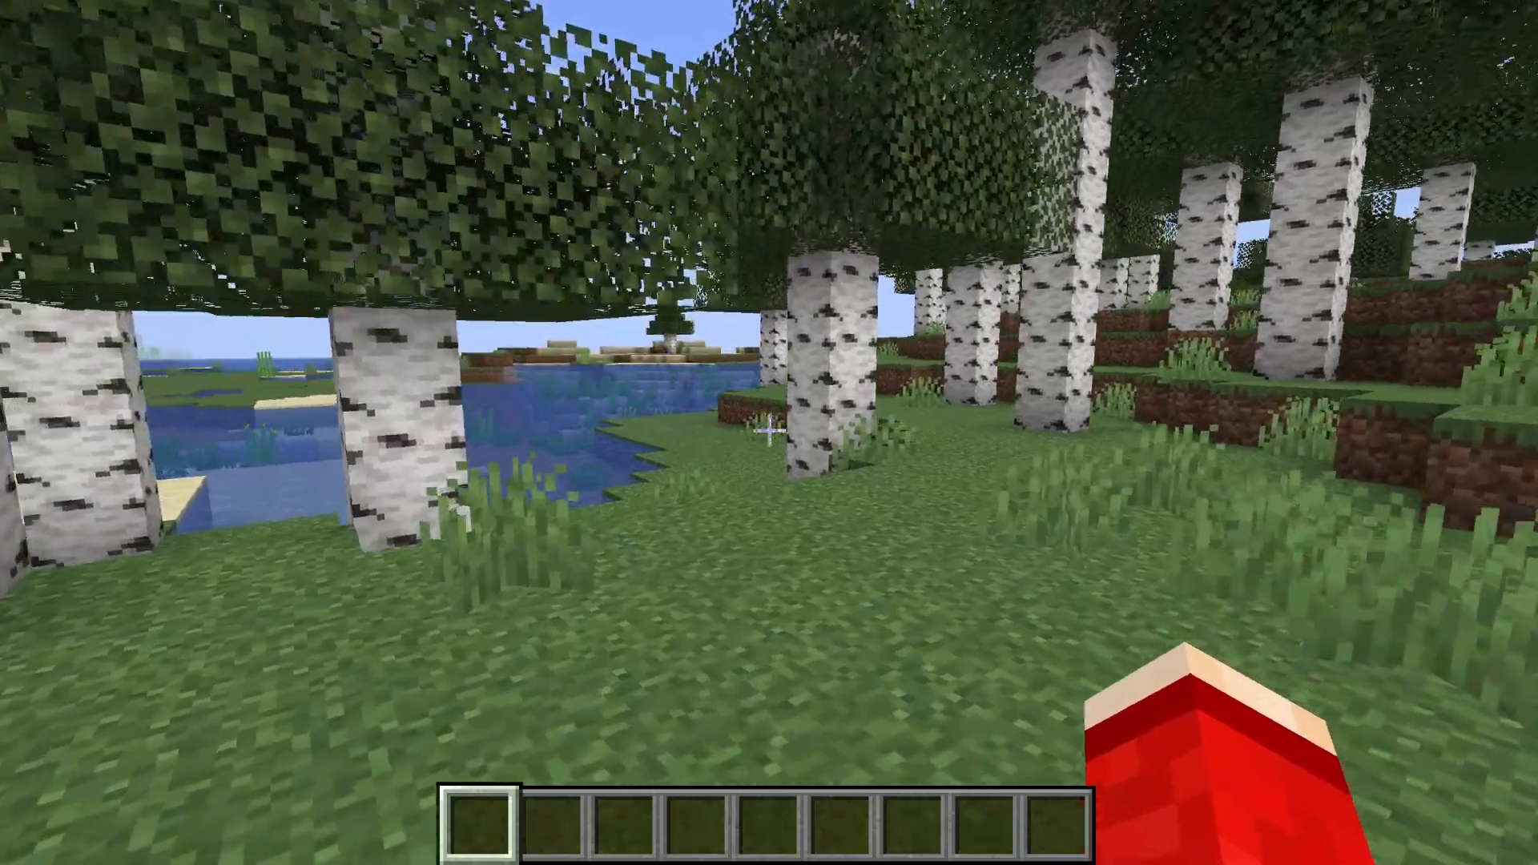
- Pause the game and go through Options to the Video Settings screen showing OptiFine HD I7 Ultra
{"action": "key", "text": "Escape"}
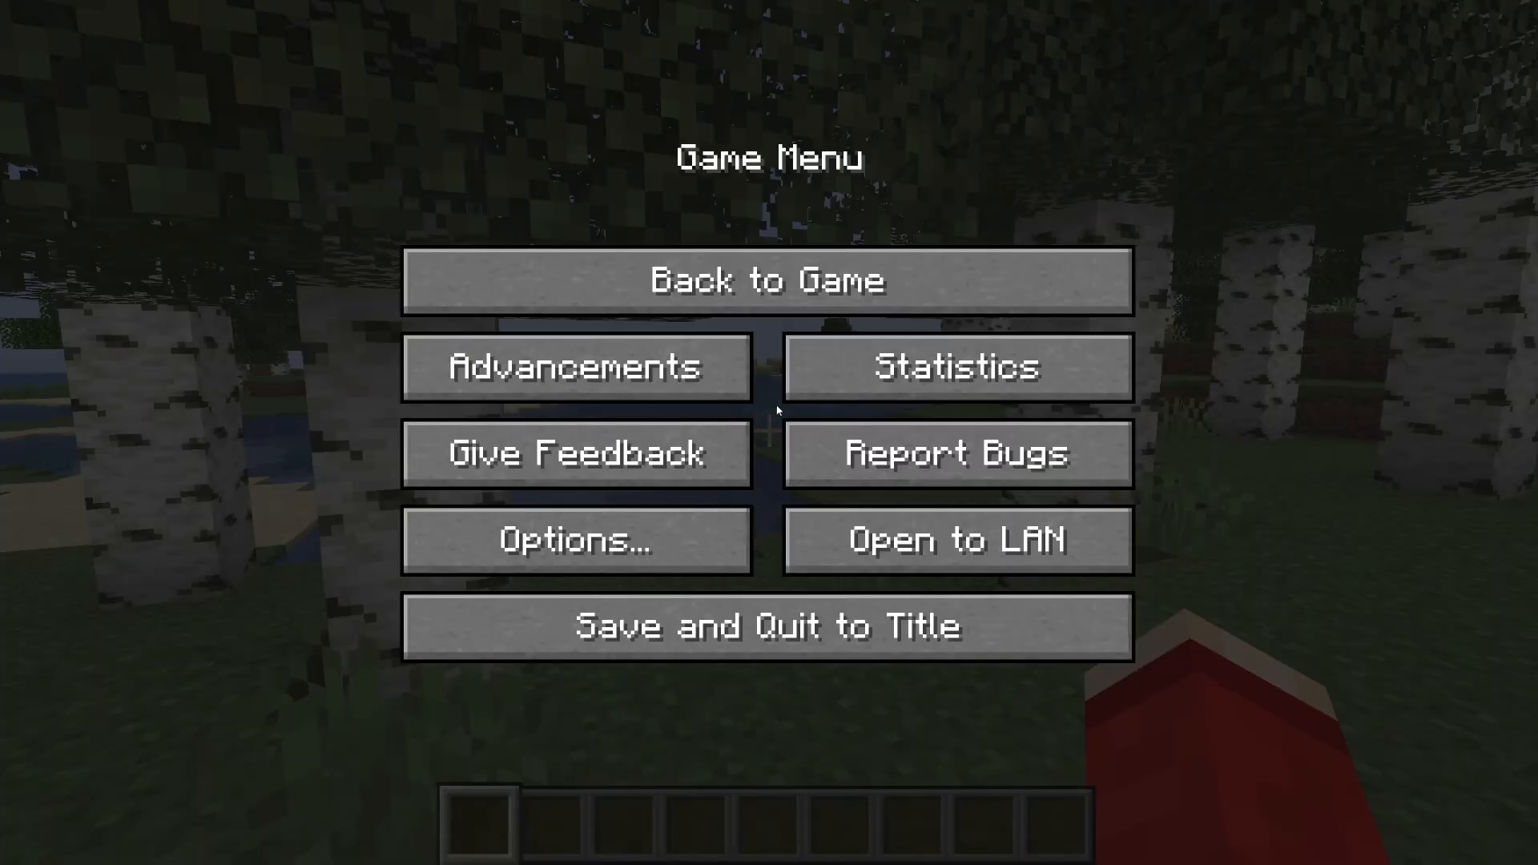
{"action": "left_click", "coordinate": [576, 542]}
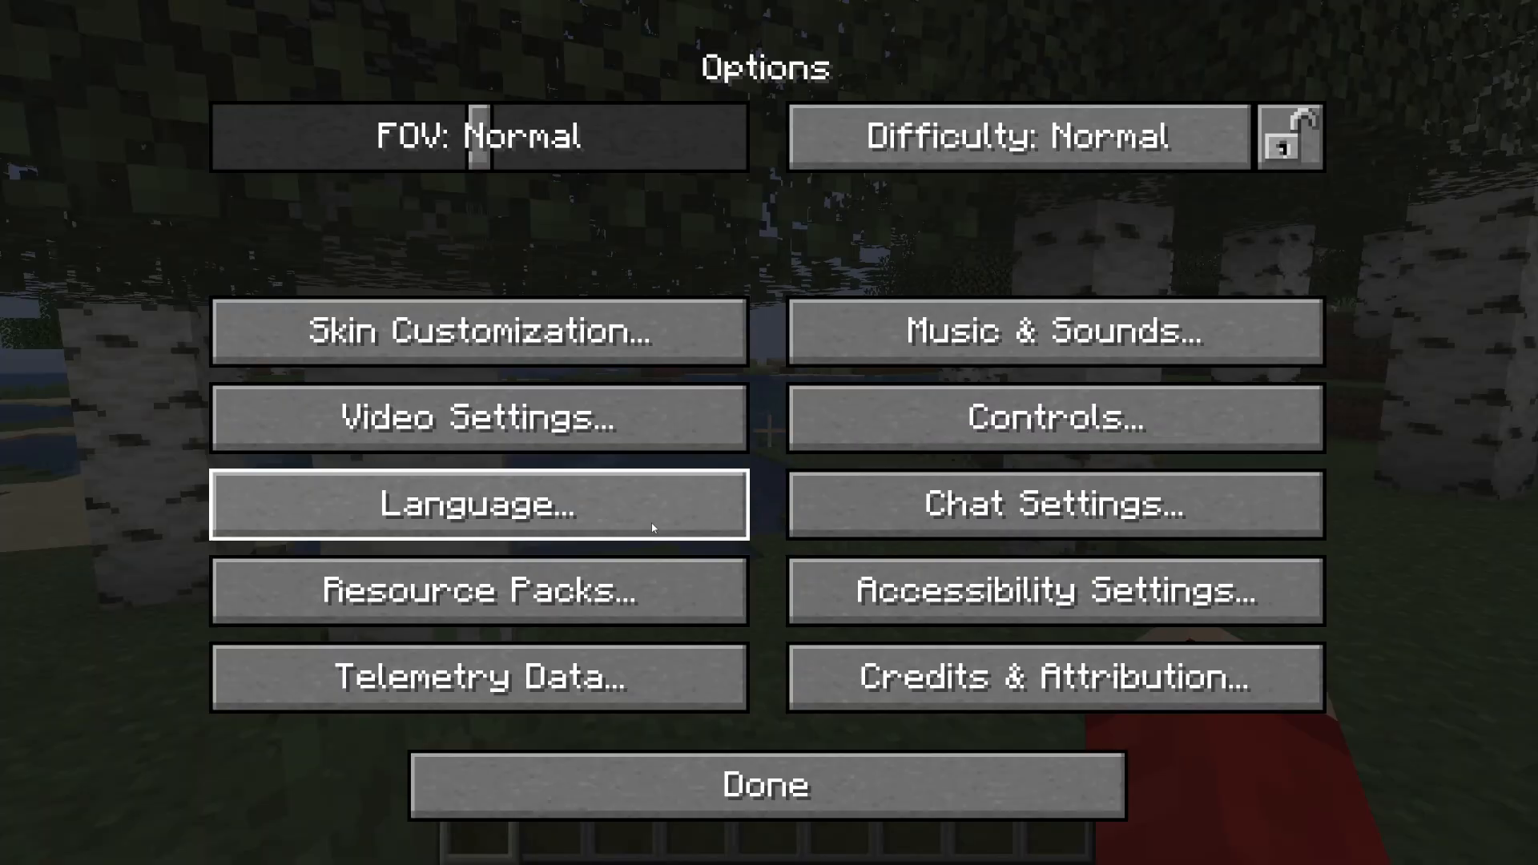
{"action": "left_click", "coordinate": [479, 419]}
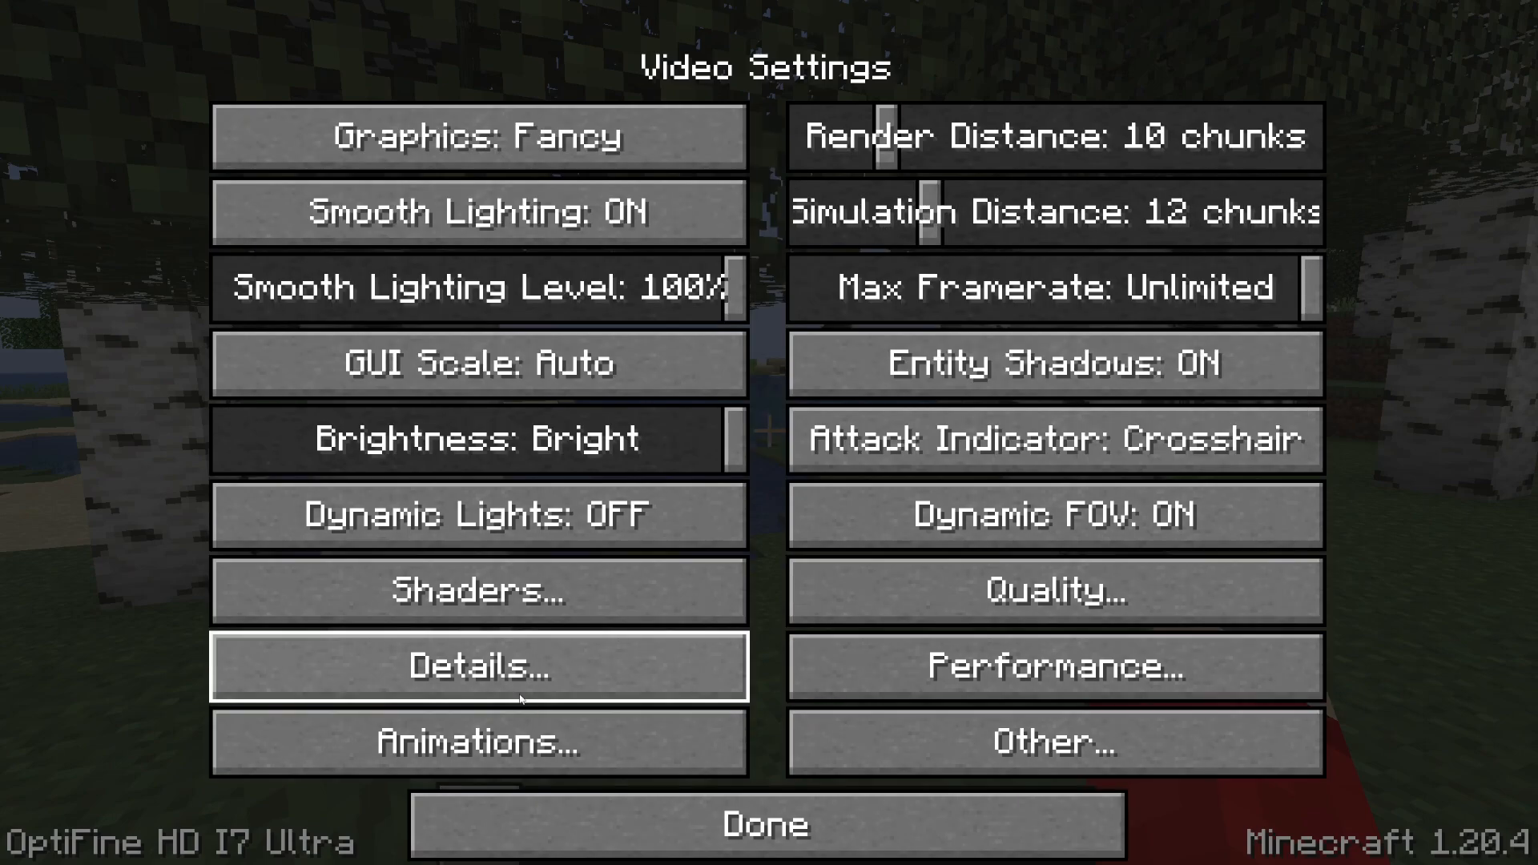
- Review the OptiFine Detail Settings unchanged and return to the Options screen
{"action": "left_click", "coordinate": [479, 667]}
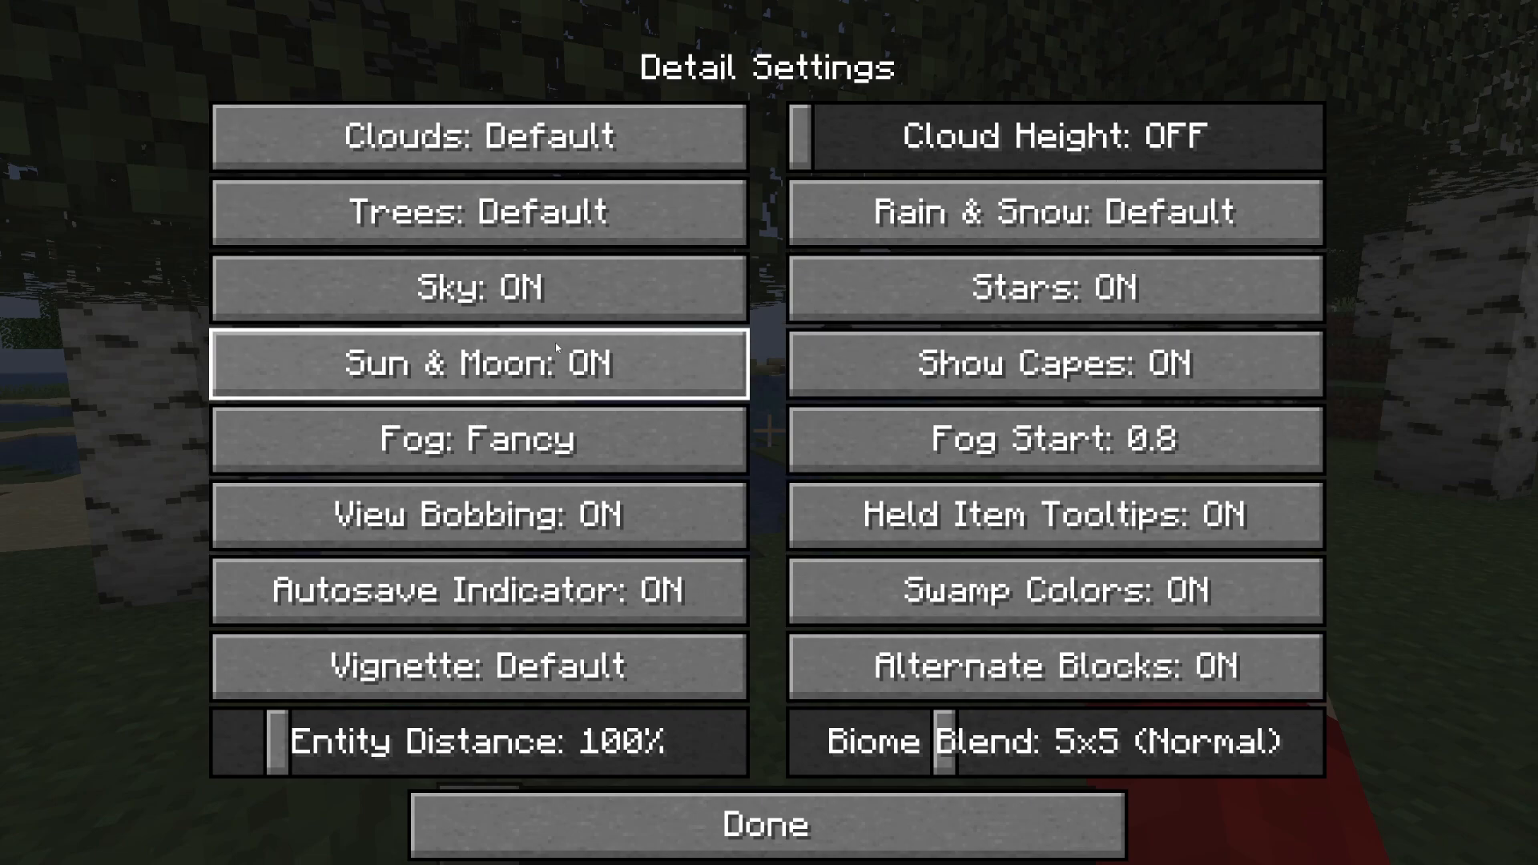
{"action": "mouse_move", "coordinate": [450, 235]}
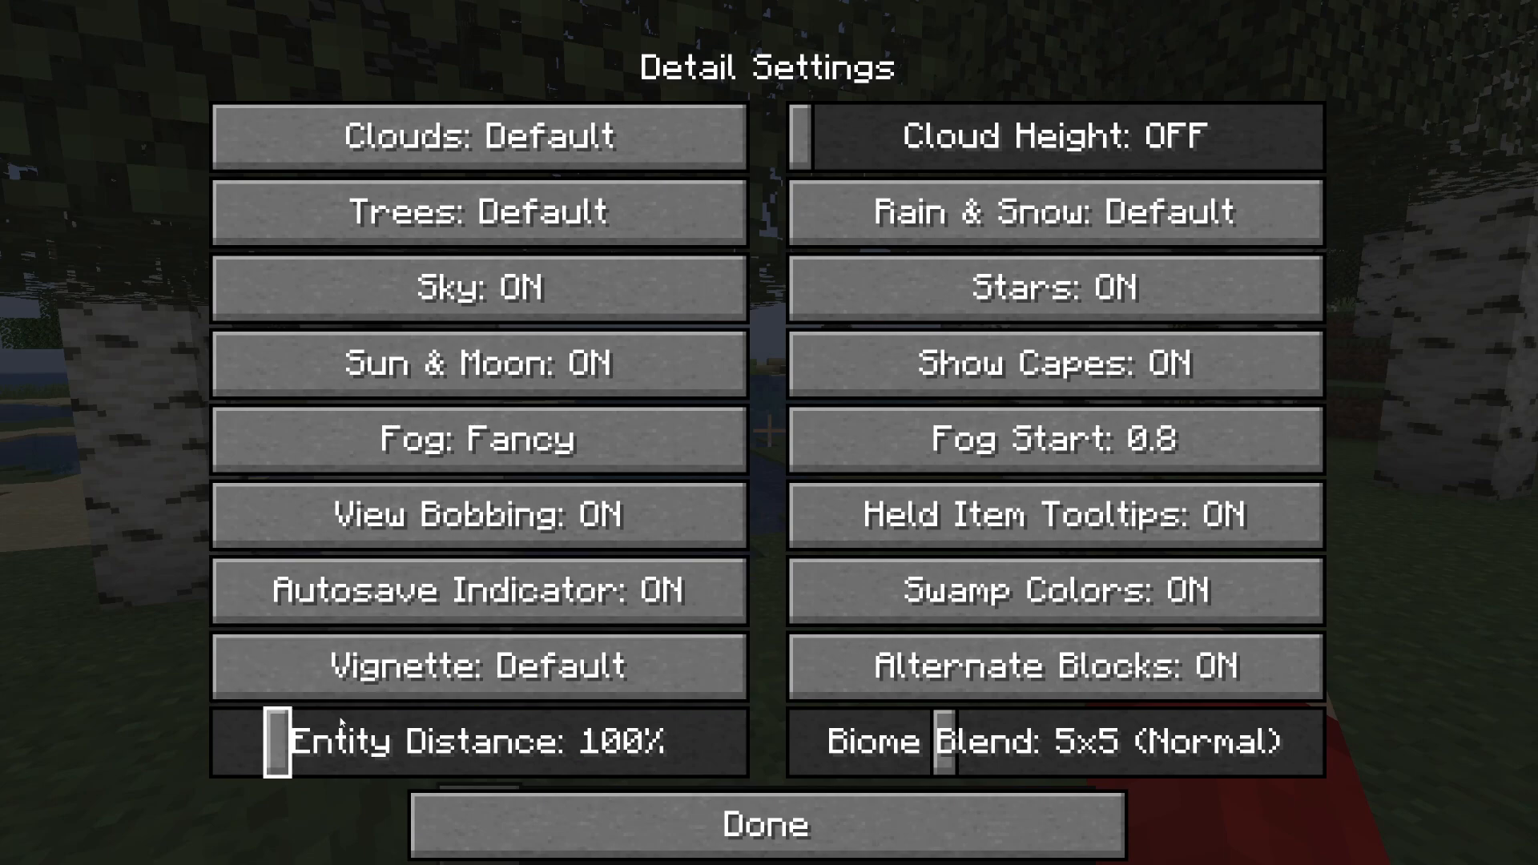
{"action": "left_click", "coordinate": [476, 212]}
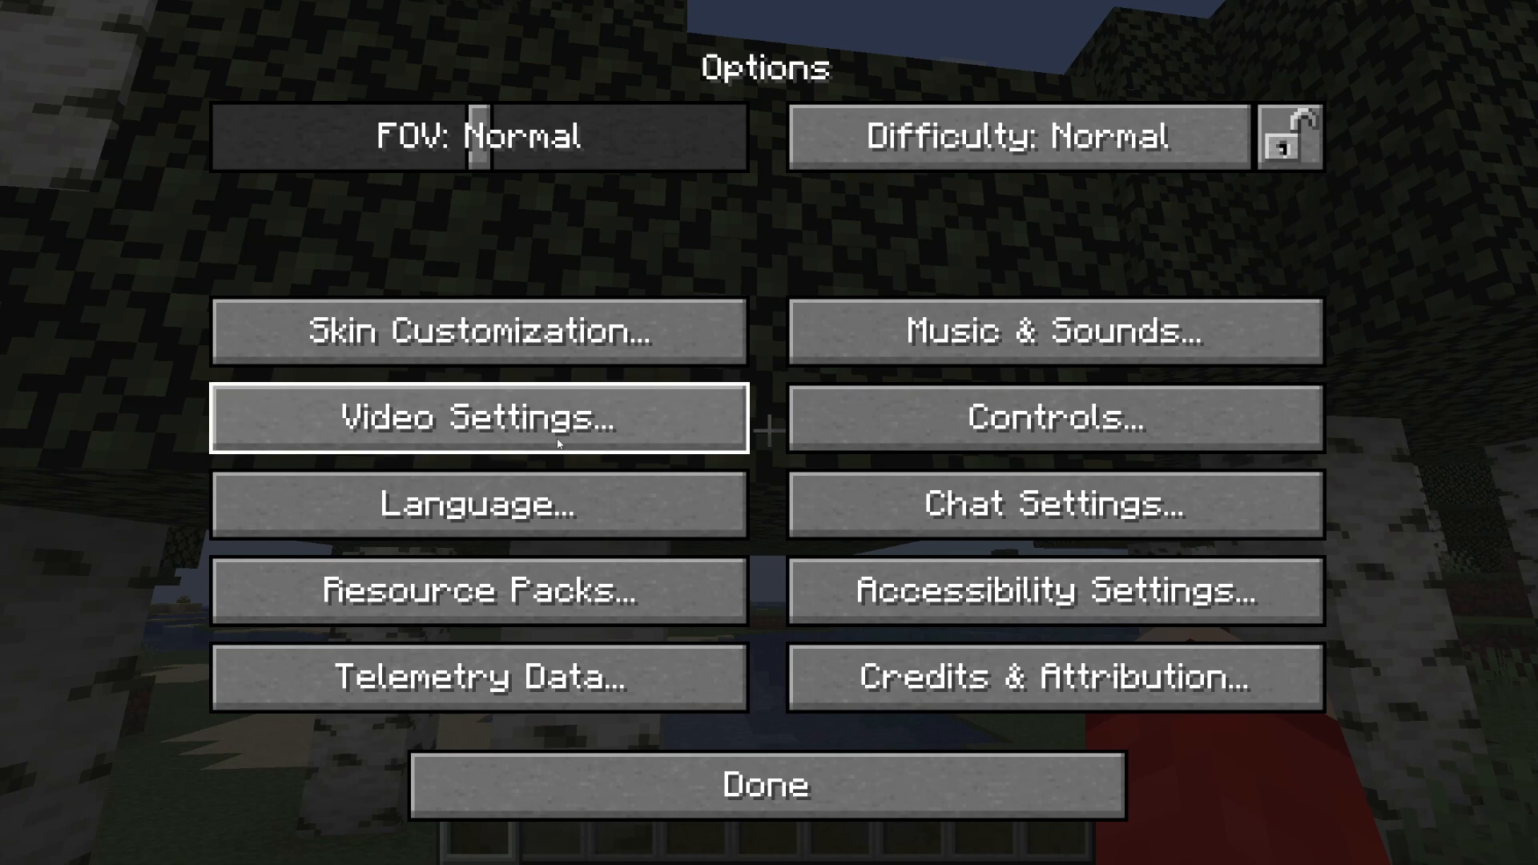
- Reach the OptiFine Animation Settings screen showing all animation and particle options on
{"action": "left_click", "coordinate": [480, 417]}
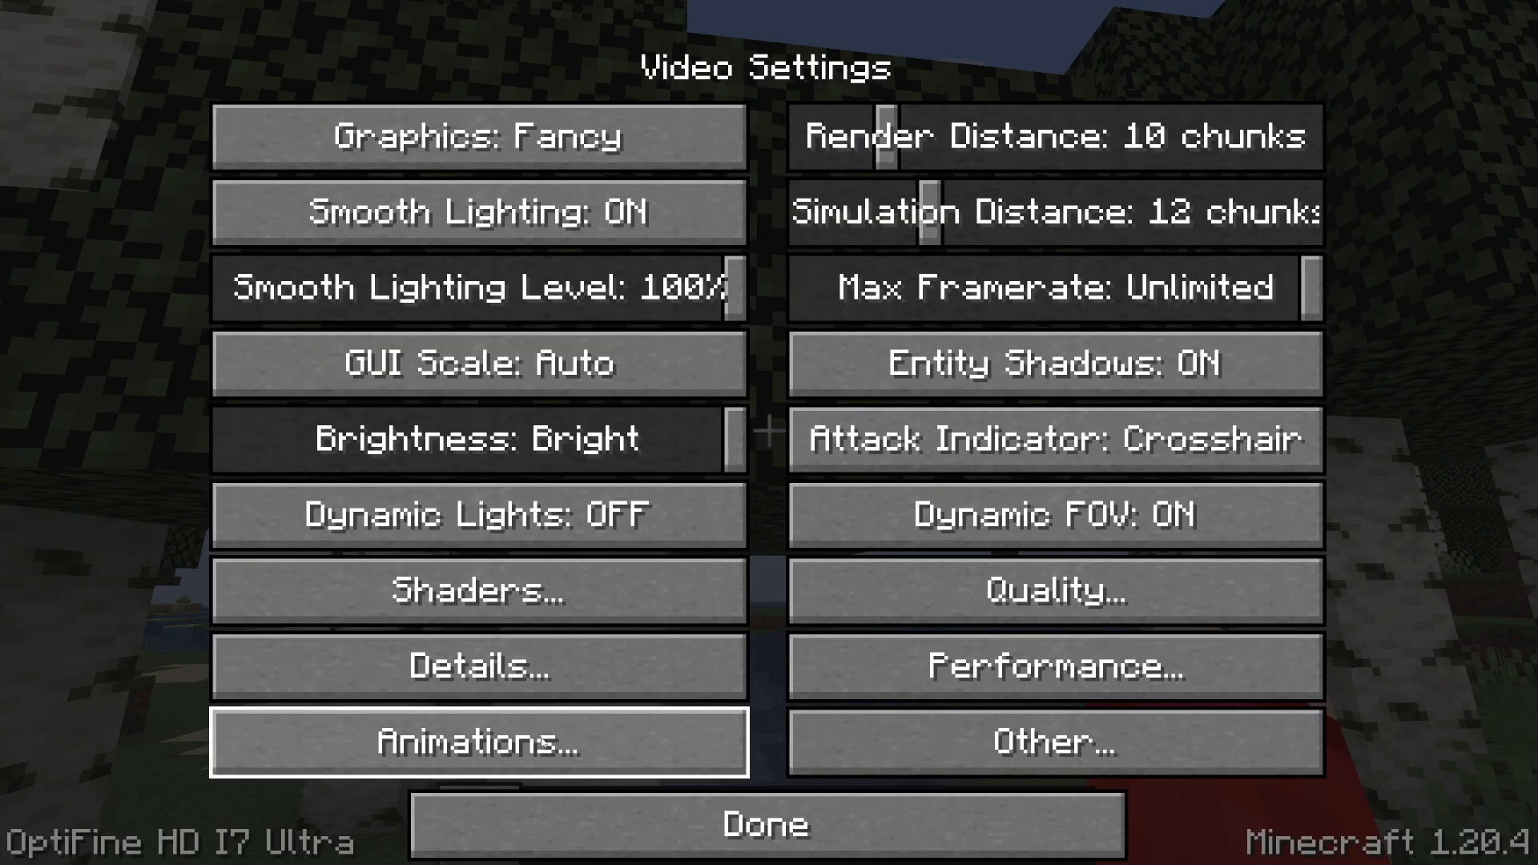
{"action": "left_click", "coordinate": [474, 743]}
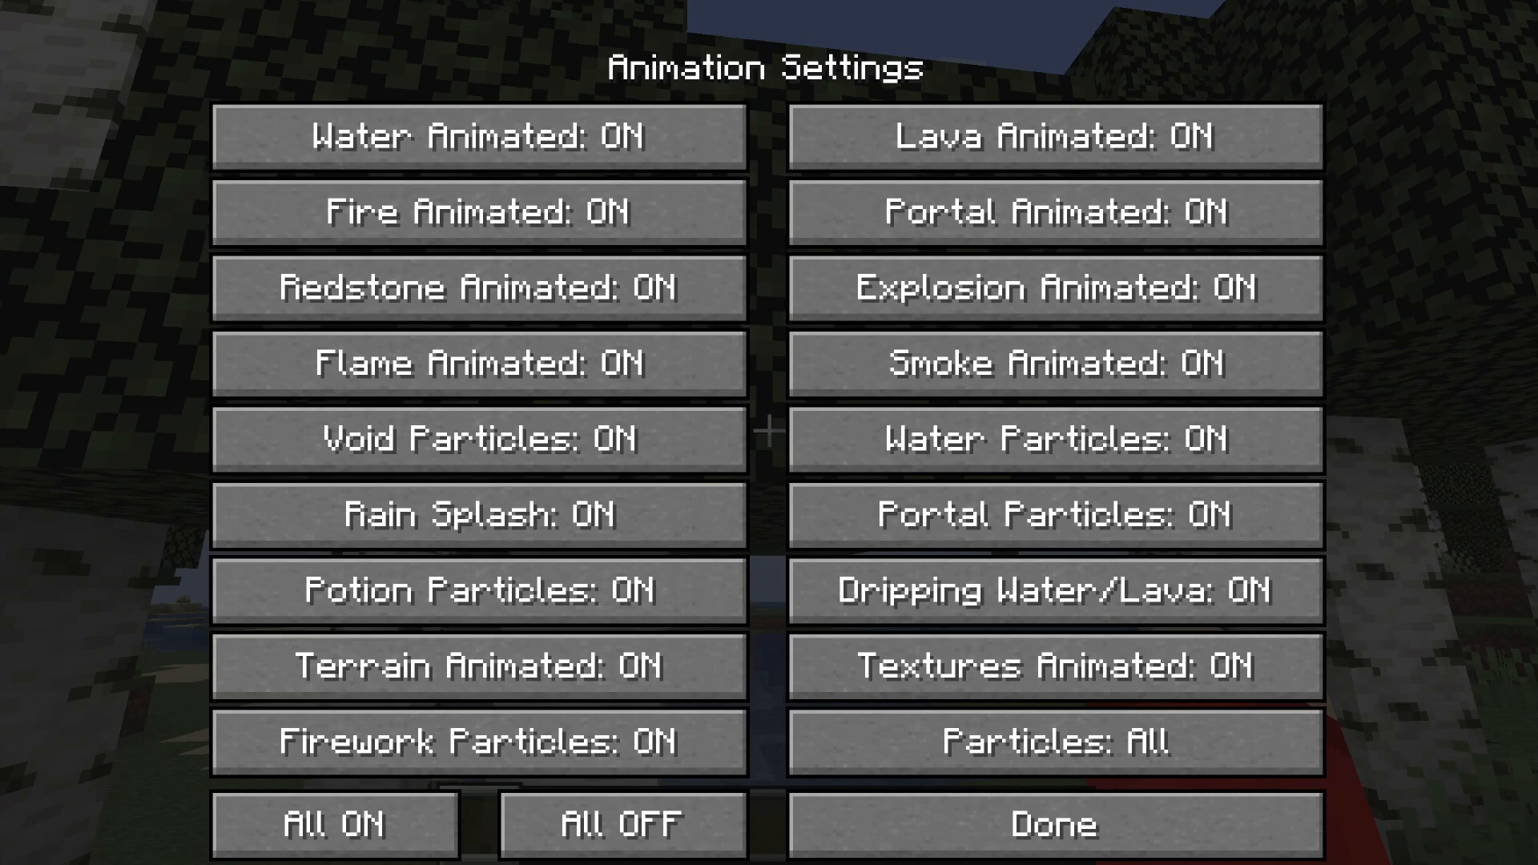
{"action": "mouse_move", "coordinate": [699, 673]}
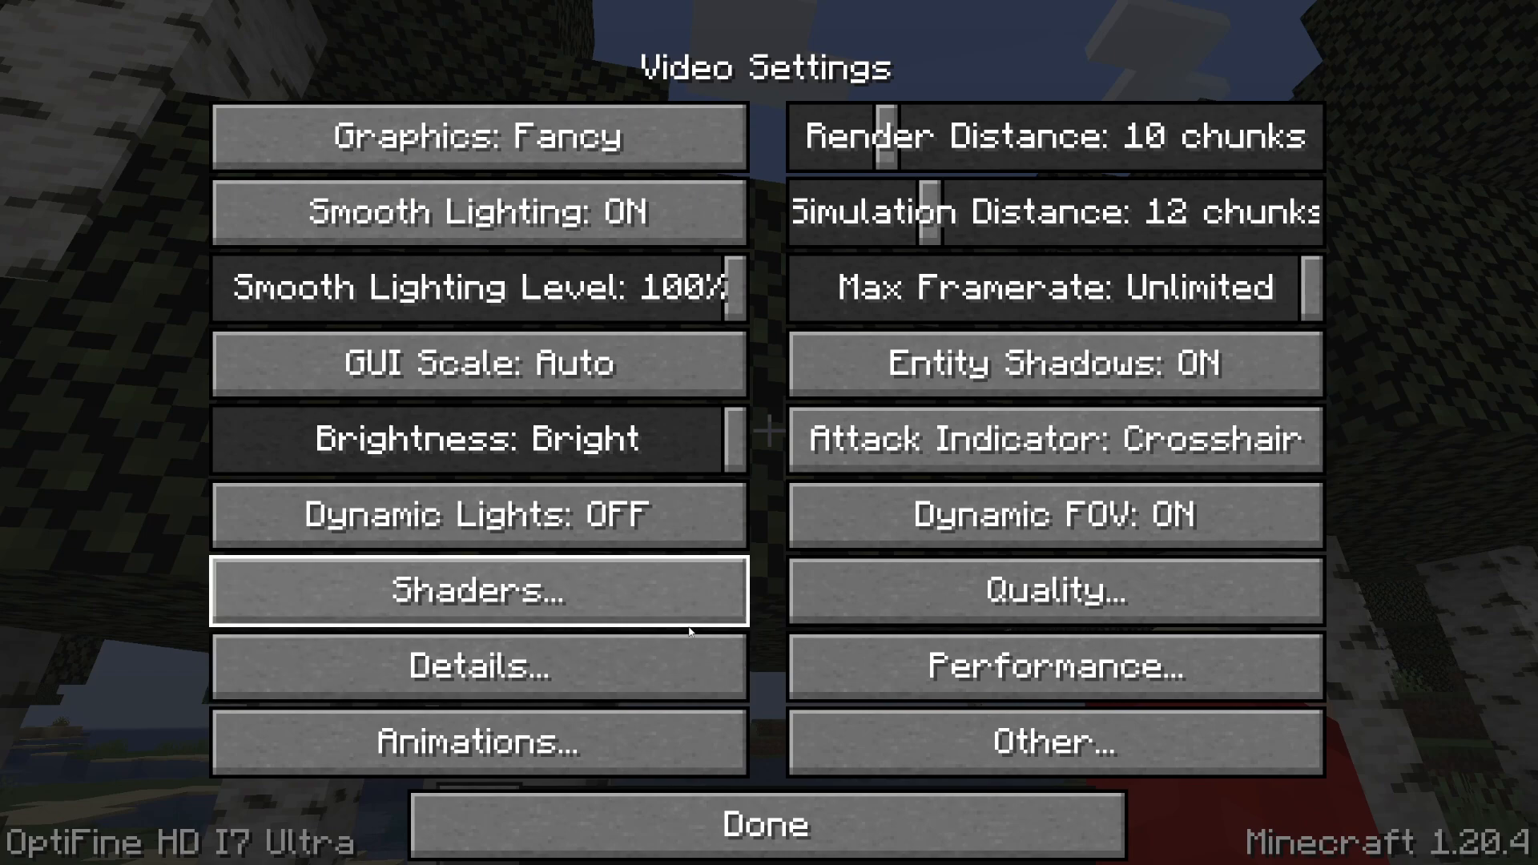
{"action": "left_click", "coordinate": [1058, 591]}
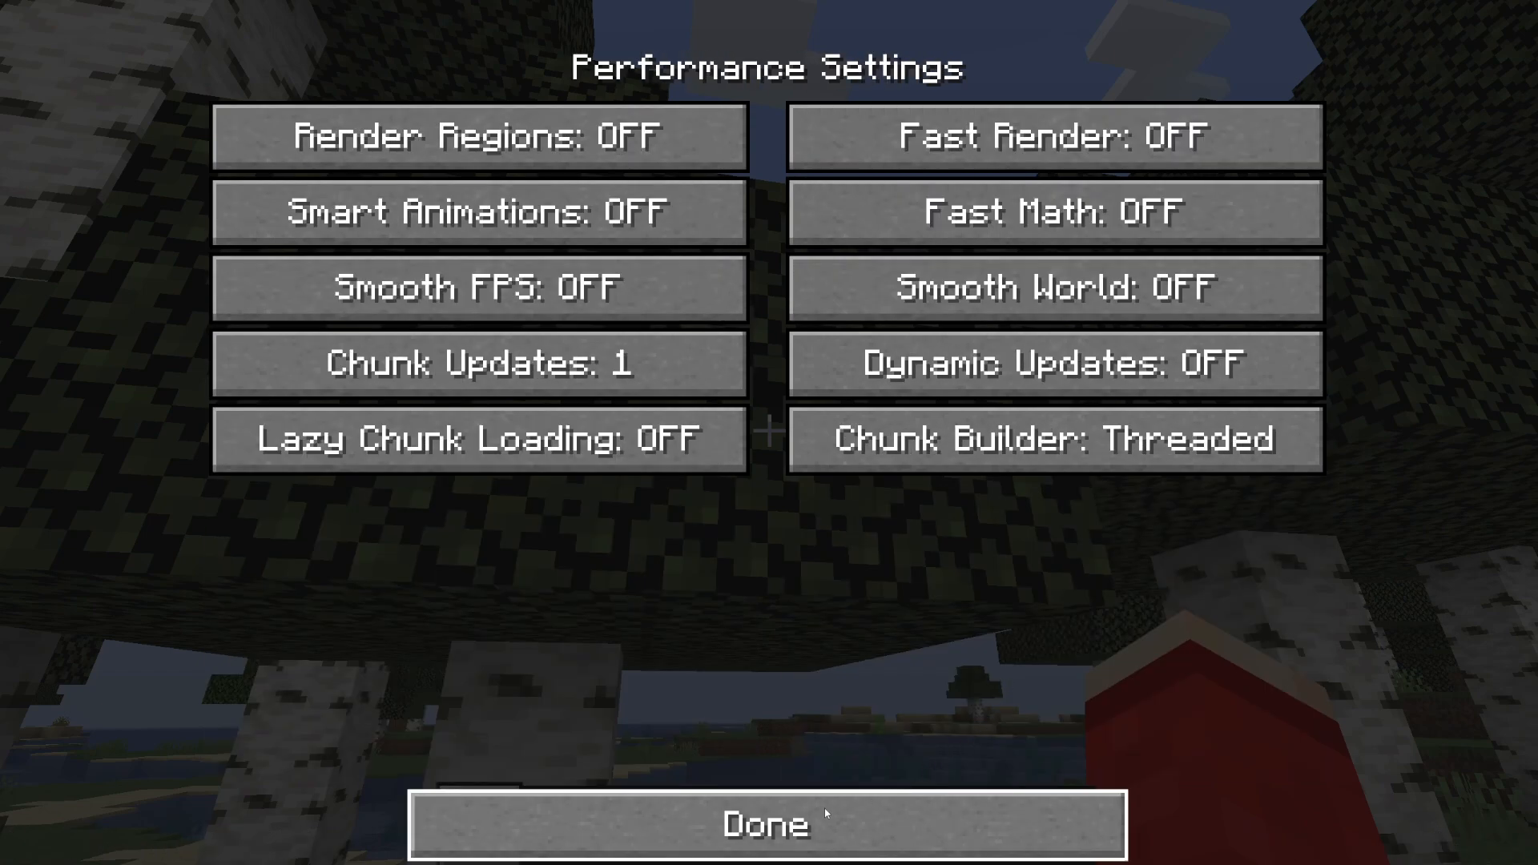
{"action": "left_click", "coordinate": [766, 824]}
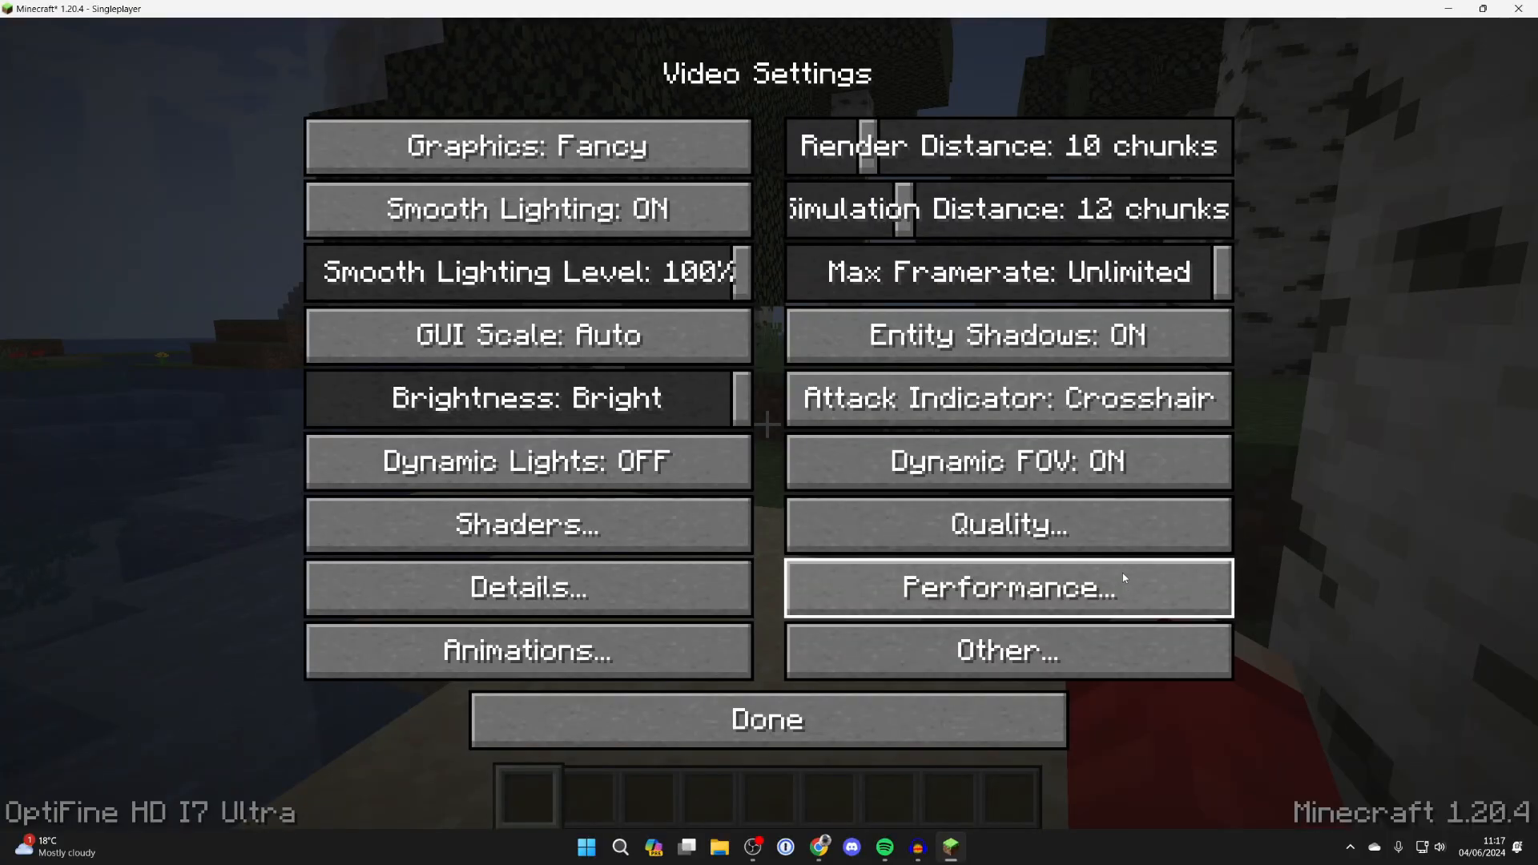
{"action": "mouse_move", "coordinate": [909, 105]}
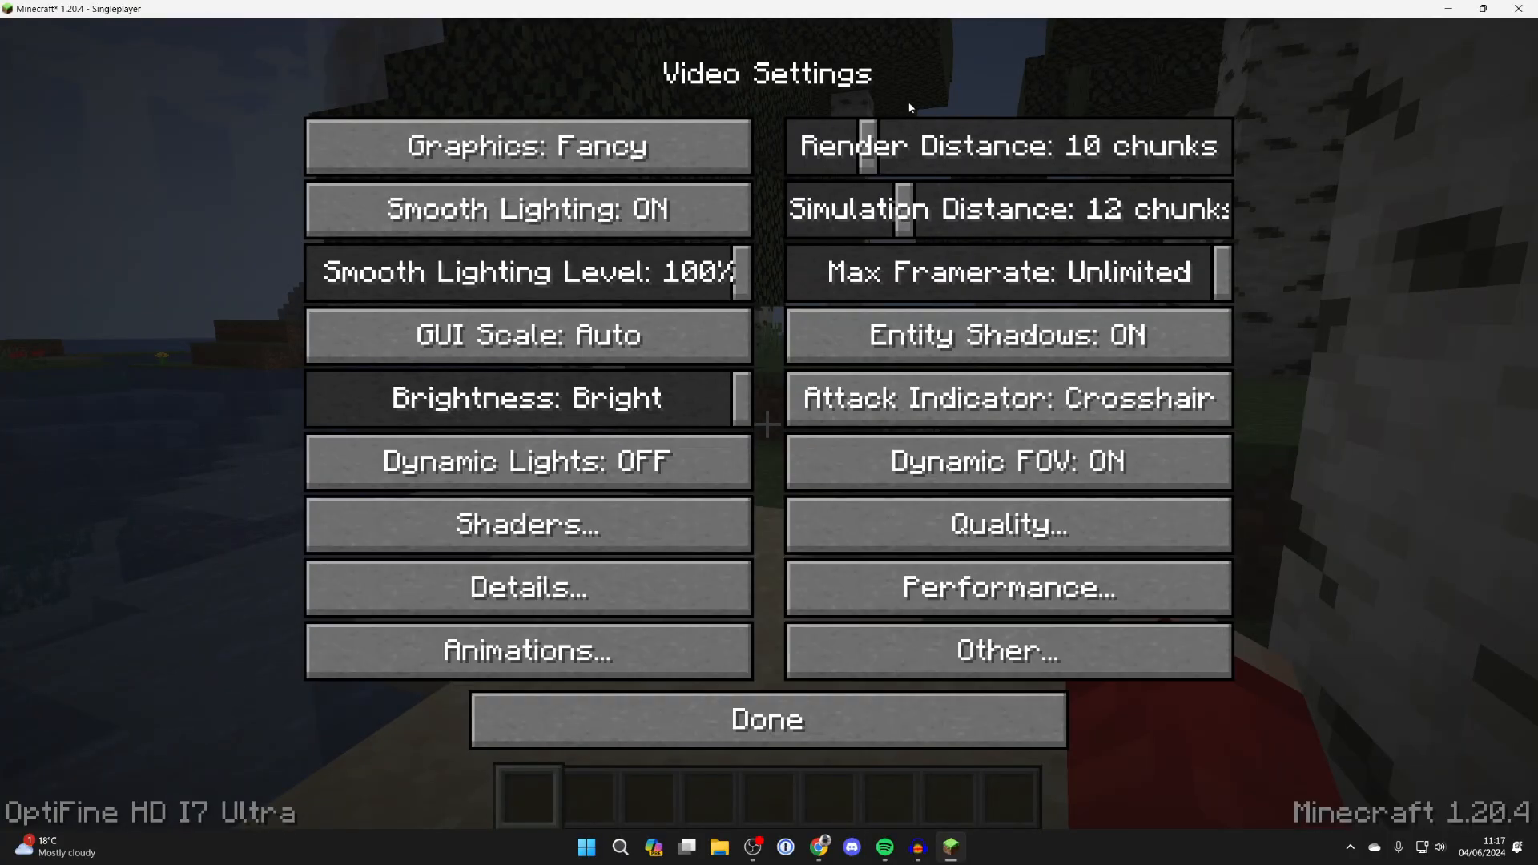
{"action": "mouse_move", "coordinate": [860, 147]}
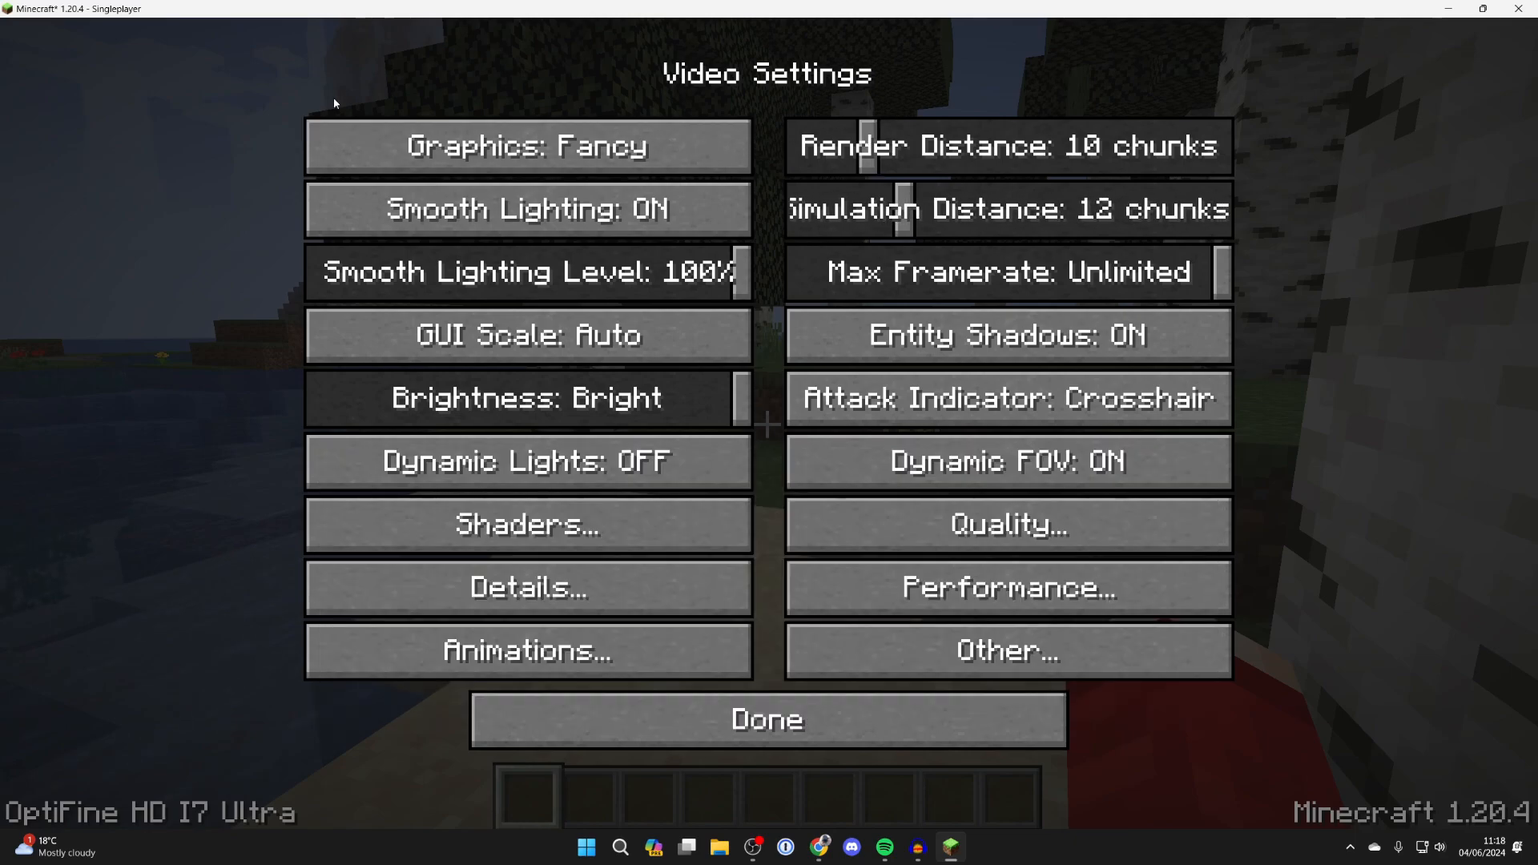
- Cycle Graphics from Fancy to Fabulous!, showing its performance warning
{"action": "left_click", "coordinate": [527, 144]}
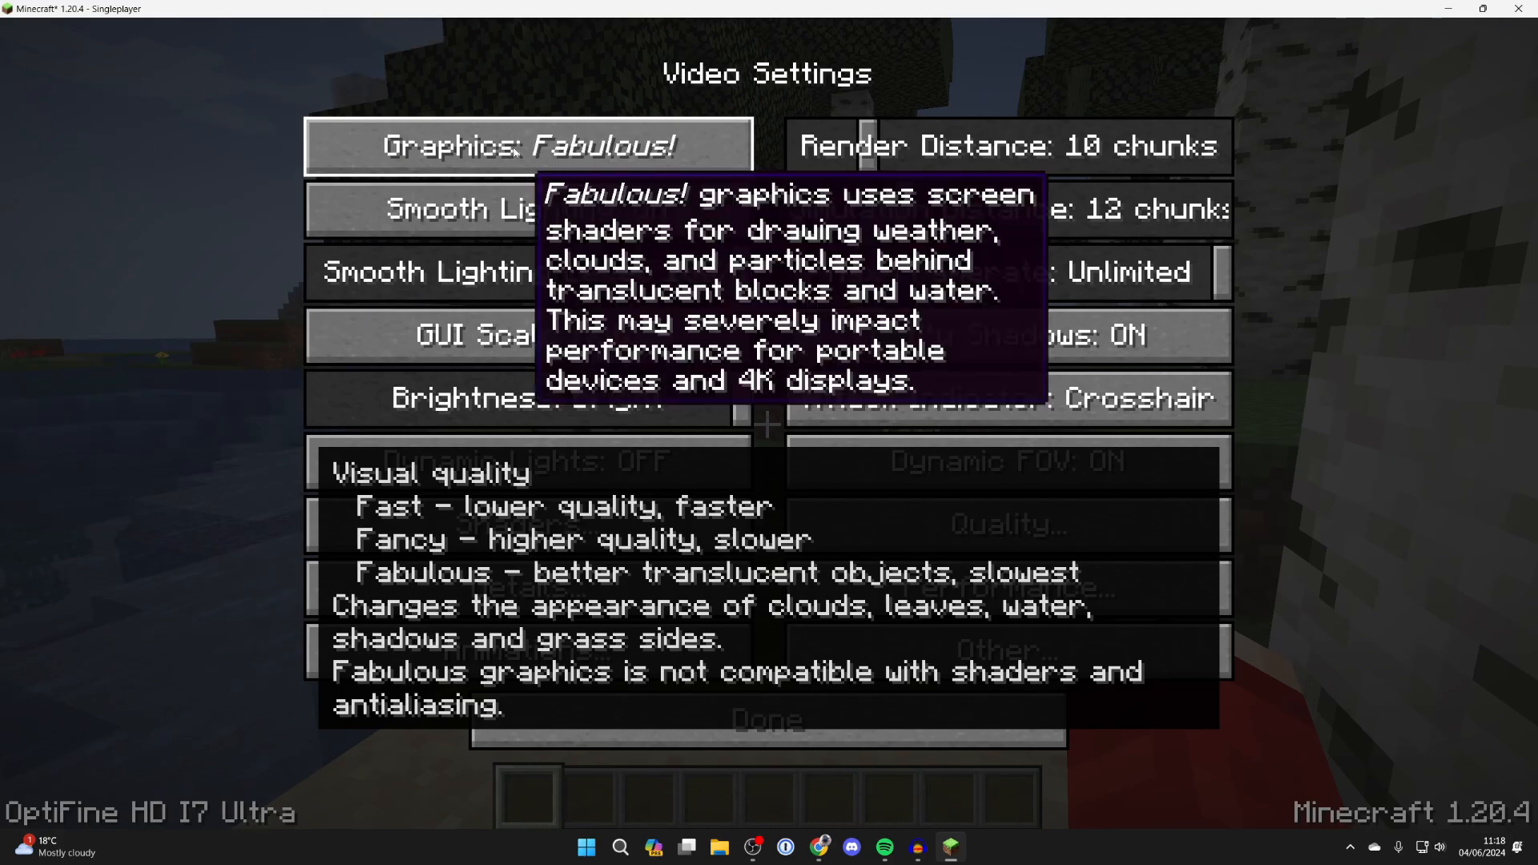